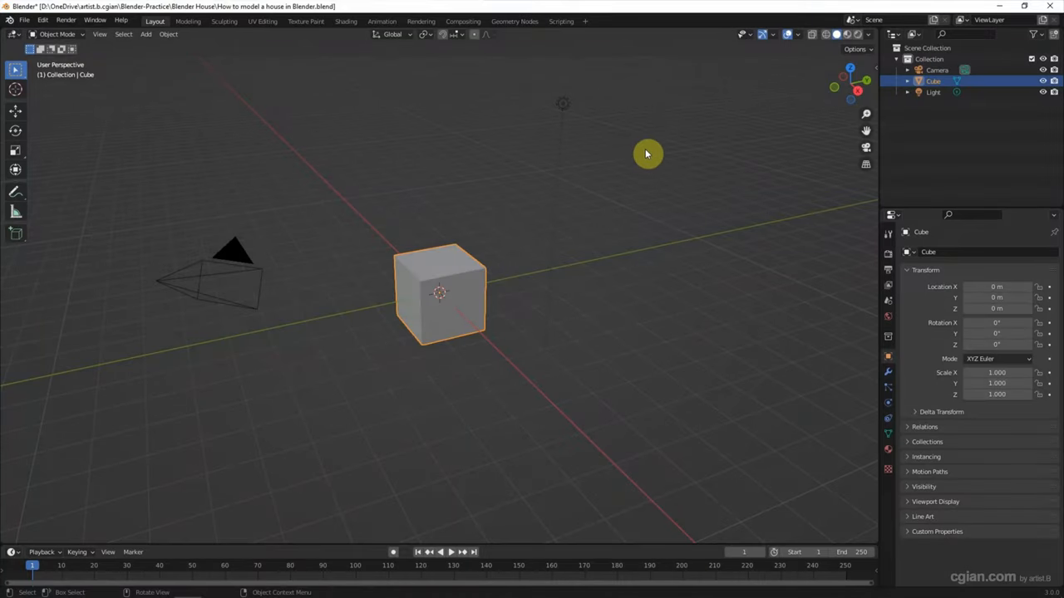
Delete the default cube, camera and light to leave an empty scene
left_click(233, 275)
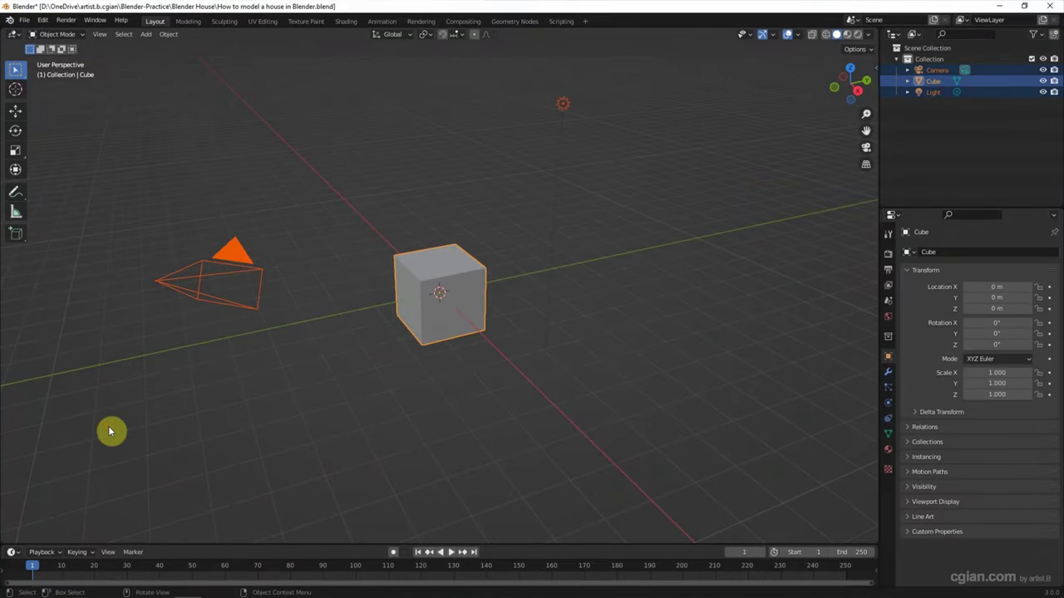
key("x")
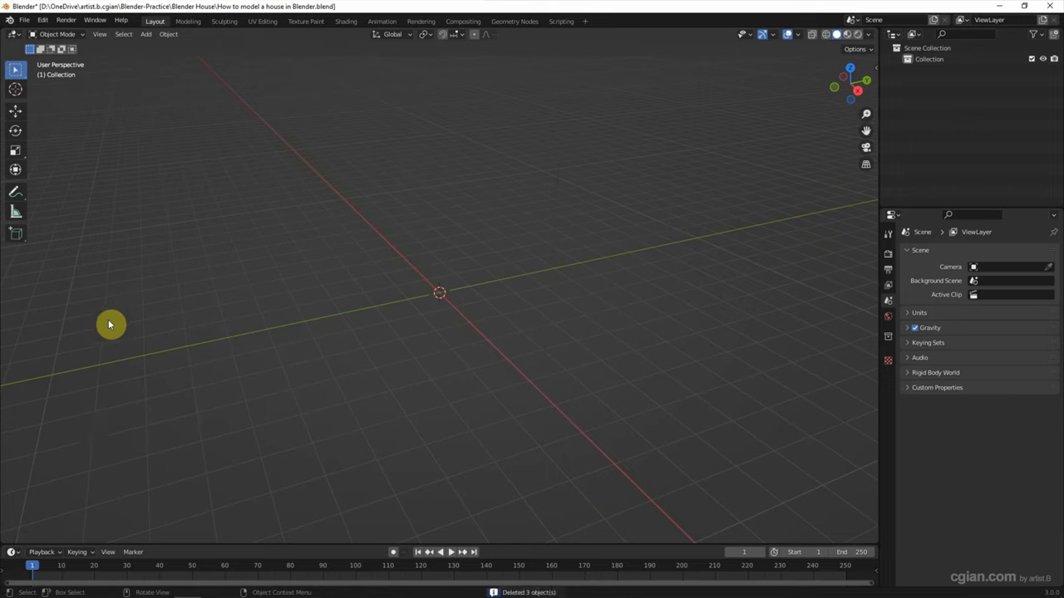
mouse_move(51, 109)
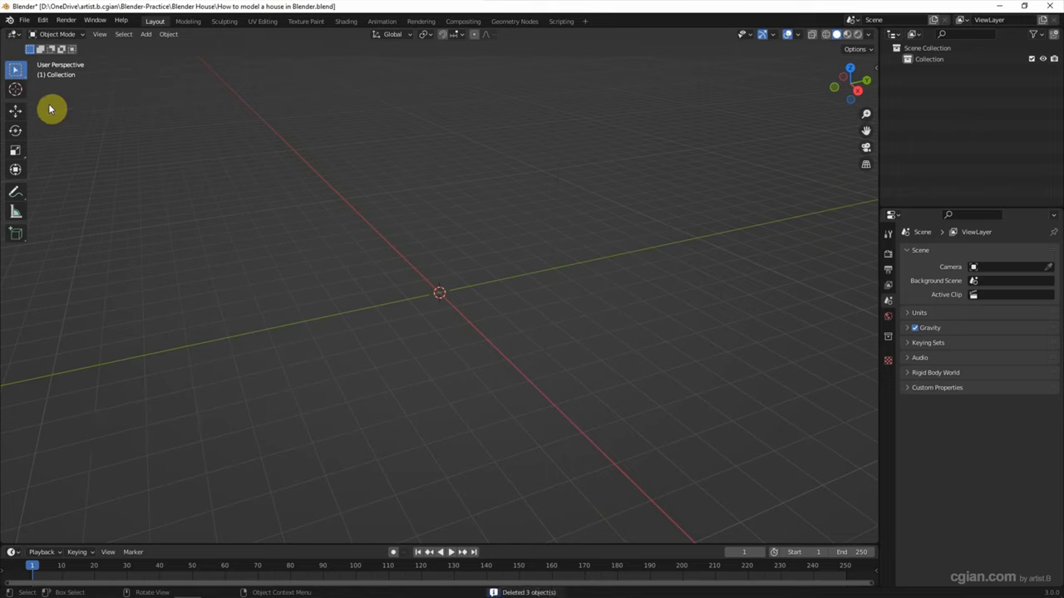
Enable the Add Mesh: Archimesh add-on in Preferences by searching 'arch', then close Preferences
left_click(41, 20)
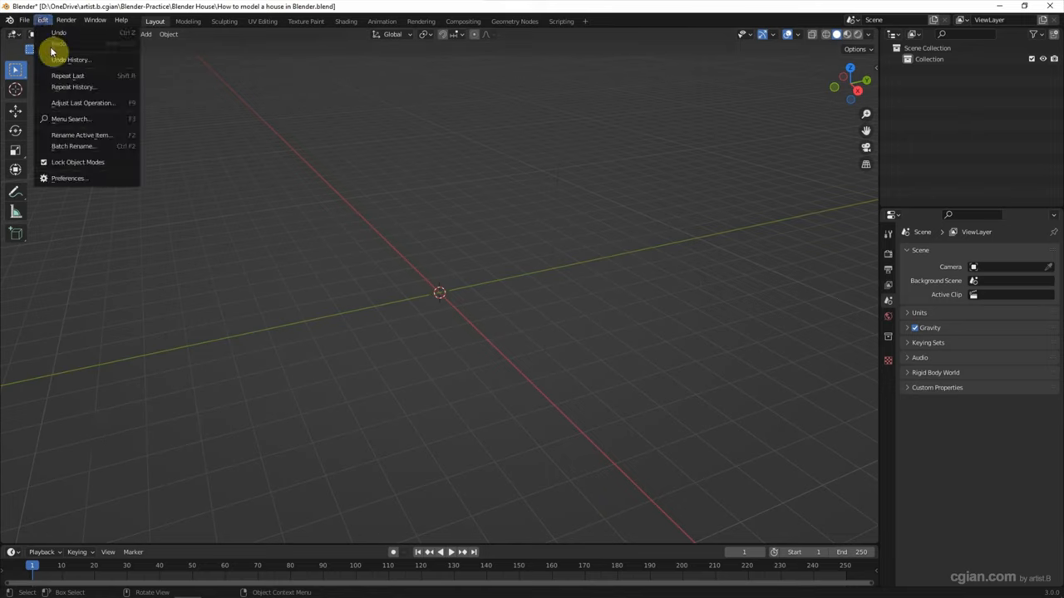
mouse_move(92, 178)
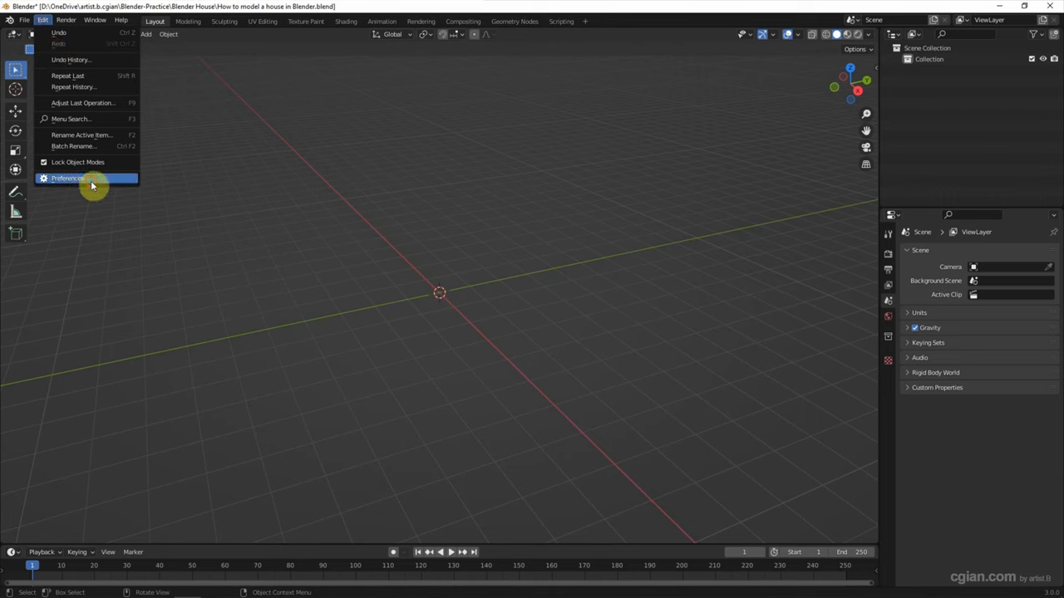
left_click(67, 178)
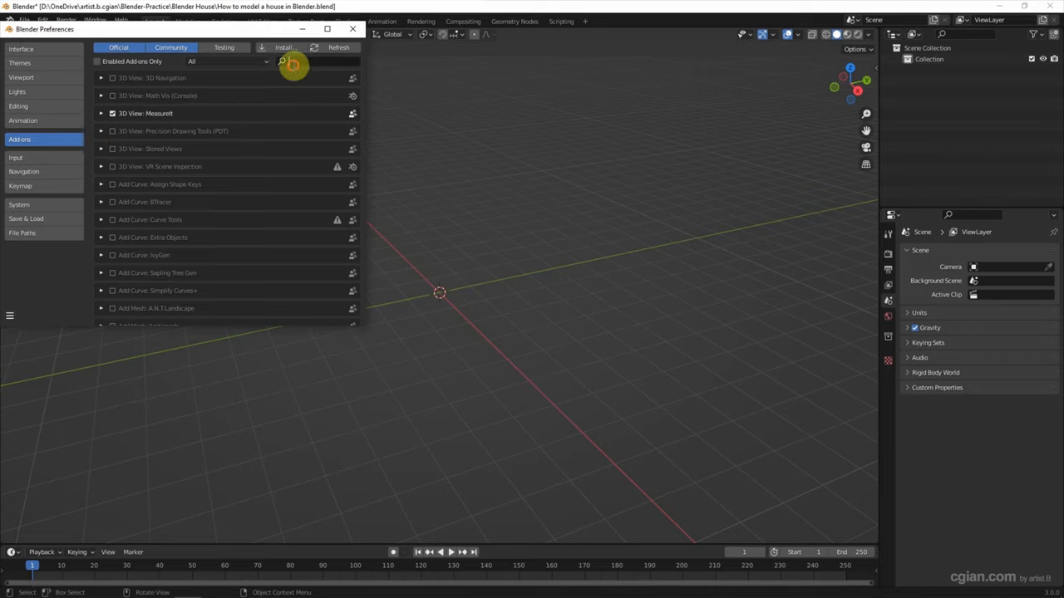
type("archimesh")
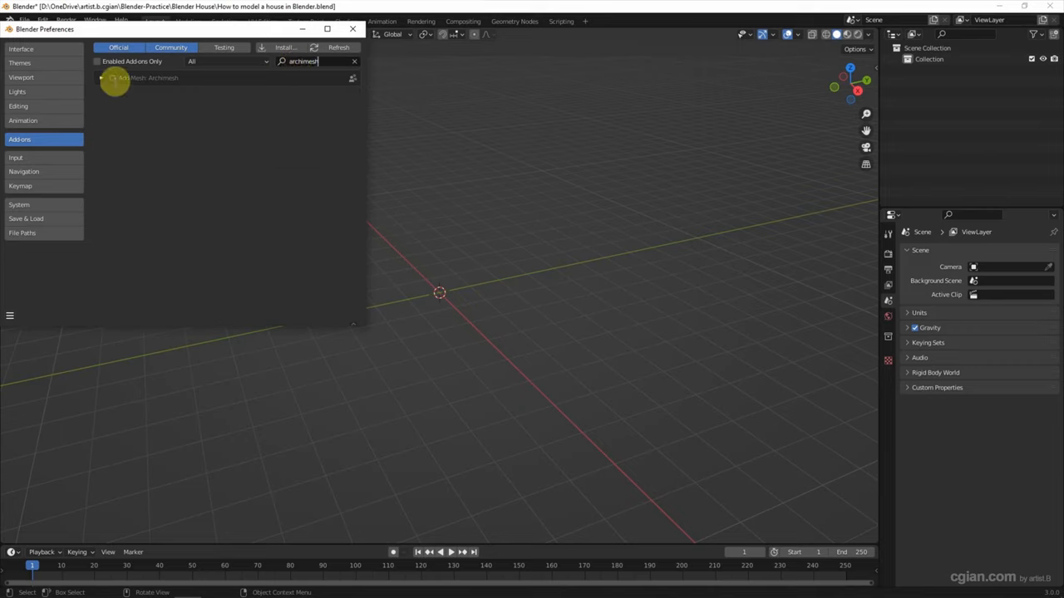
left_click(100, 78)
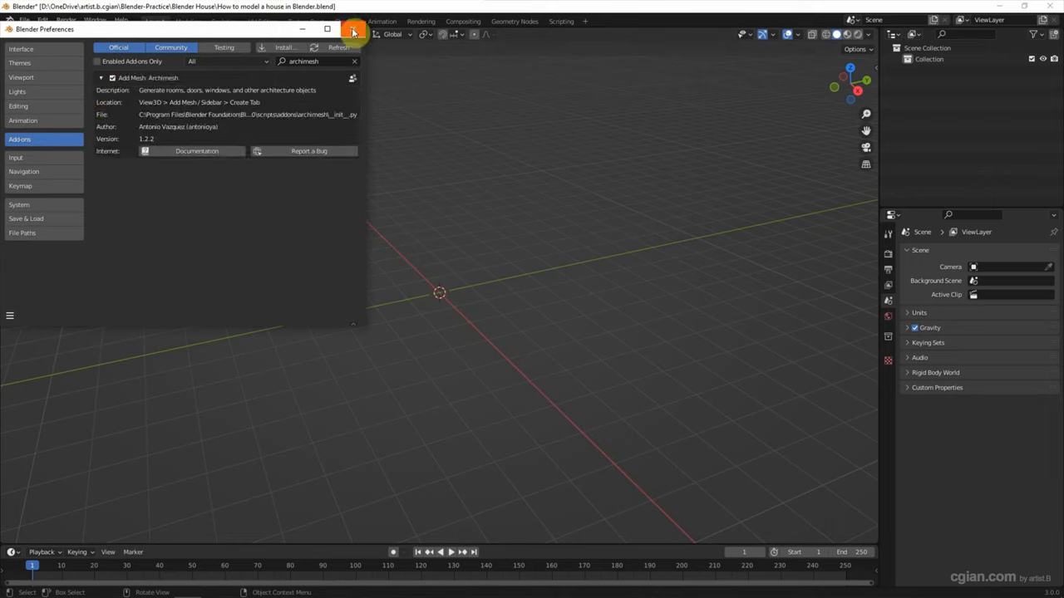
left_click(353, 29)
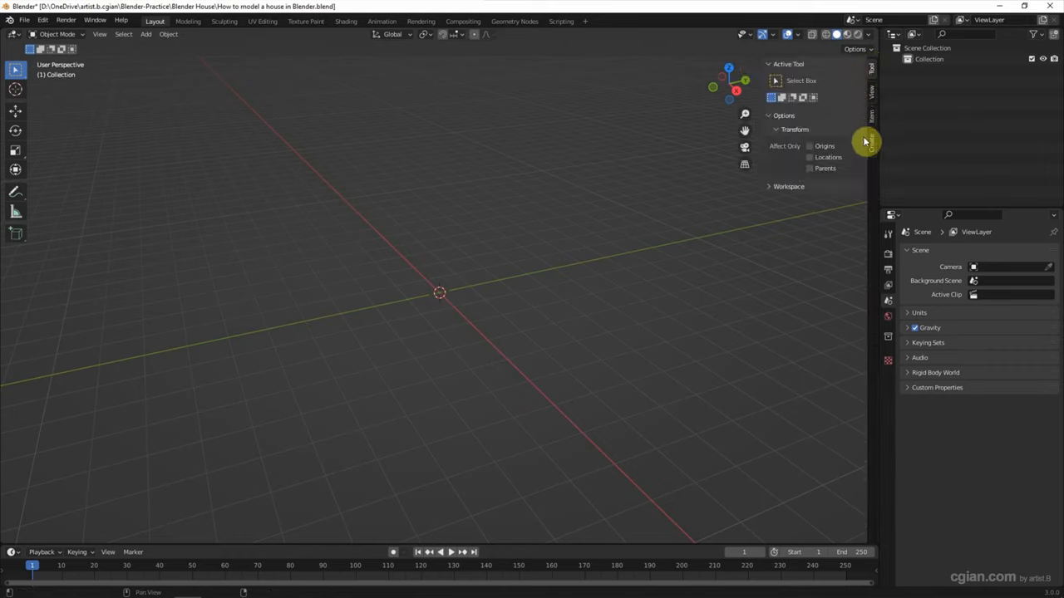
mouse_move(871, 148)
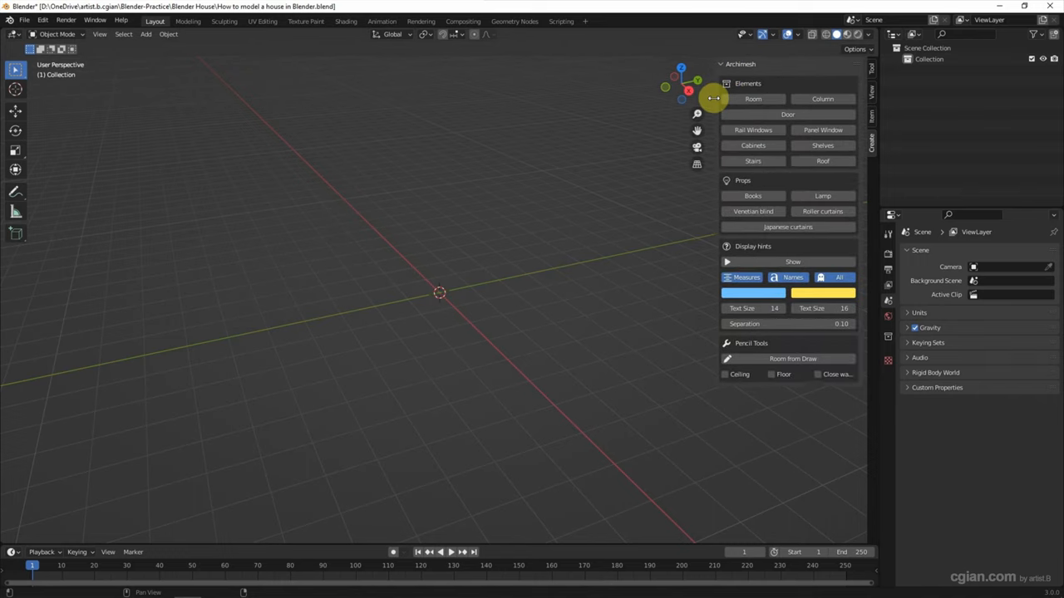
mouse_move(647, 116)
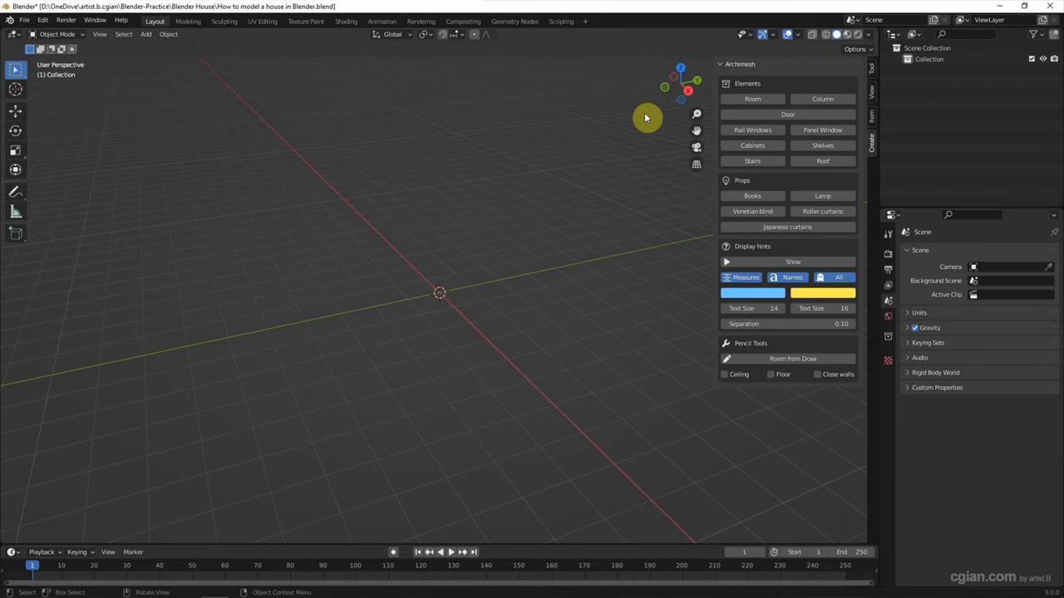
mouse_move(752, 100)
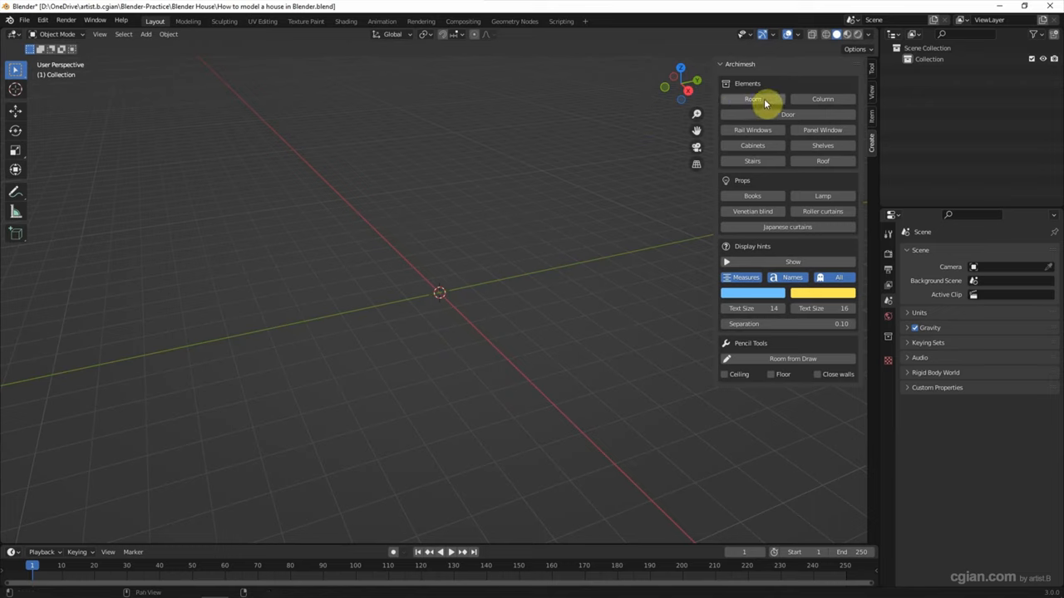
Show the Archimesh sidebar panel and switch to top orthographic view
left_click(751, 100)
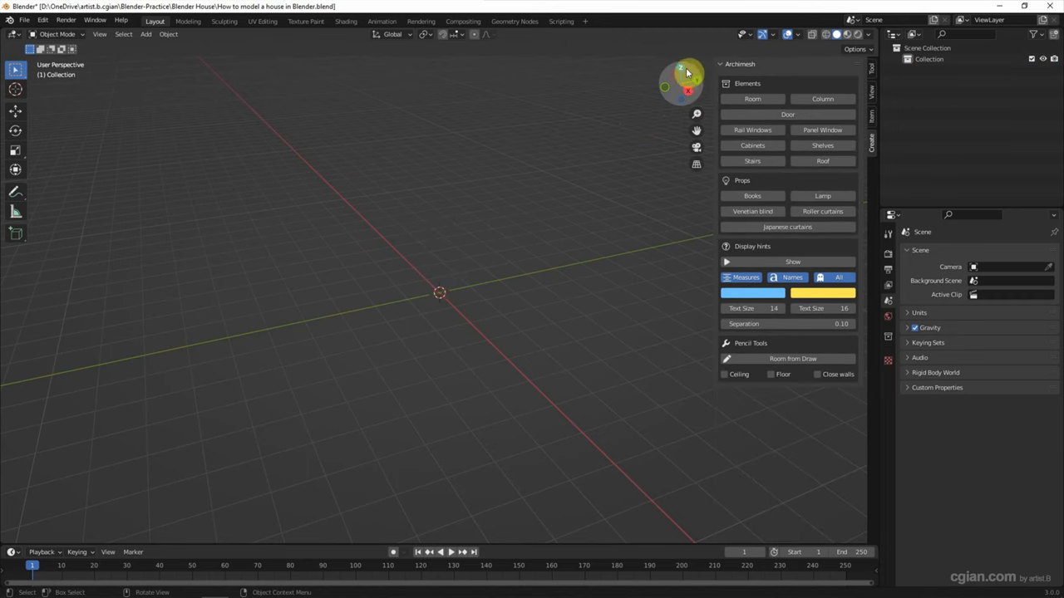
left_click(680, 66)
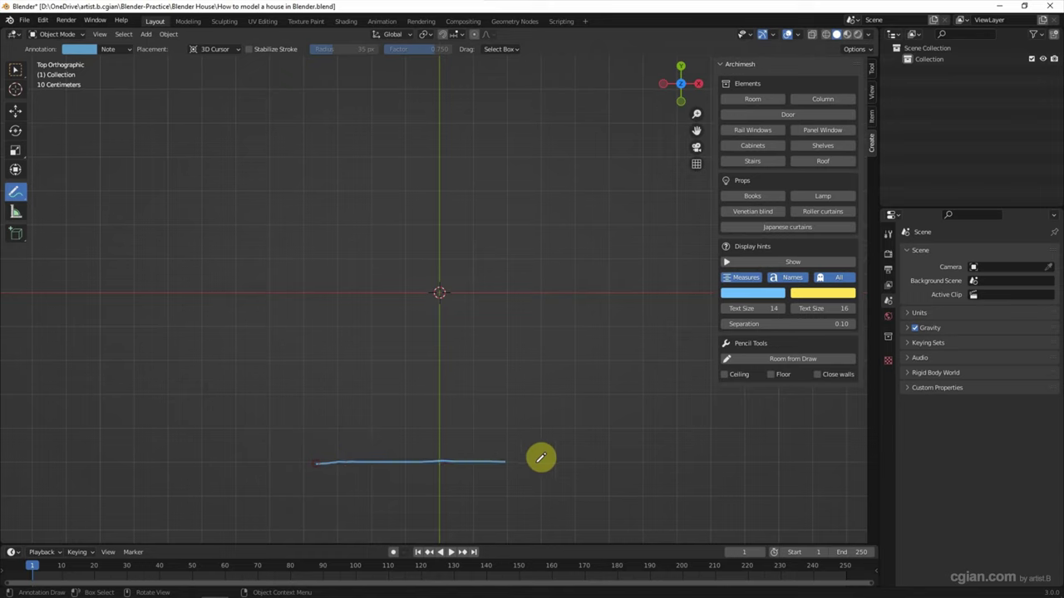
Draw the front and side wall annotation strokes of the room outline and check them in perspective
left_click_drag(551, 459, 566, 133)
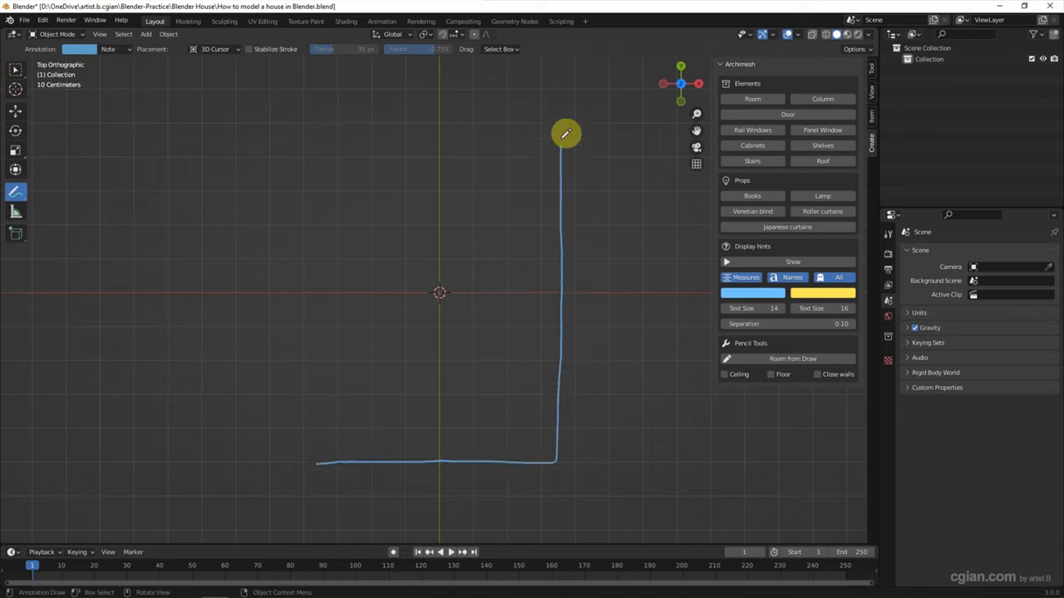
left_click_drag(561, 120, 324, 114)
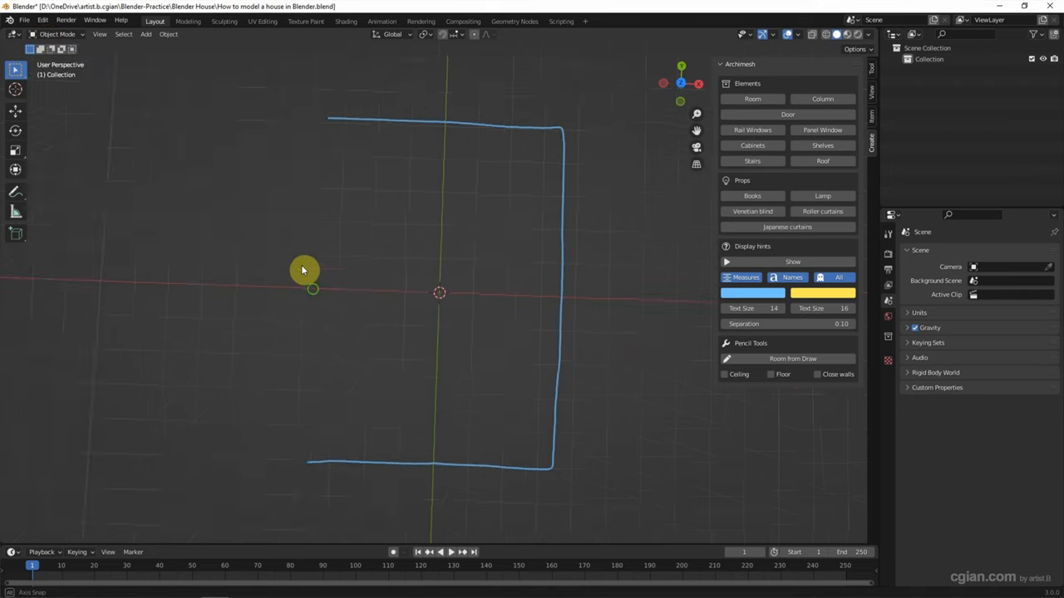
left_click_drag(303, 269, 502, 321)
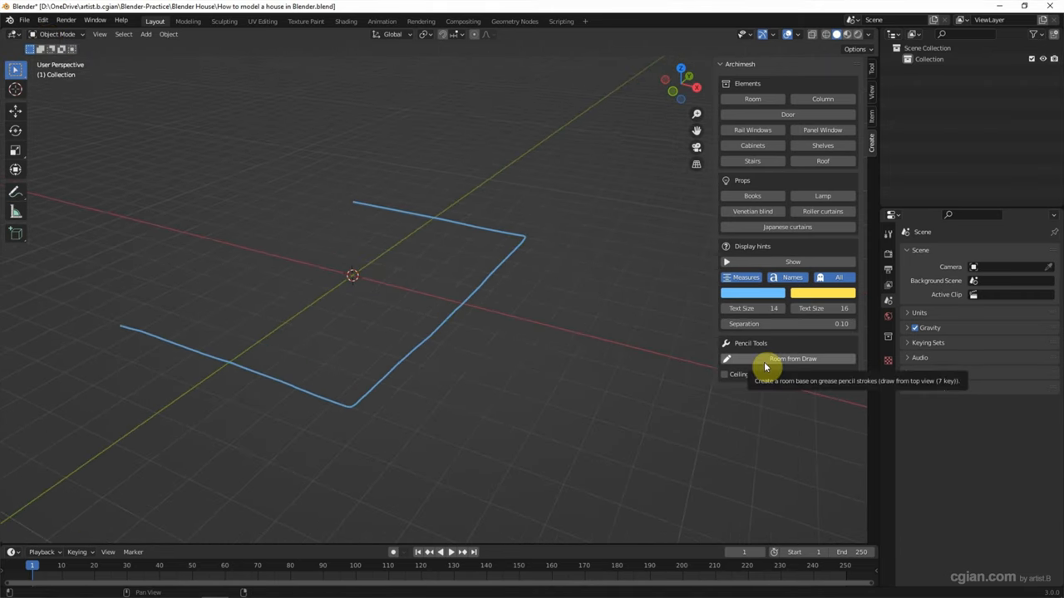
Generate the room from the strokes with Room From Draw, enable Close walls and Floor
left_click(791, 359)
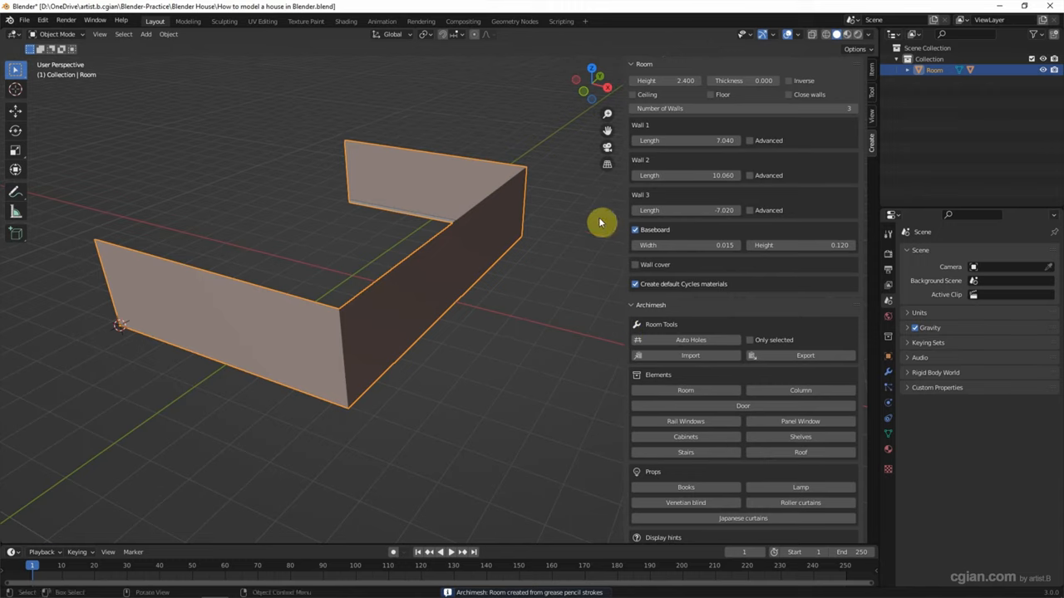
mouse_move(763, 79)
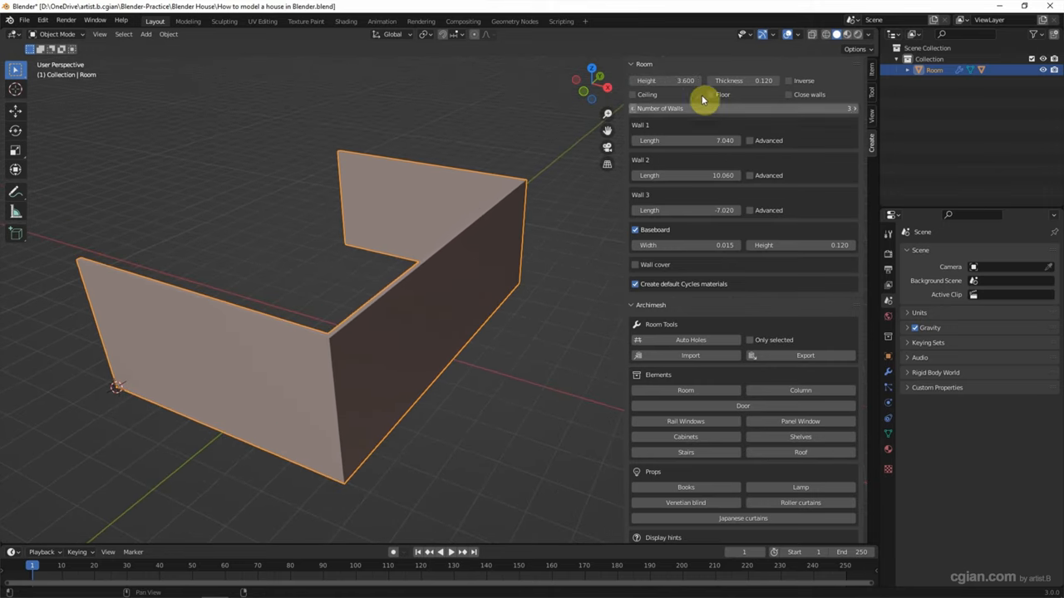
left_click(788, 93)
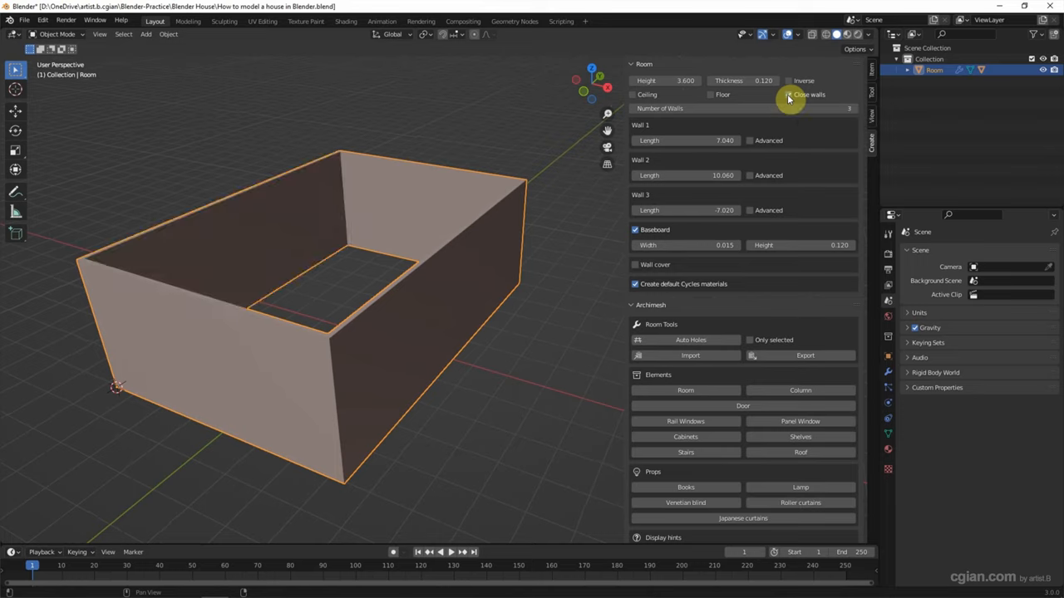
left_click(788, 93)
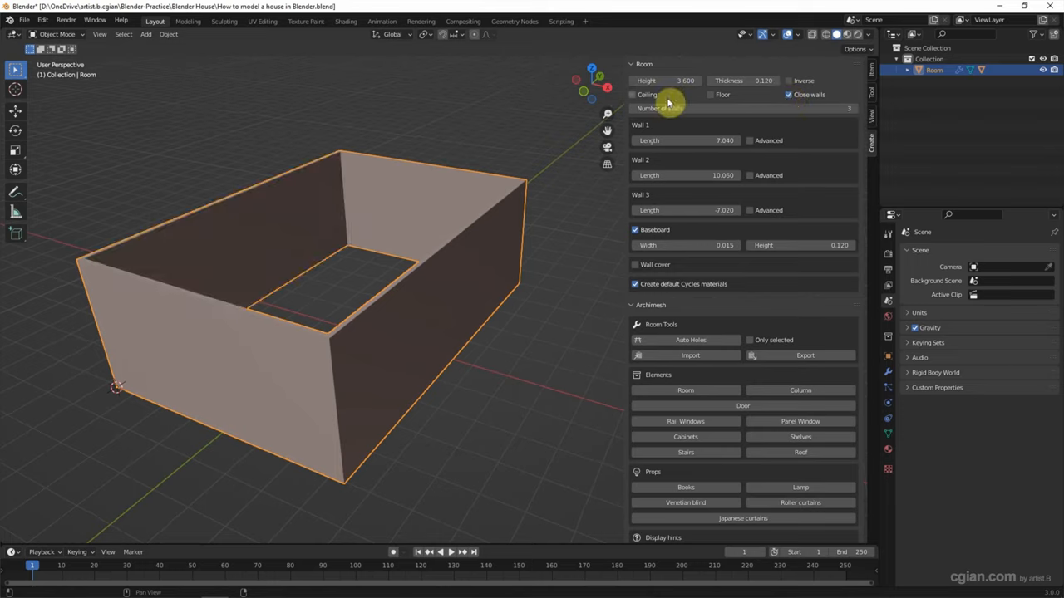
left_click(635, 93)
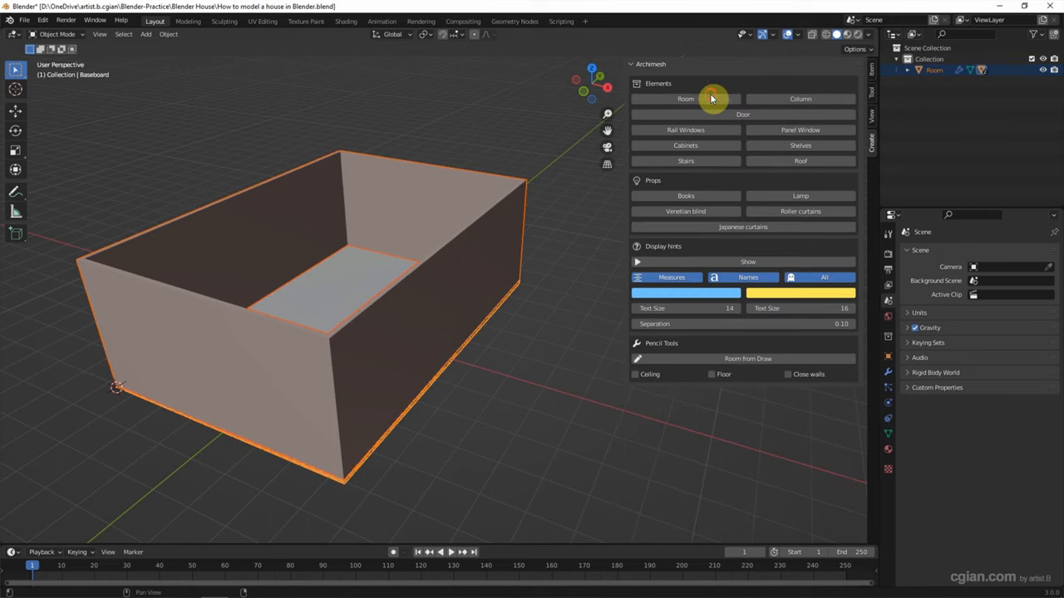
left_click(515, 227)
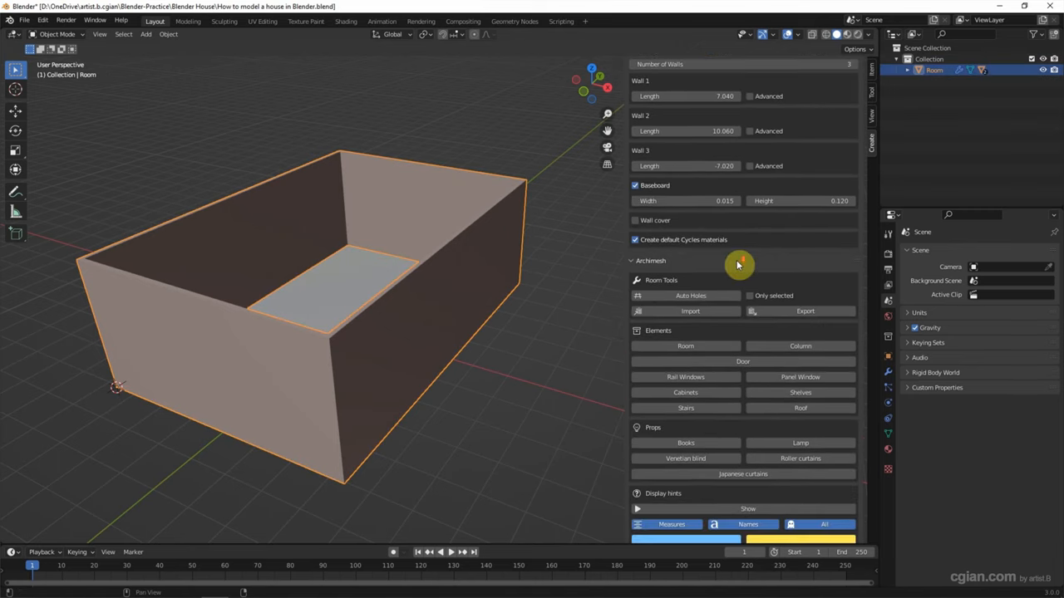
Scroll the Room settings toward the measurement display options
scroll("down", 3)
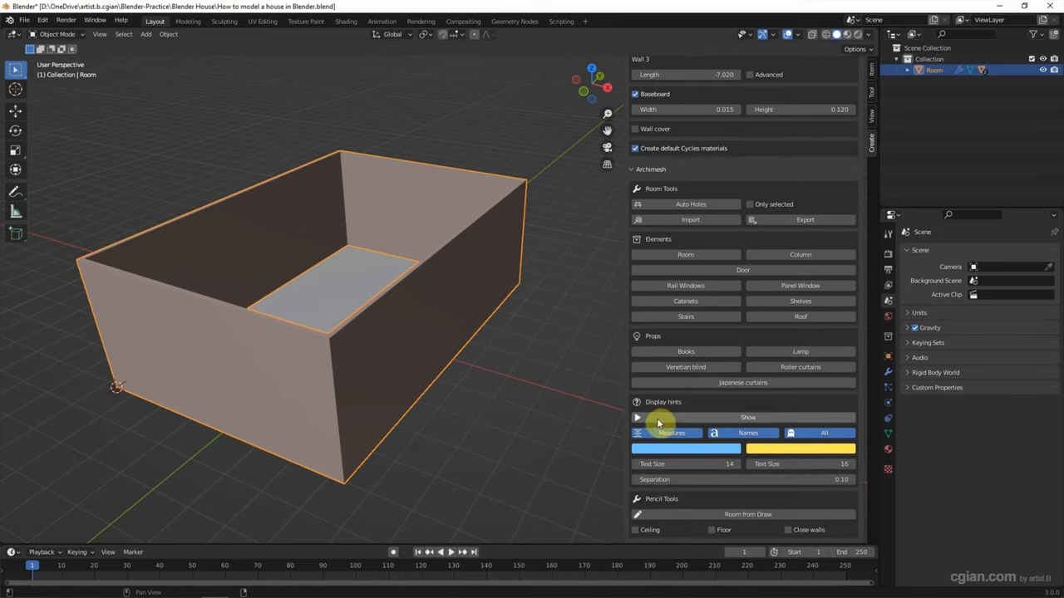
mouse_move(667, 424)
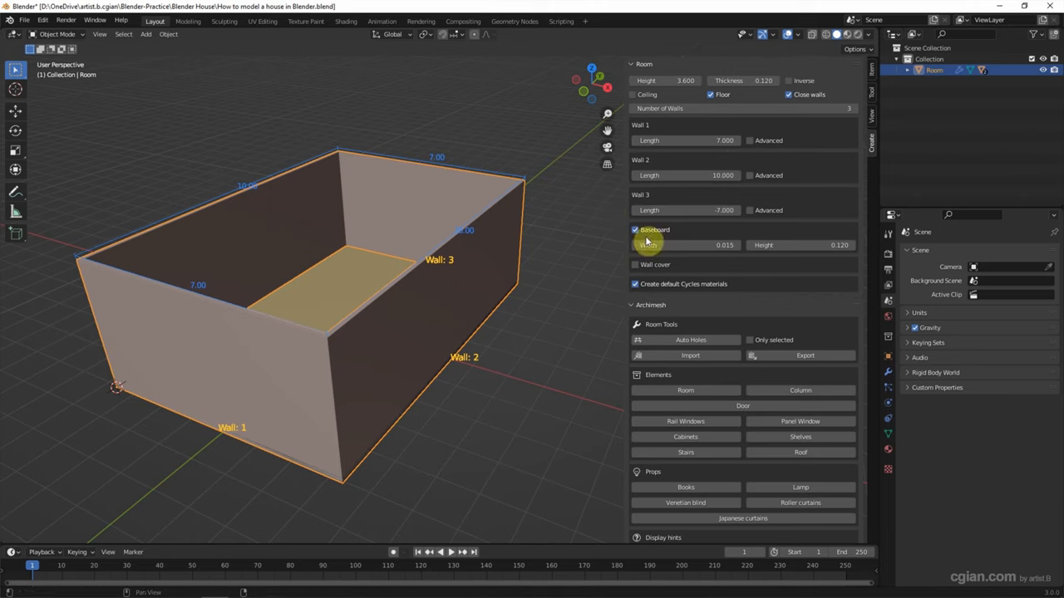
mouse_move(655, 231)
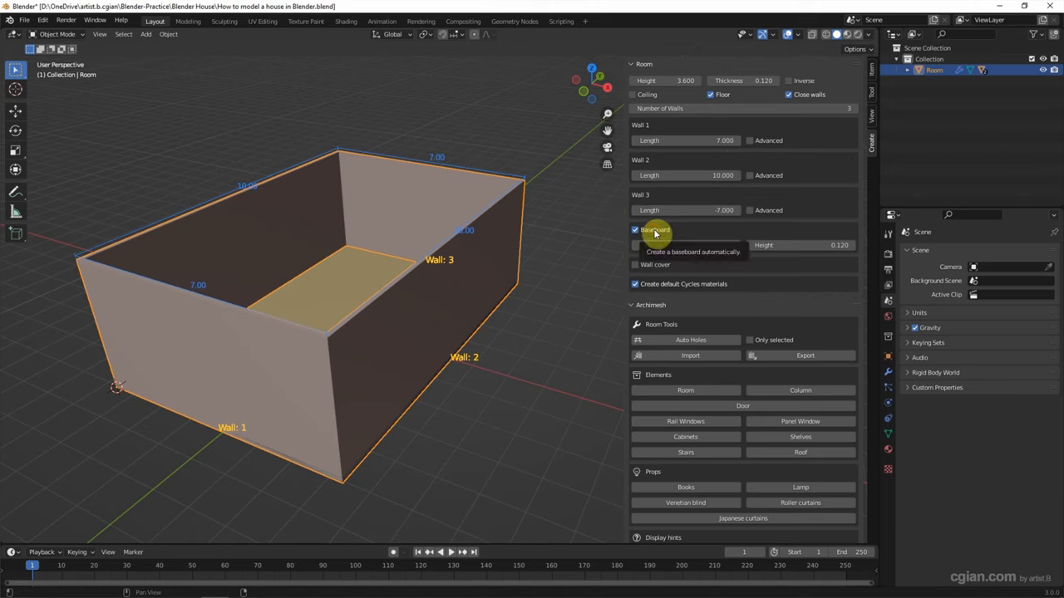
Enable the room's baseboard and widen it to 0.100
left_click(635, 230)
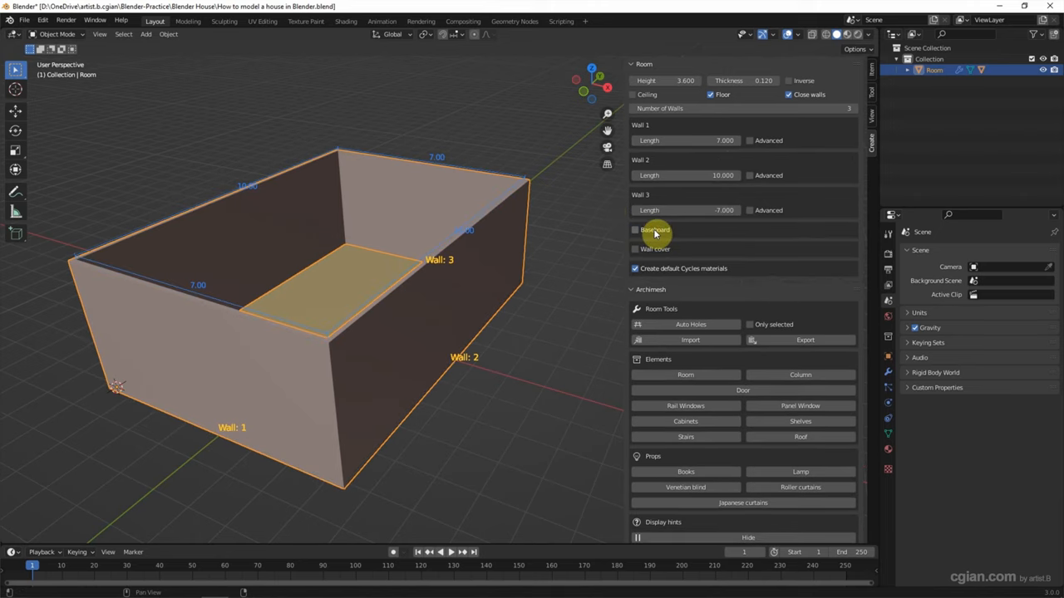
left_click(635, 229)
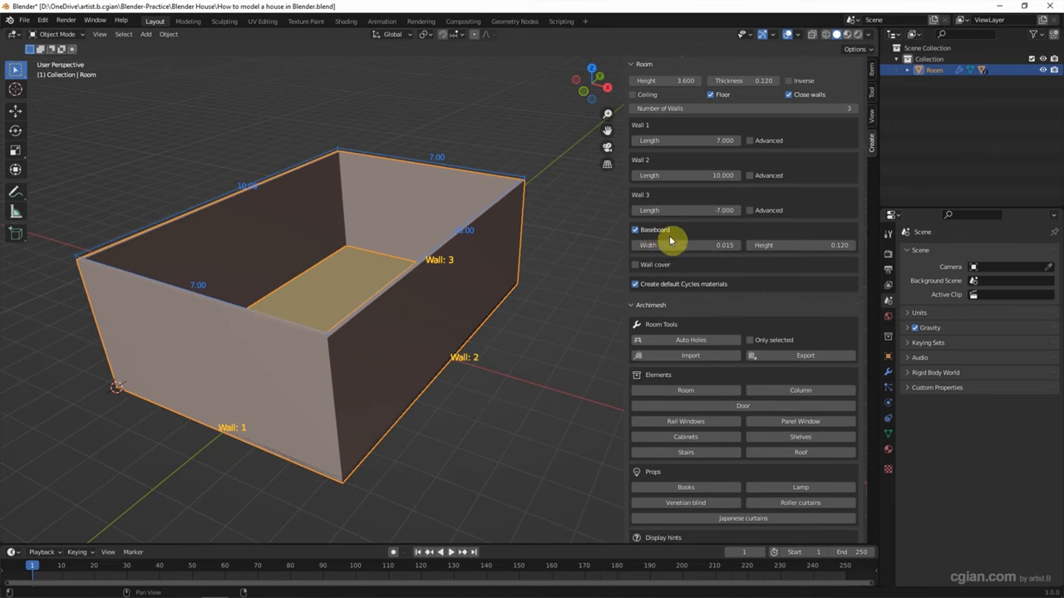
left_click_drag(665, 245, 695, 245)
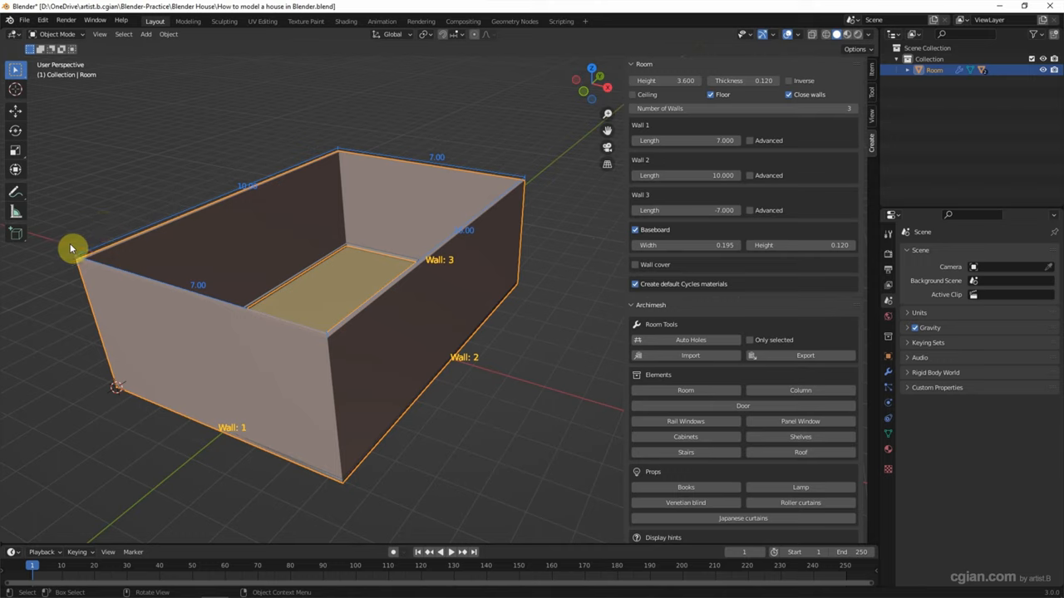
mouse_move(579, 133)
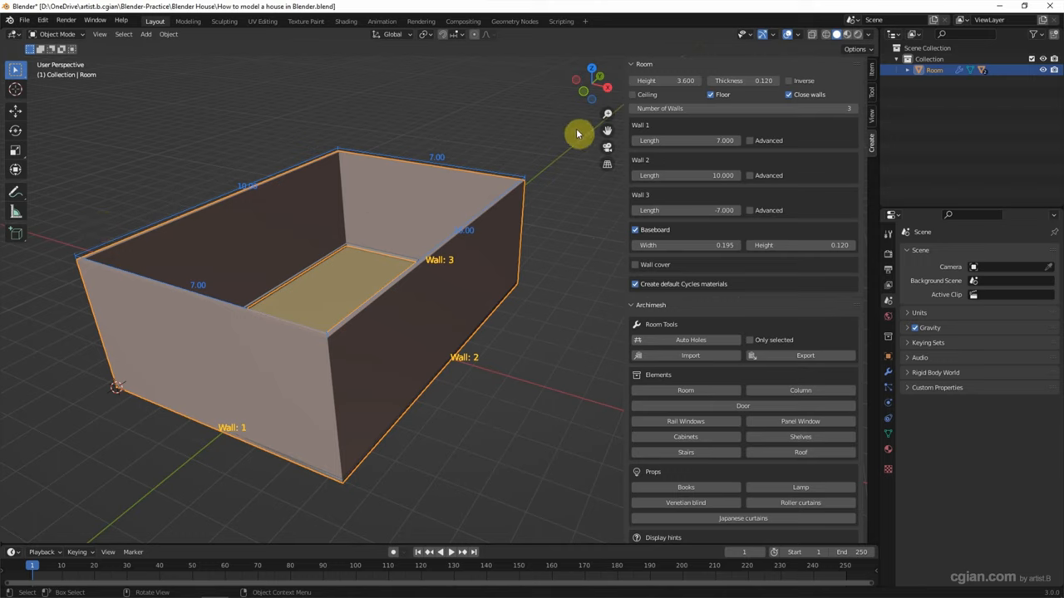
mouse_move(751, 136)
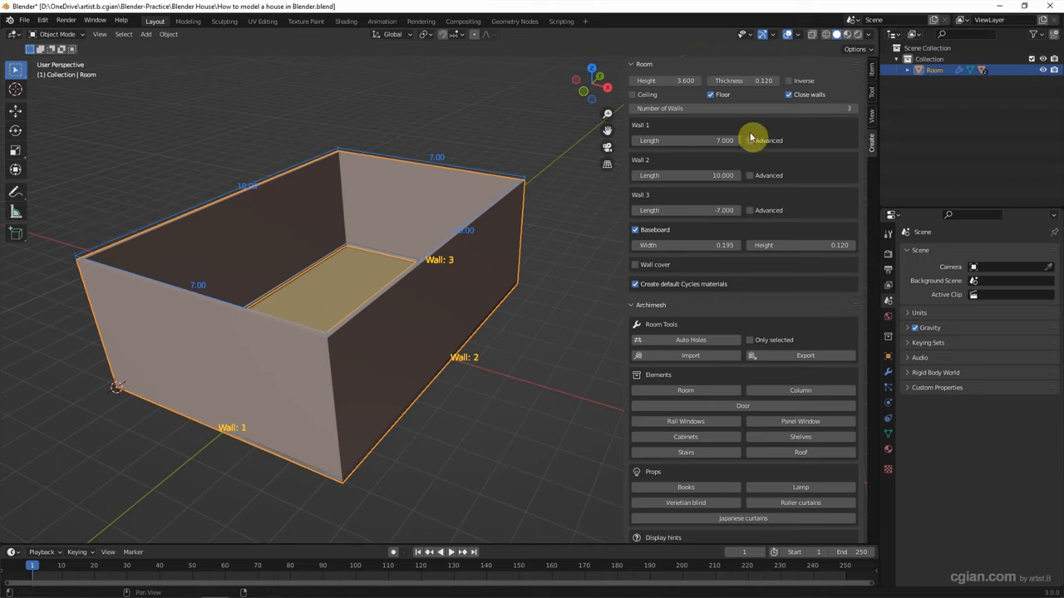
Enable Advanced on Wall 1 and raise its peak, then enable Advanced on Wall 3
left_click(750, 140)
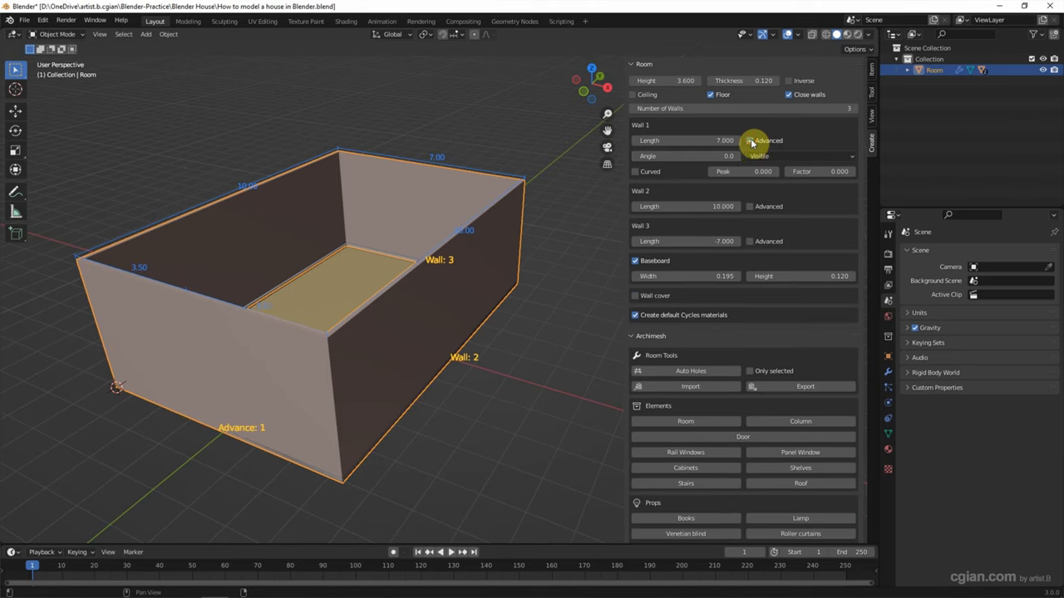
left_click(748, 140)
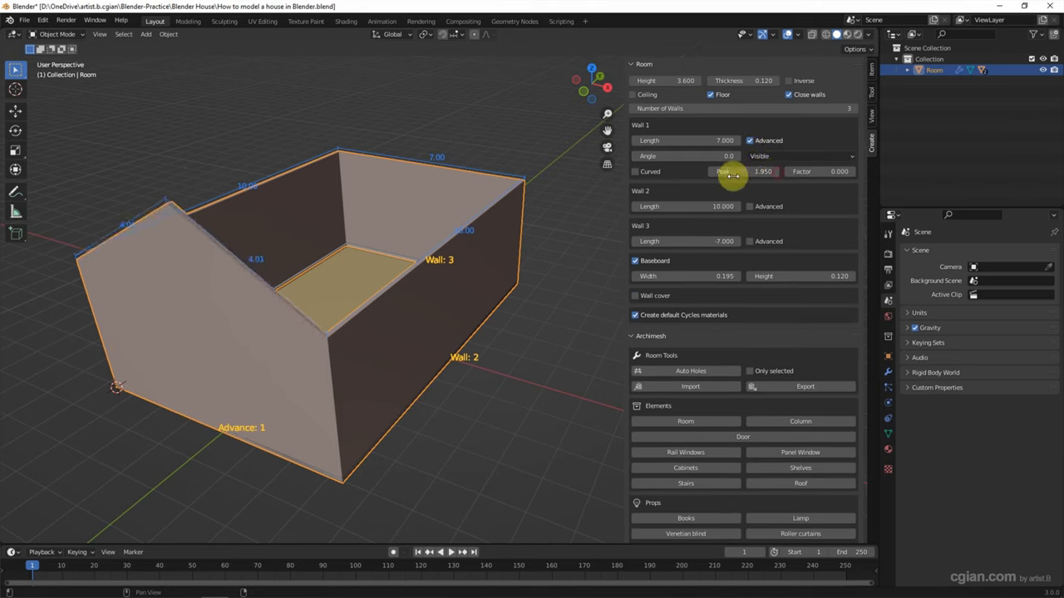
left_click(739, 171)
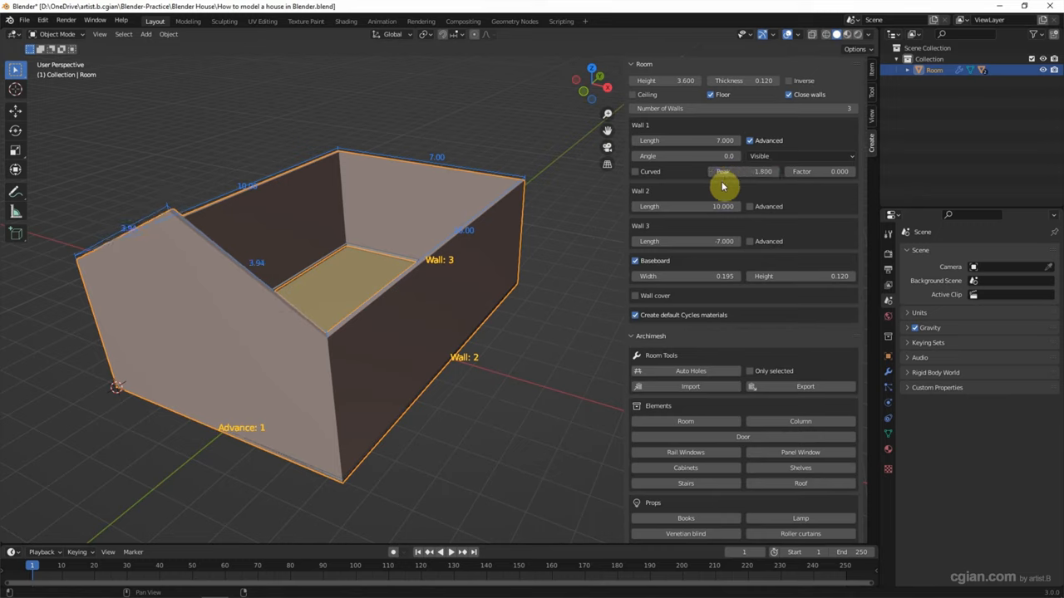
mouse_move(751, 248)
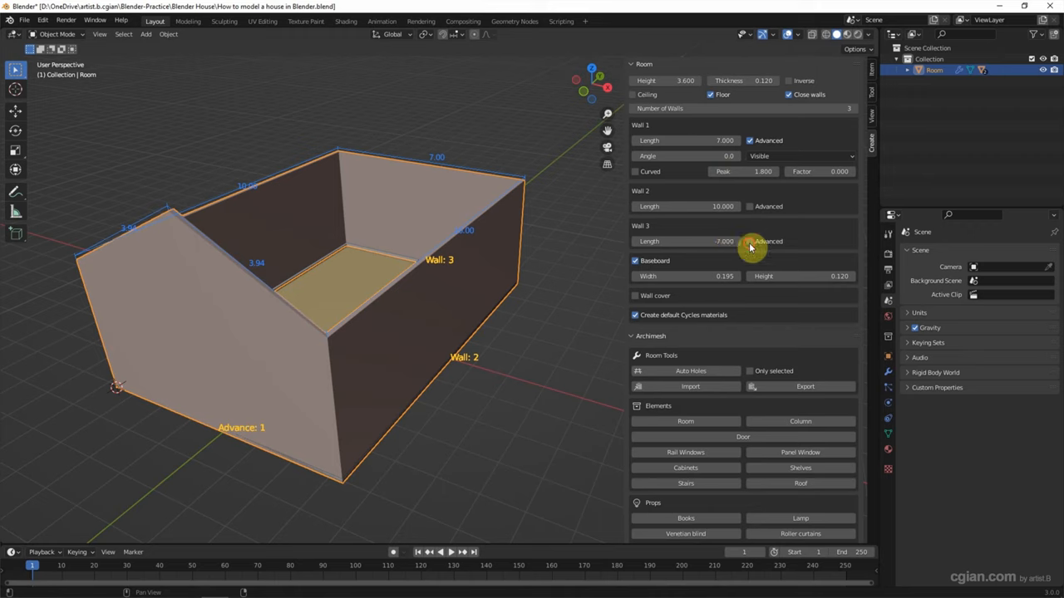
left_click(748, 241)
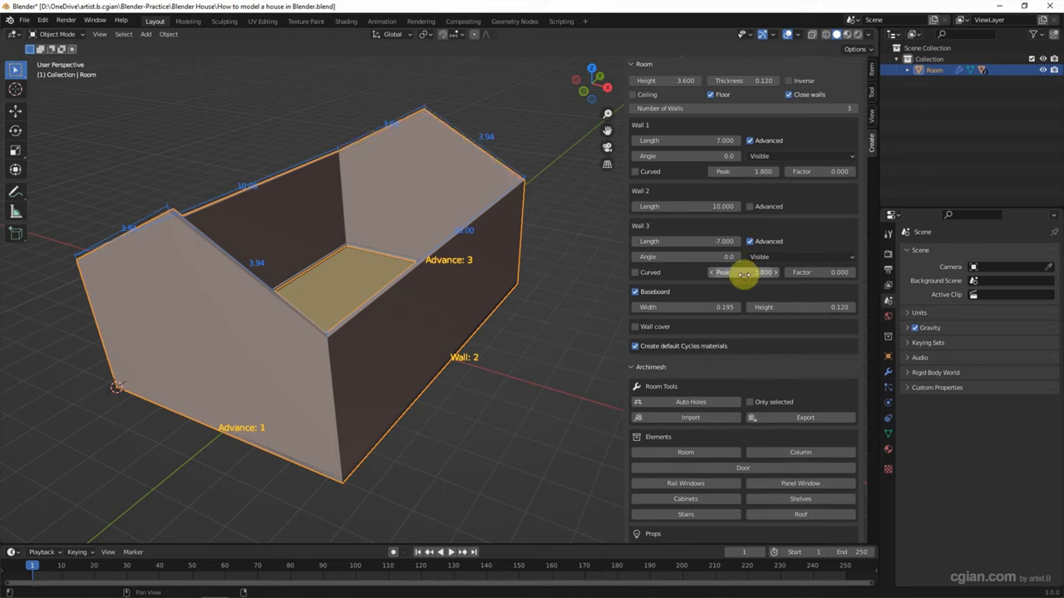
mouse_move(686, 274)
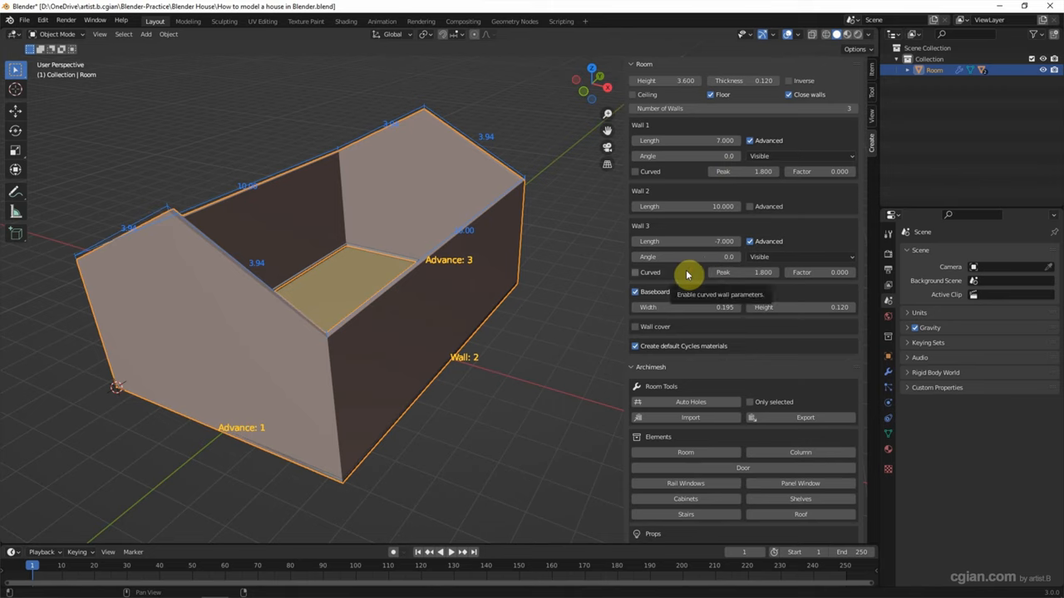
Add an Archimesh roof from the Elements list and bring up its operator settings
scroll("down", 3)
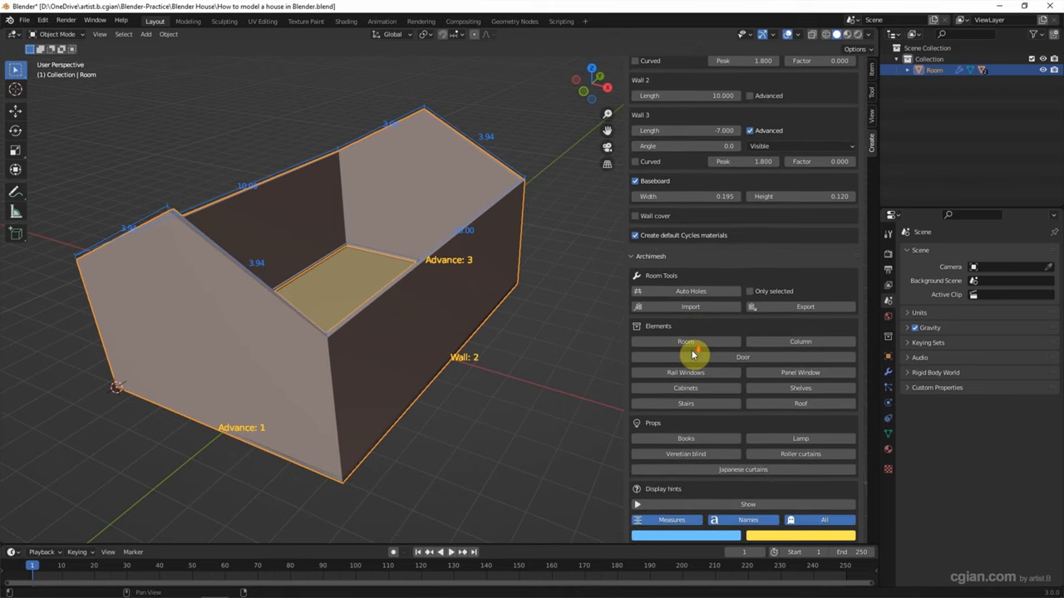
scroll("down", 3)
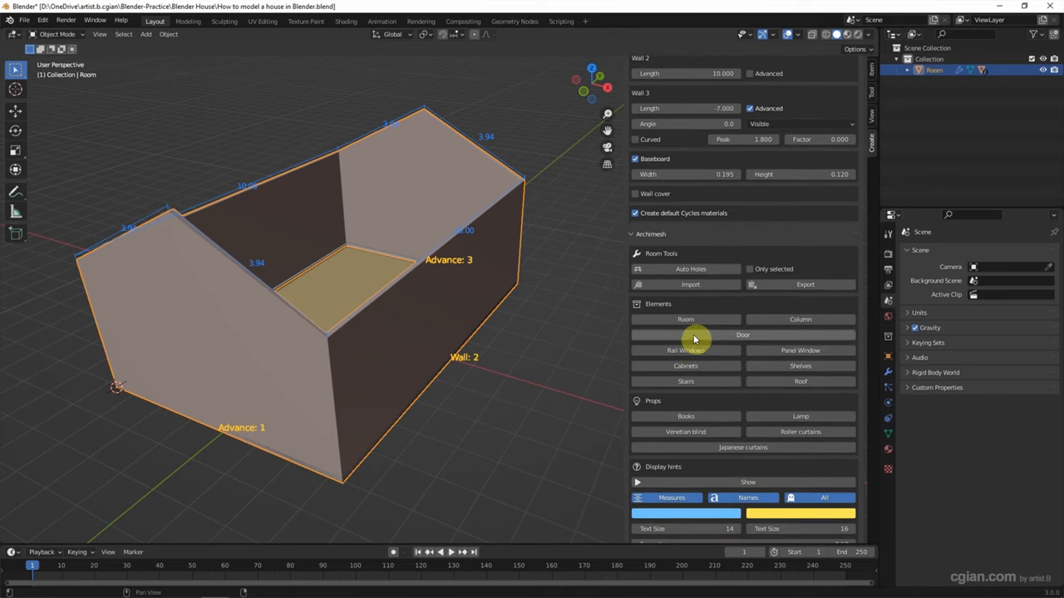
mouse_move(801, 349)
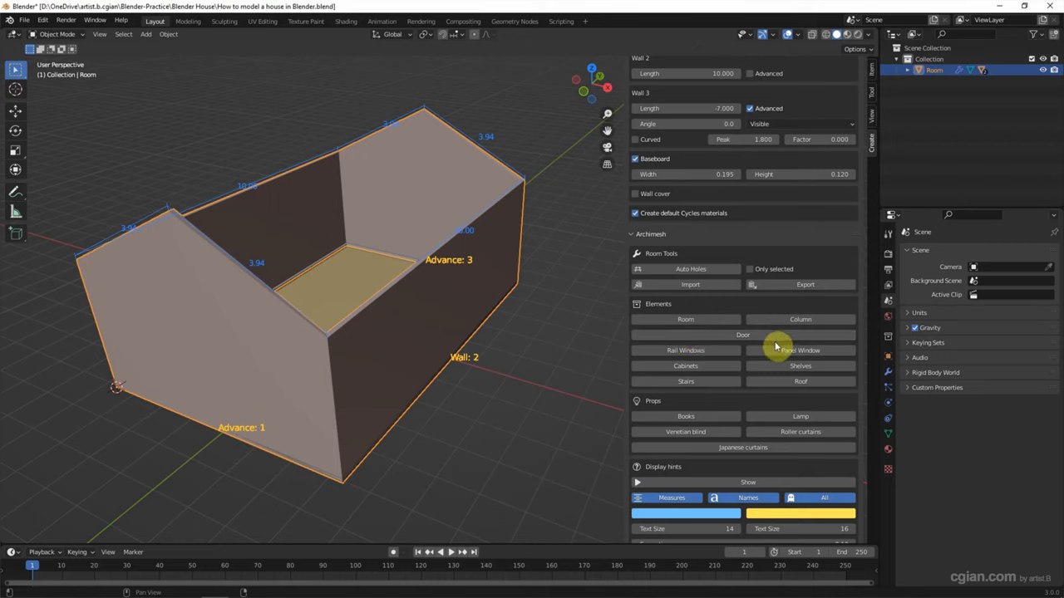
mouse_move(720, 366)
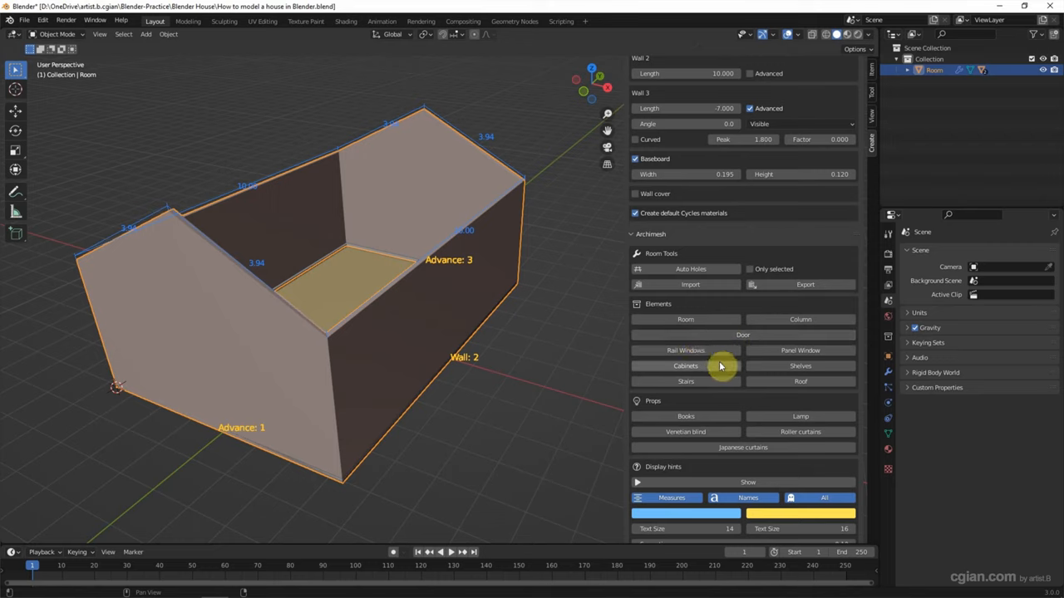
mouse_move(724, 385)
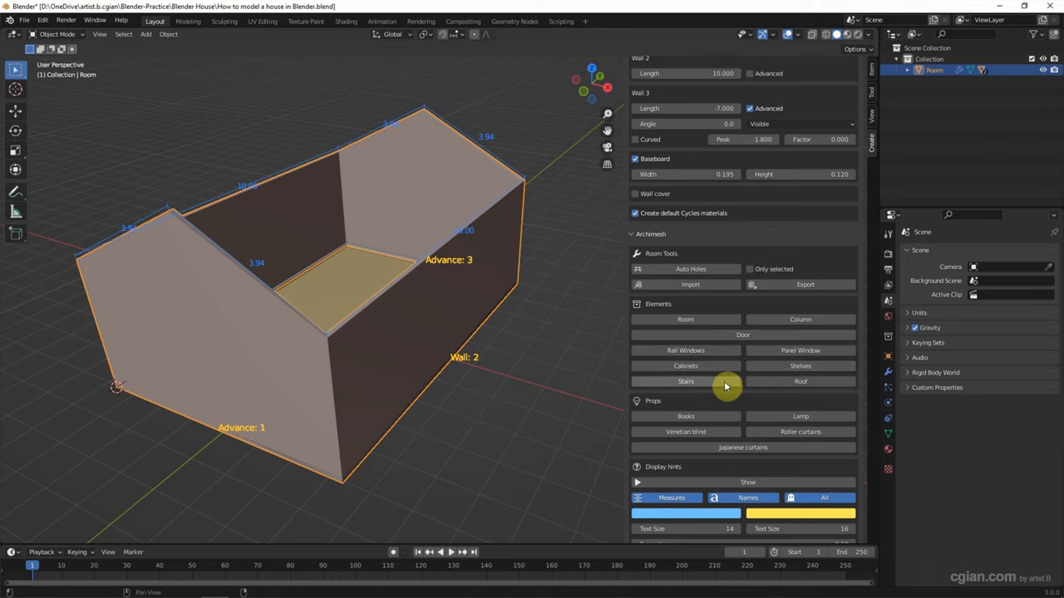
mouse_move(800, 380)
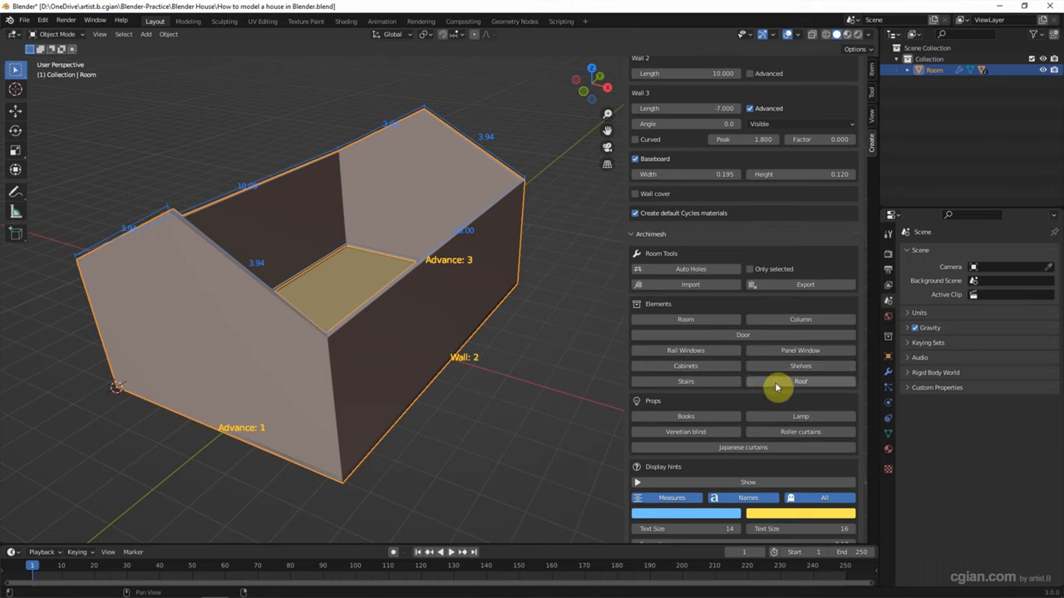
left_click(800, 381)
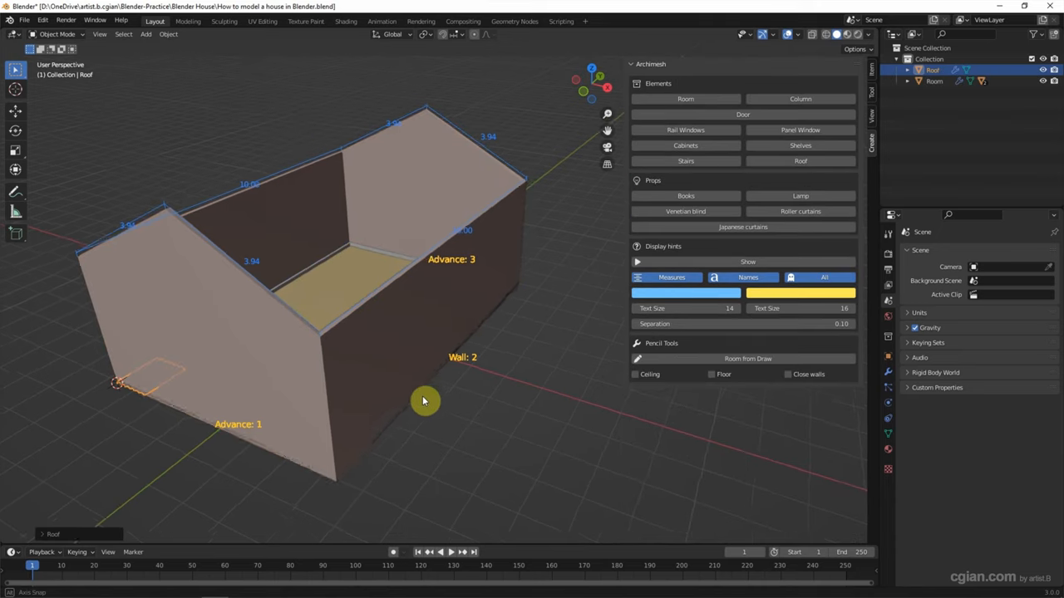
left_click_drag(424, 400, 346, 336)
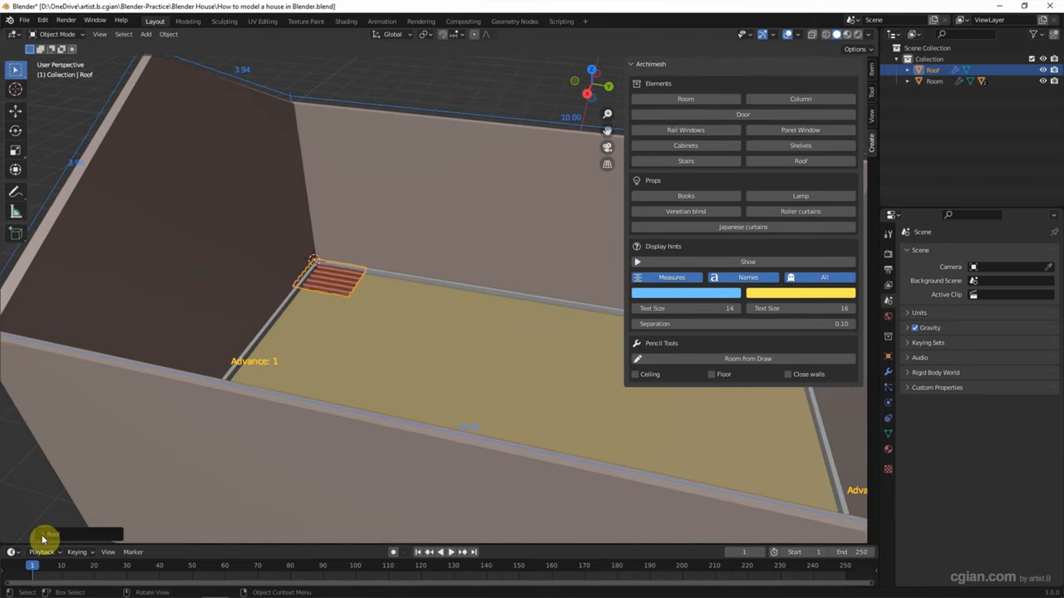
left_click(50, 536)
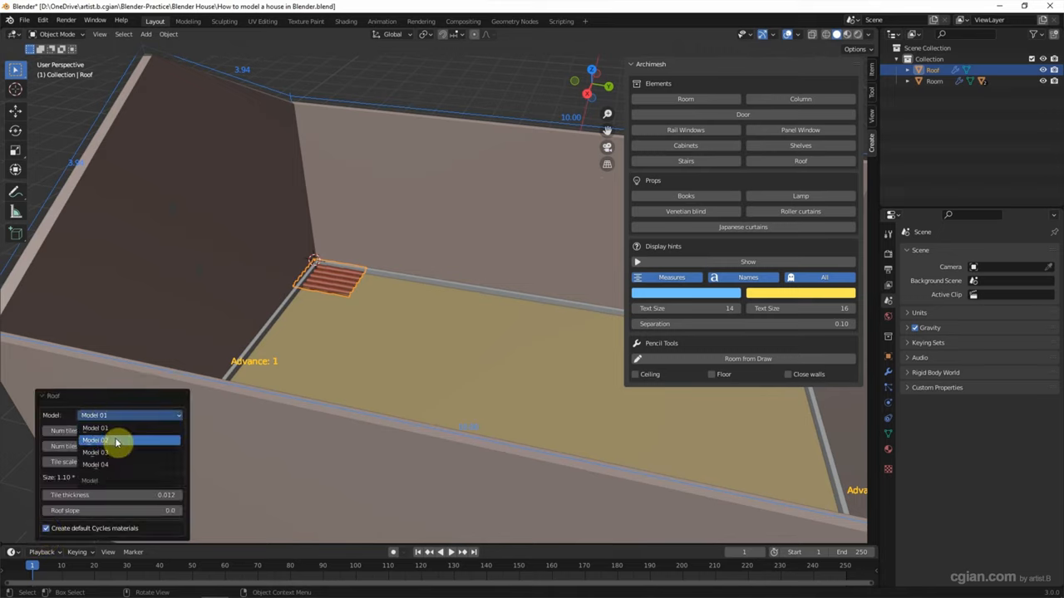
Switch the roof to tile Model 04, add more tiles and give it a slope
left_click(95, 439)
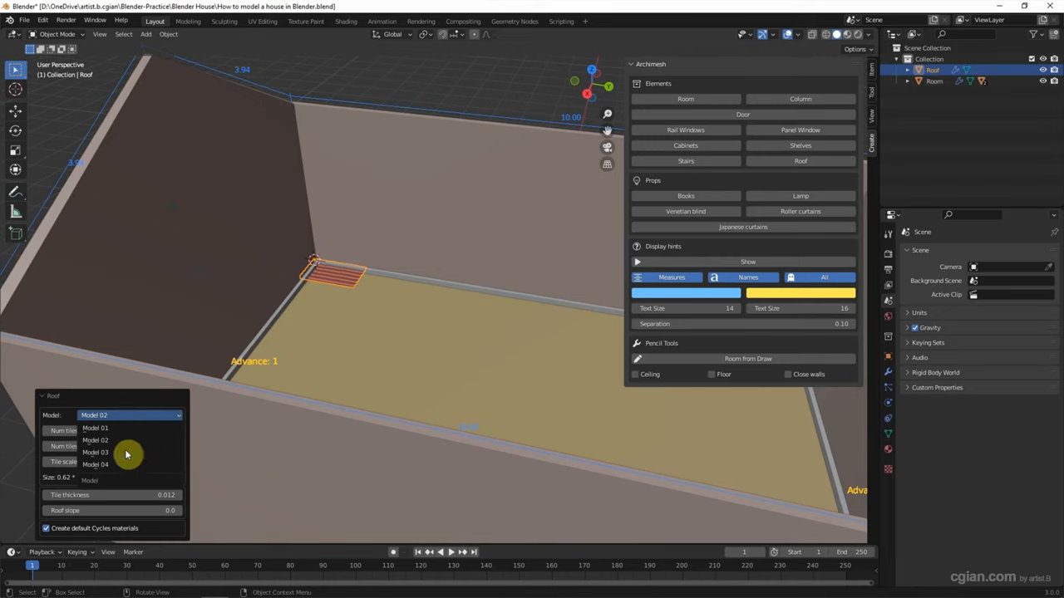
left_click(97, 466)
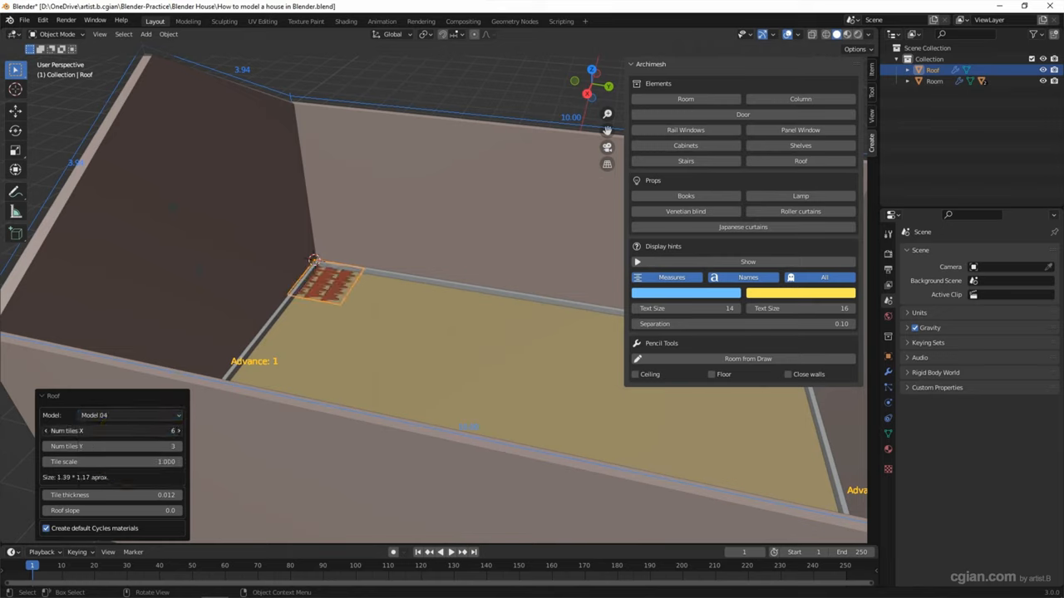
left_click(169, 431)
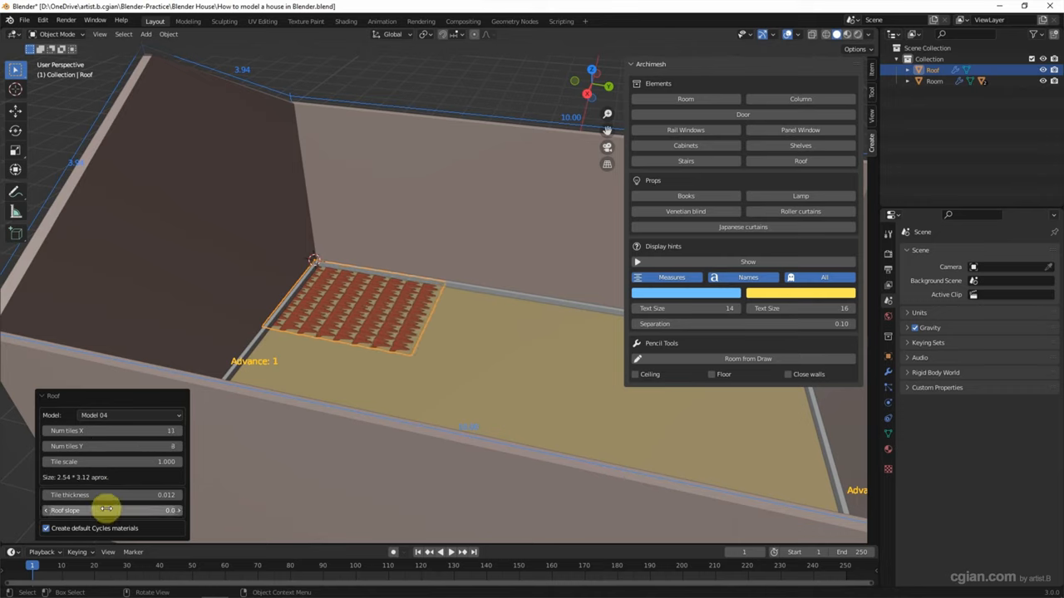
left_click_drag(107, 510, 174, 511)
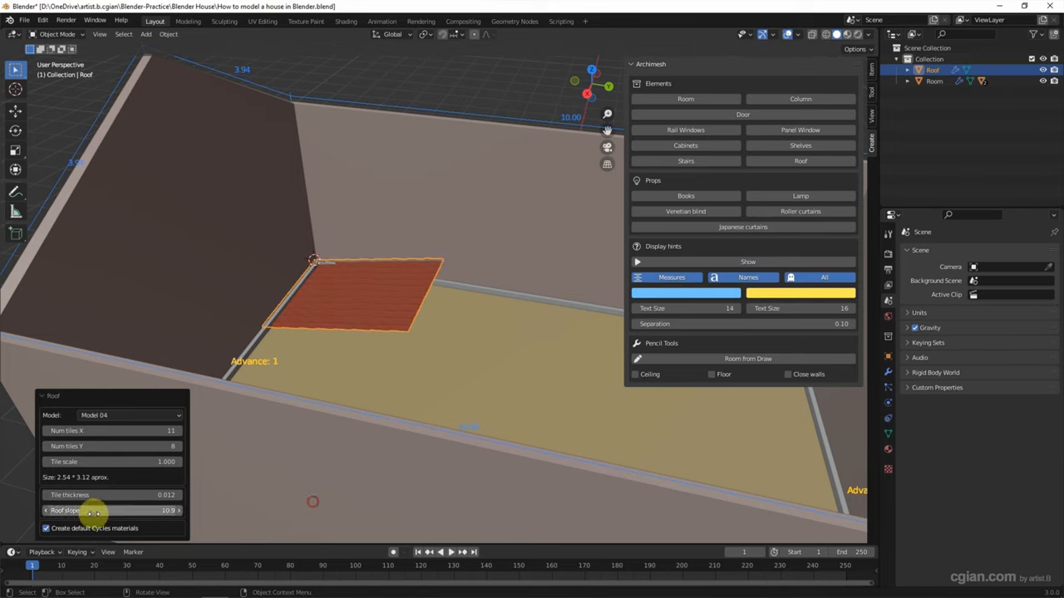
left_click_drag(91, 510, 166, 510)
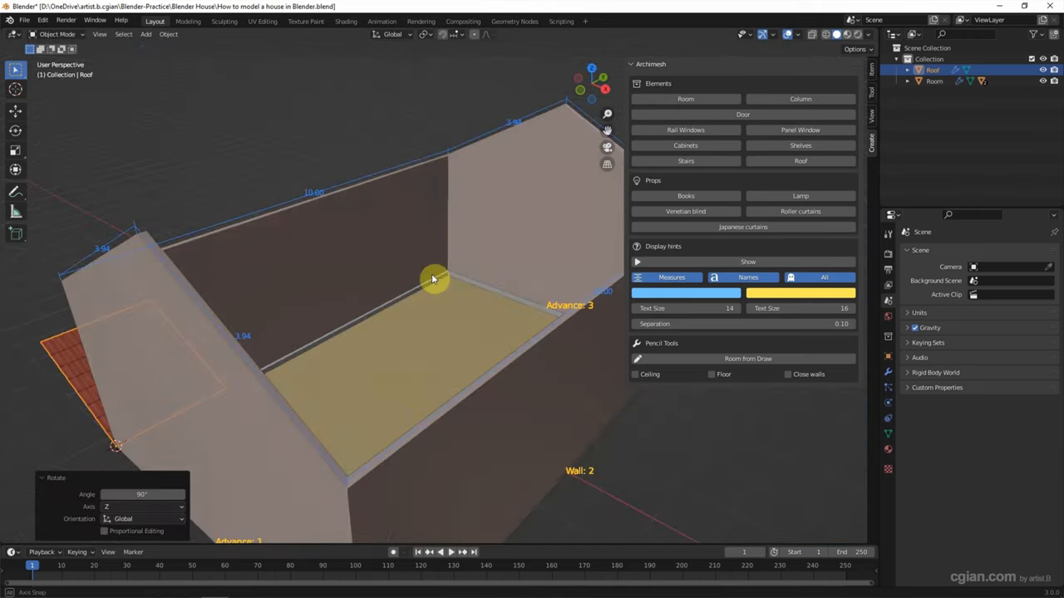
Rotate the roof with R to align it with the gable slope
left_click_drag(432, 279, 568, 107)
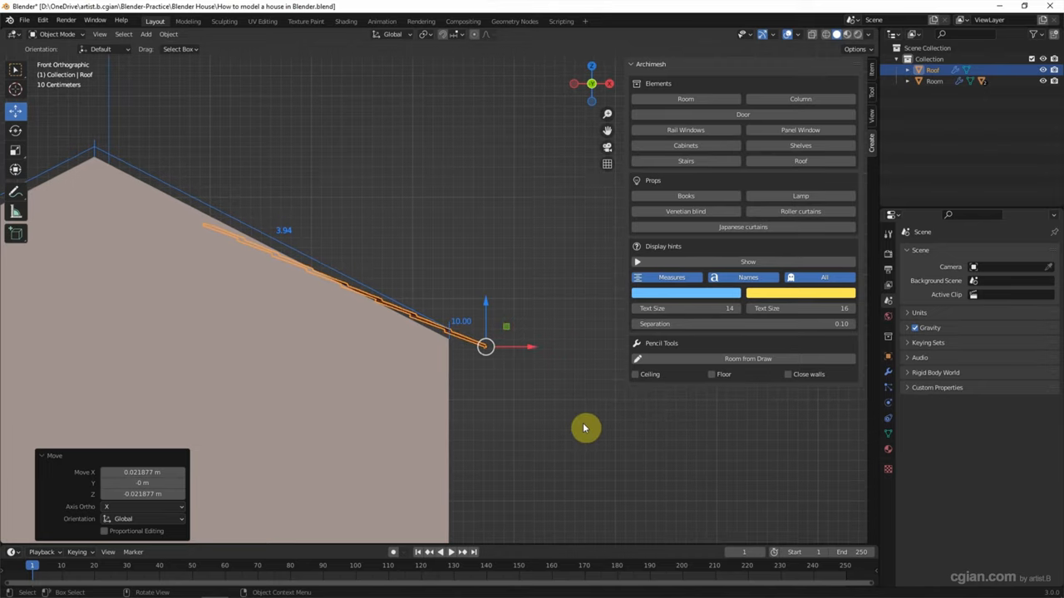
key("r")
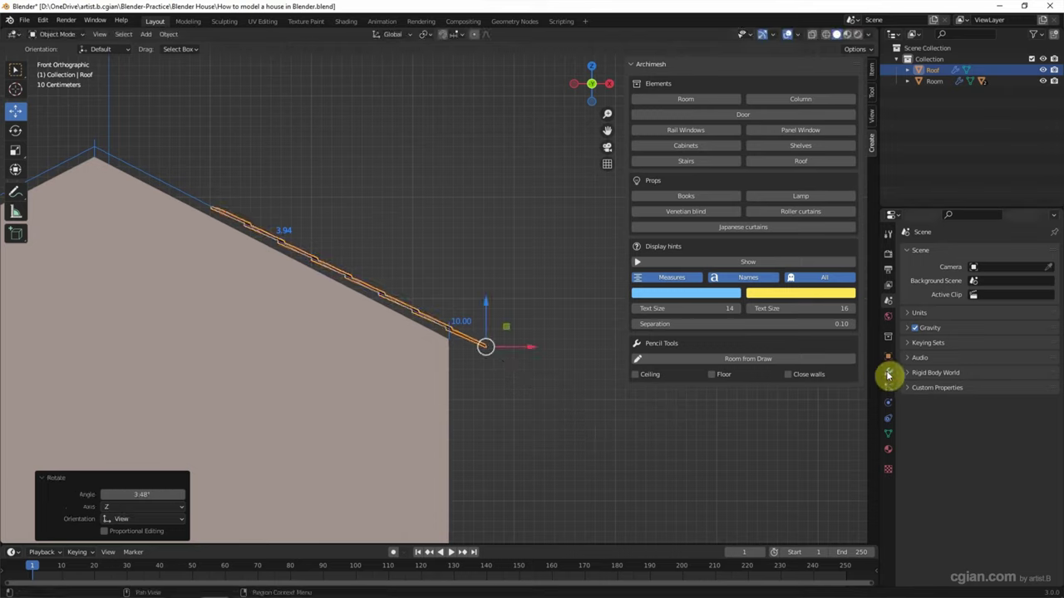
Raise the roof's Array_Y count so the tiles span the full length of one slope
left_click(888, 375)
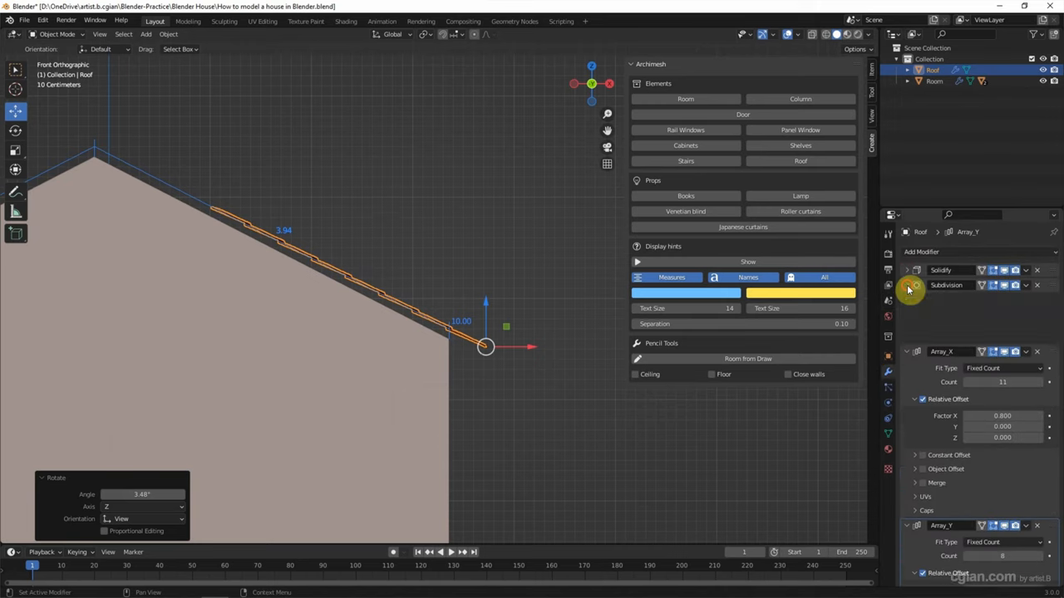
left_click(908, 286)
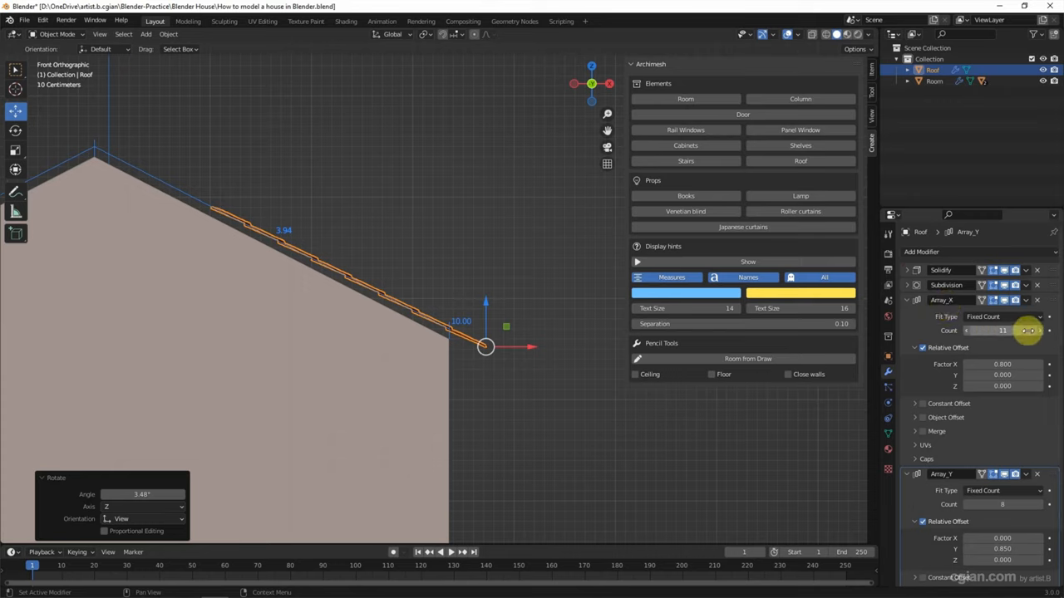
left_click(1048, 330)
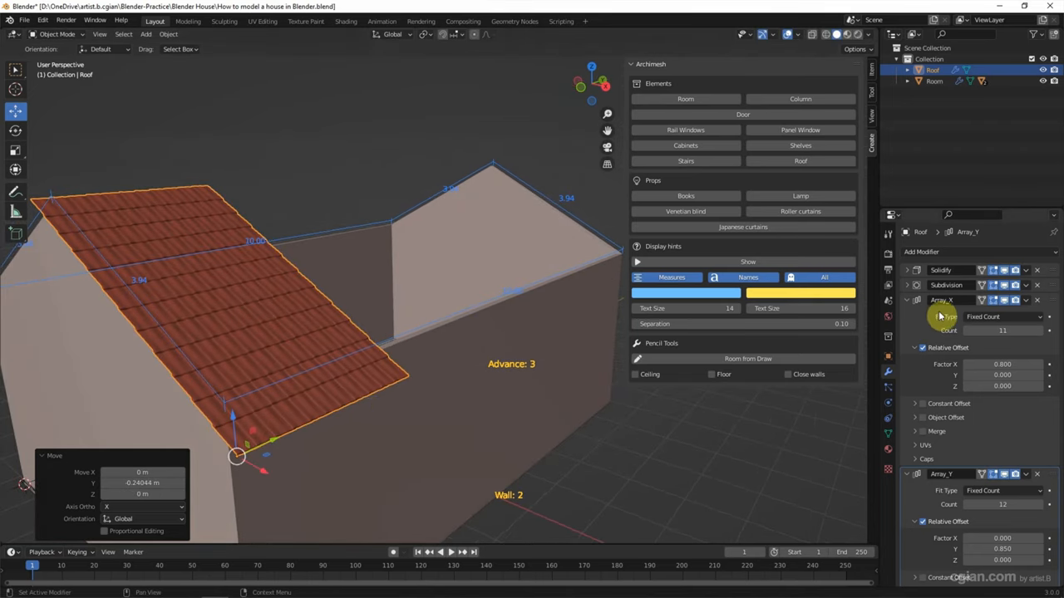
mouse_move(1001, 330)
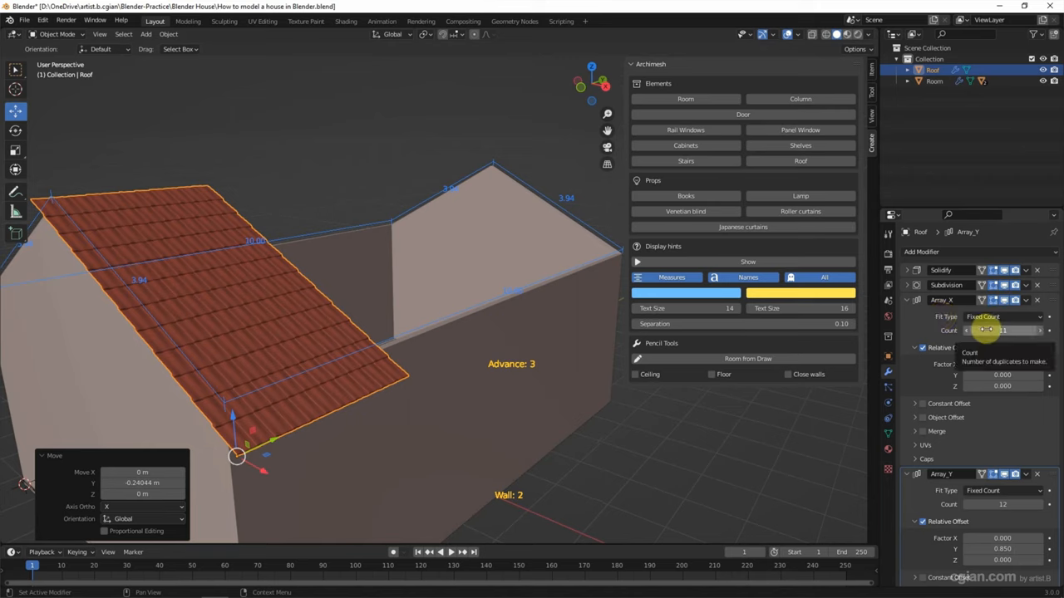
left_click(1000, 329)
type("49")
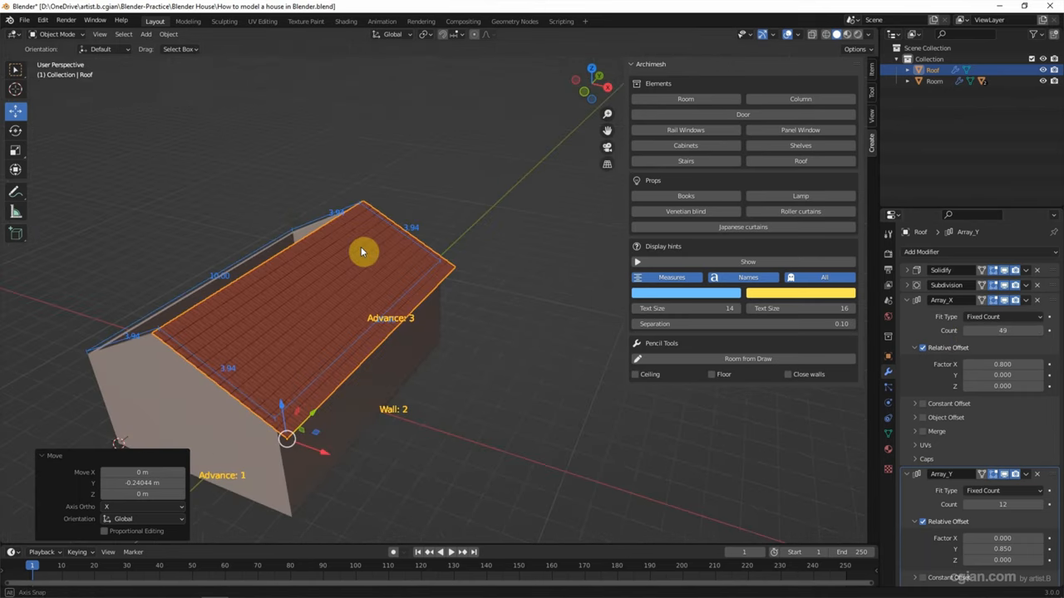
left_click_drag(362, 253, 369, 231)
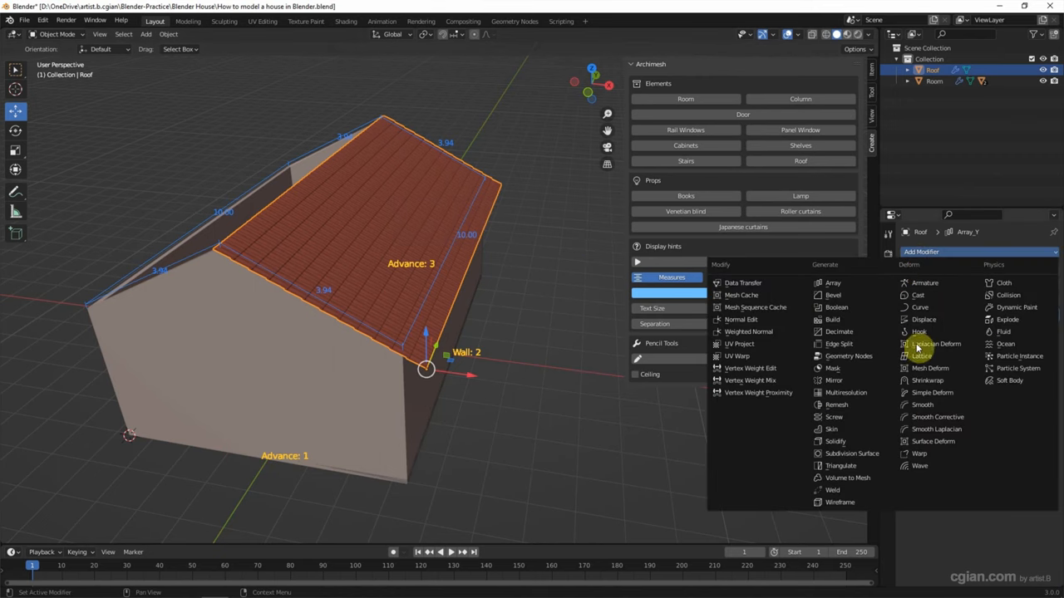
mouse_move(831, 379)
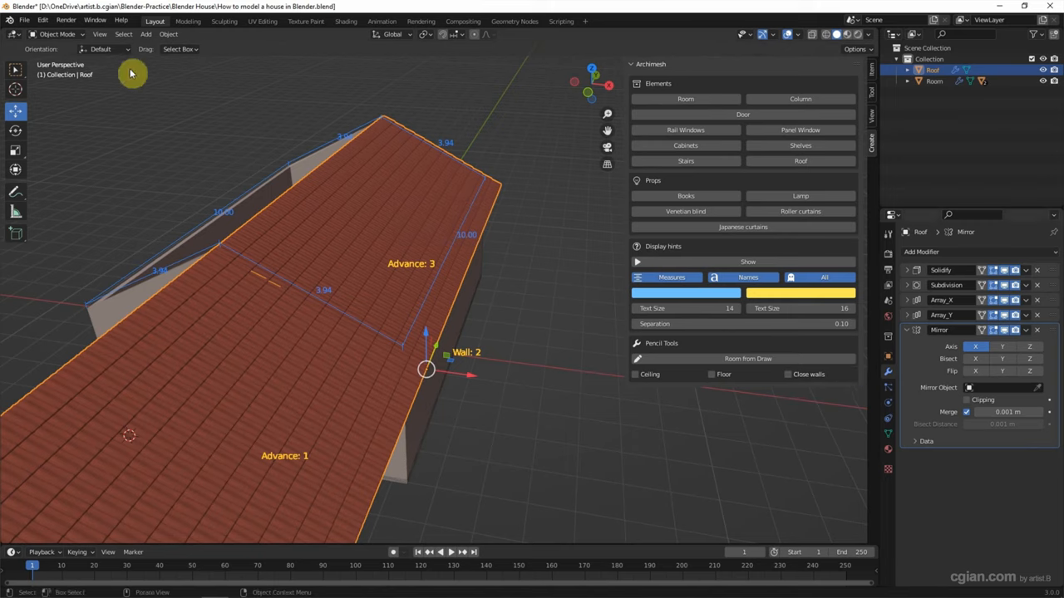
Add an Empty at the ridge centre and use it as the roof's Mirror Object
left_click(147, 33)
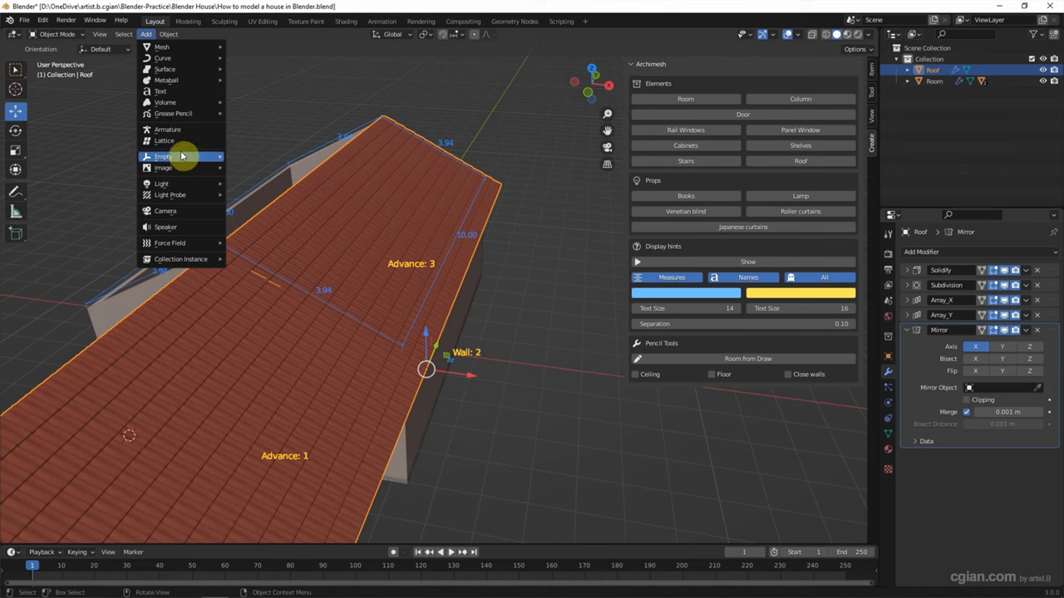
left_click(163, 156)
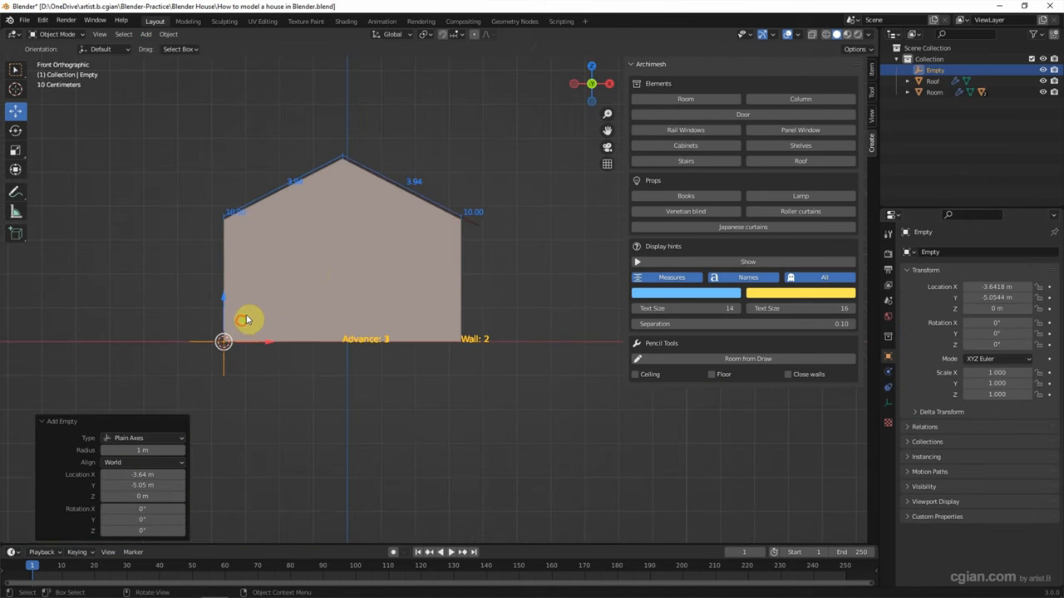
left_click_drag(250, 319, 362, 143)
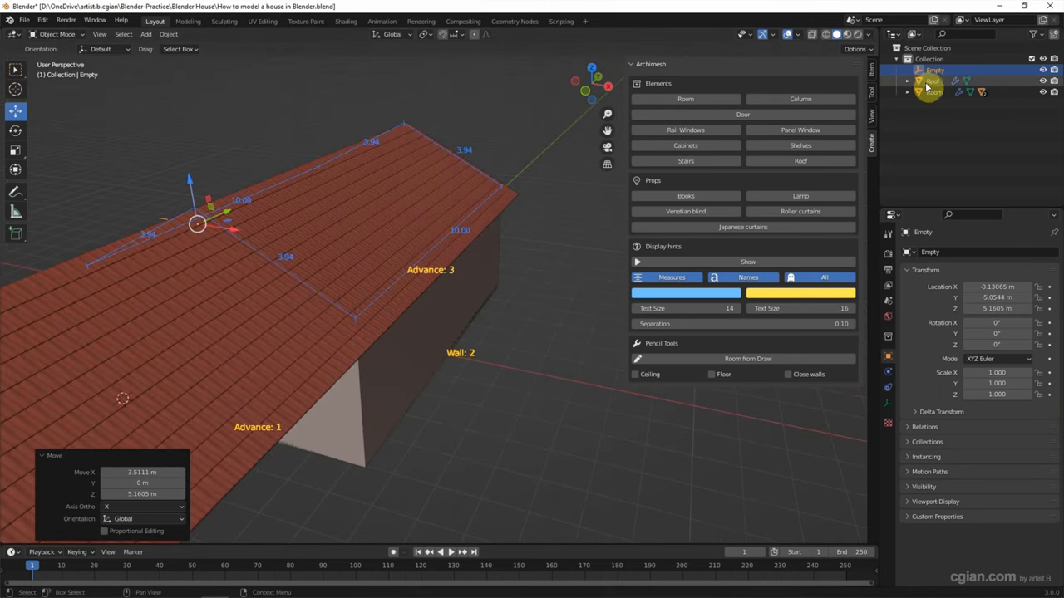
left_click(933, 79)
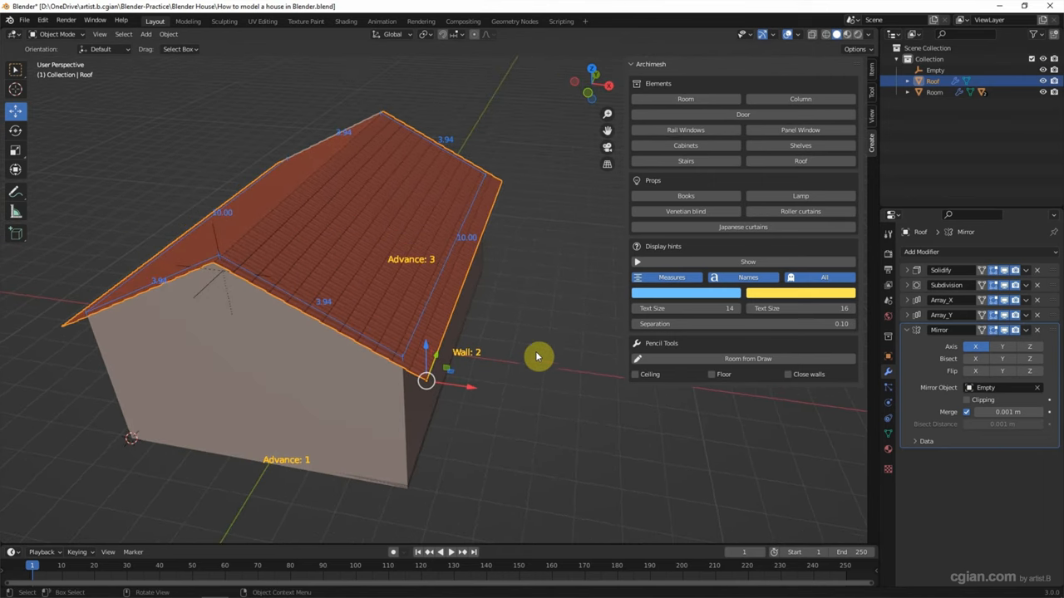
mouse_move(545, 332)
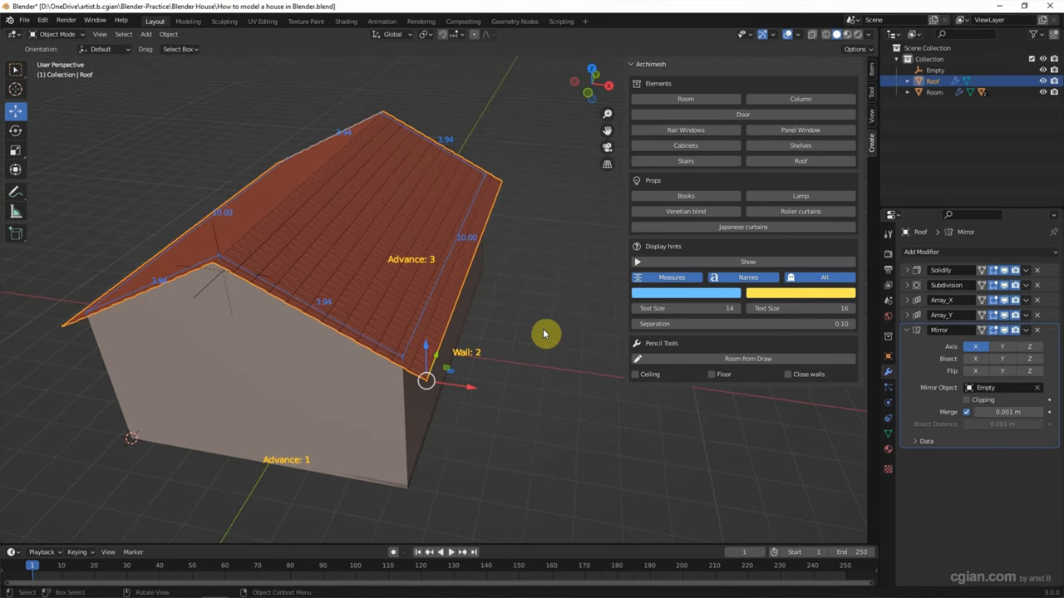
mouse_move(655, 136)
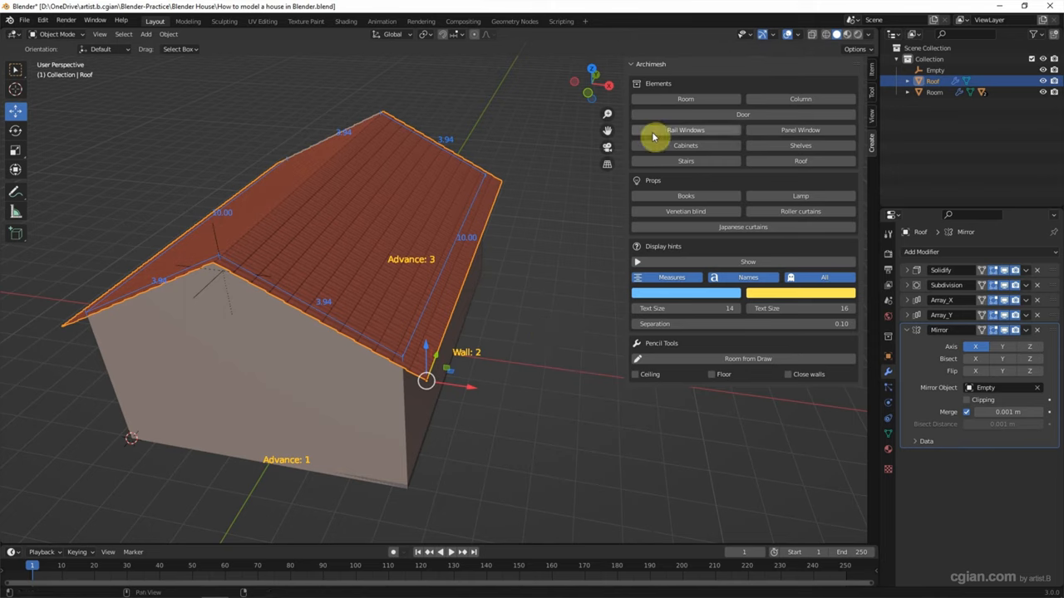
mouse_move(825, 130)
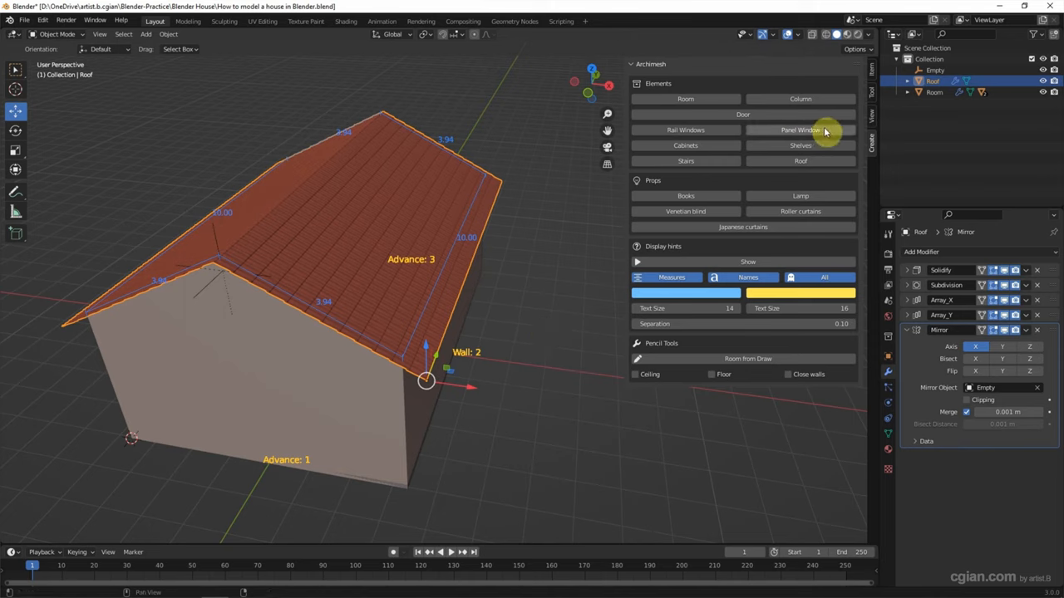
Place two Archimesh panel windows with a chosen size preset side by side on the front wall
left_click(799, 129)
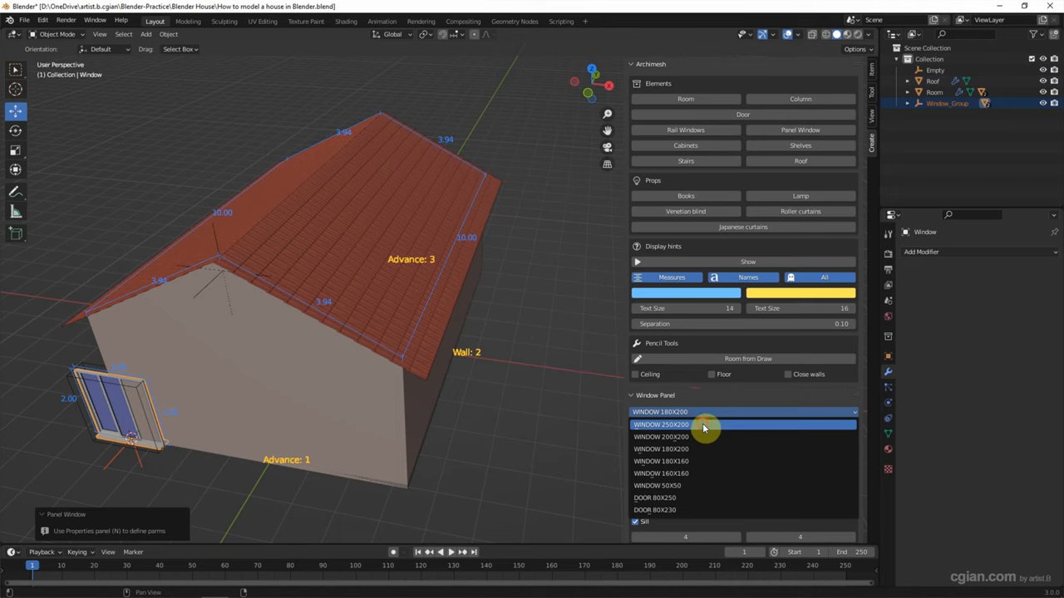
left_click(661, 424)
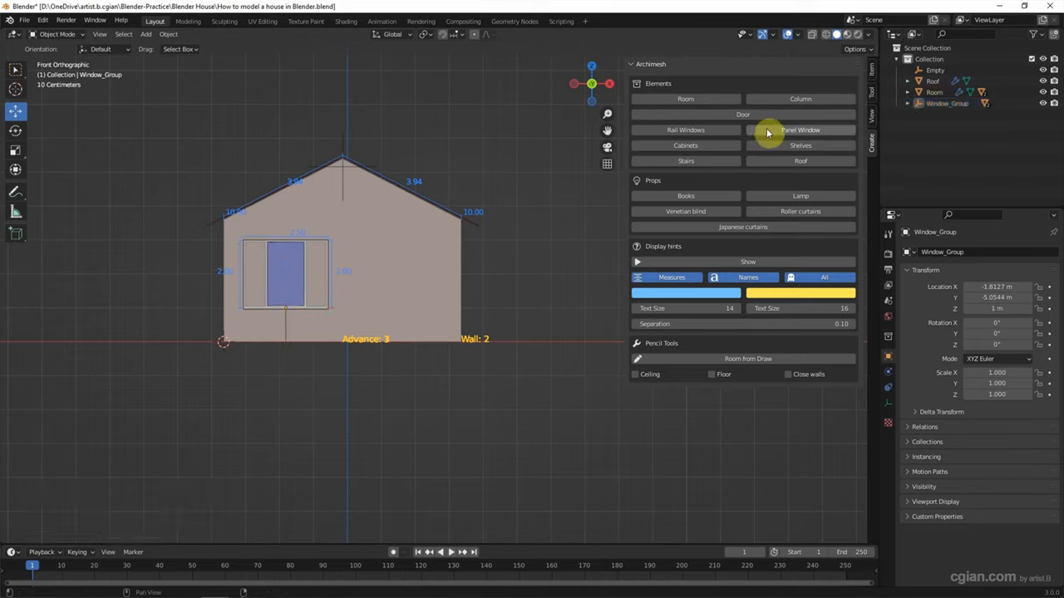
left_click(684, 130)
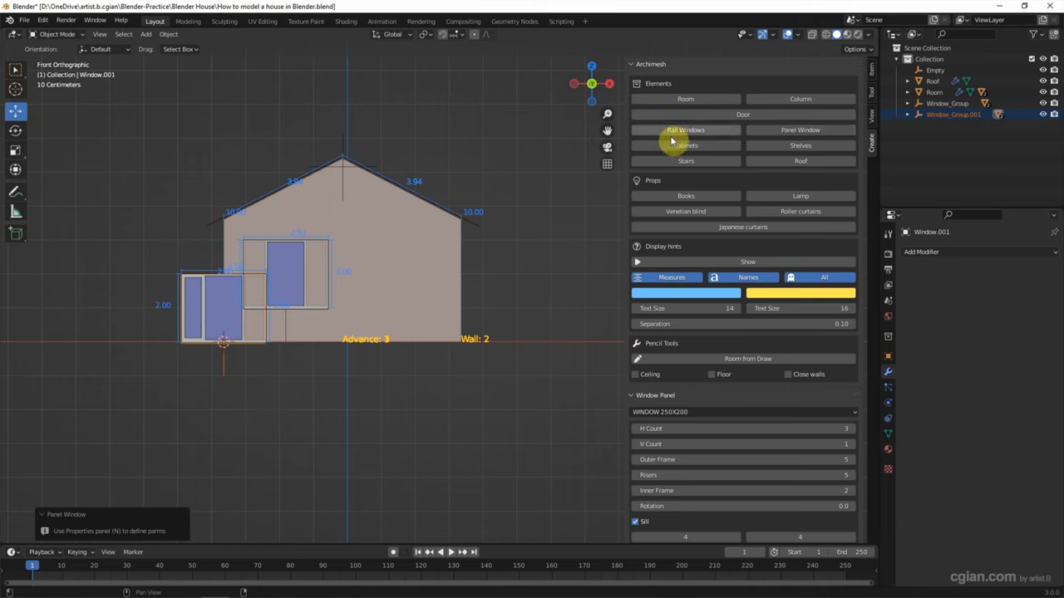
left_click(954, 113)
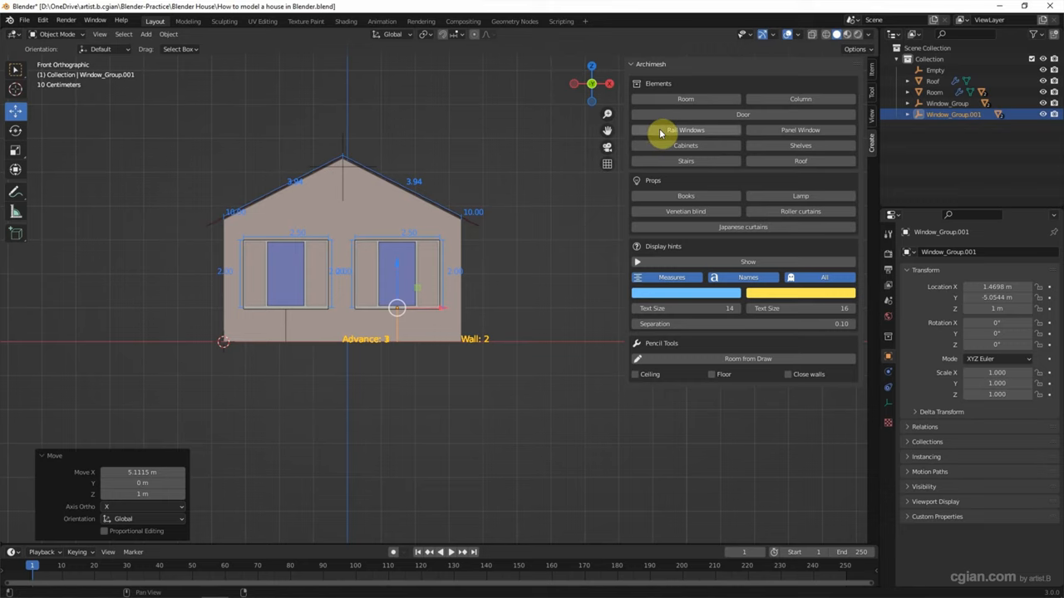
Add a rail window and move Window_Group.002 up into the gable peak
left_click(685, 130)
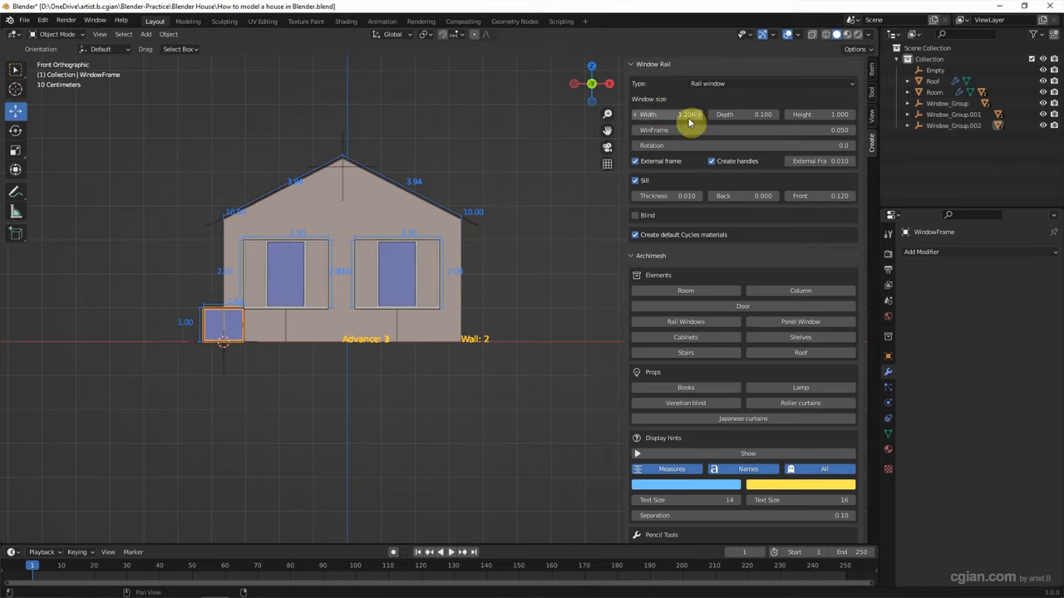
left_click(954, 126)
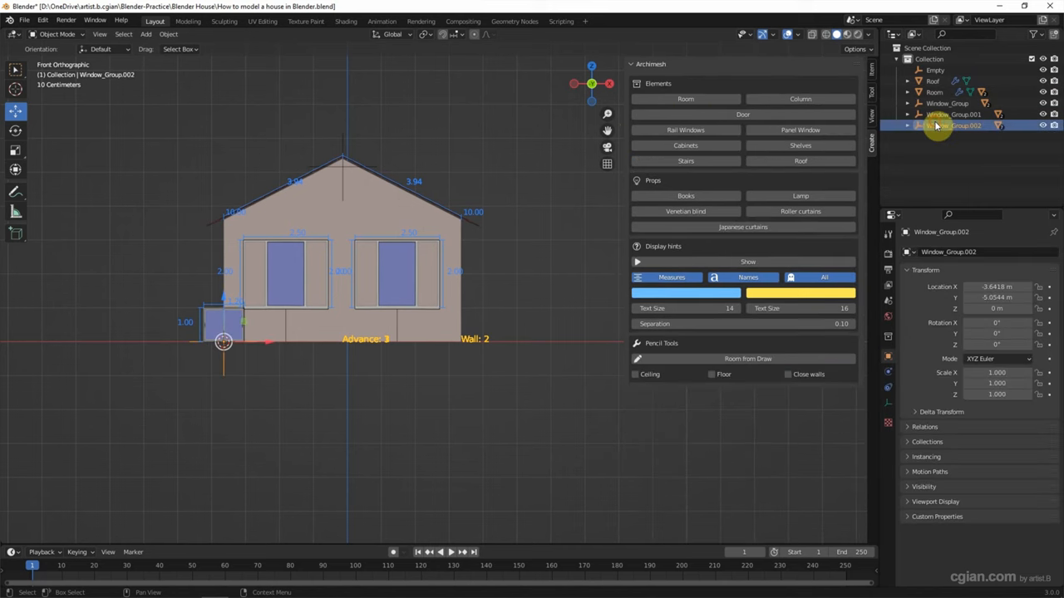
left_click_drag(222, 322, 363, 203)
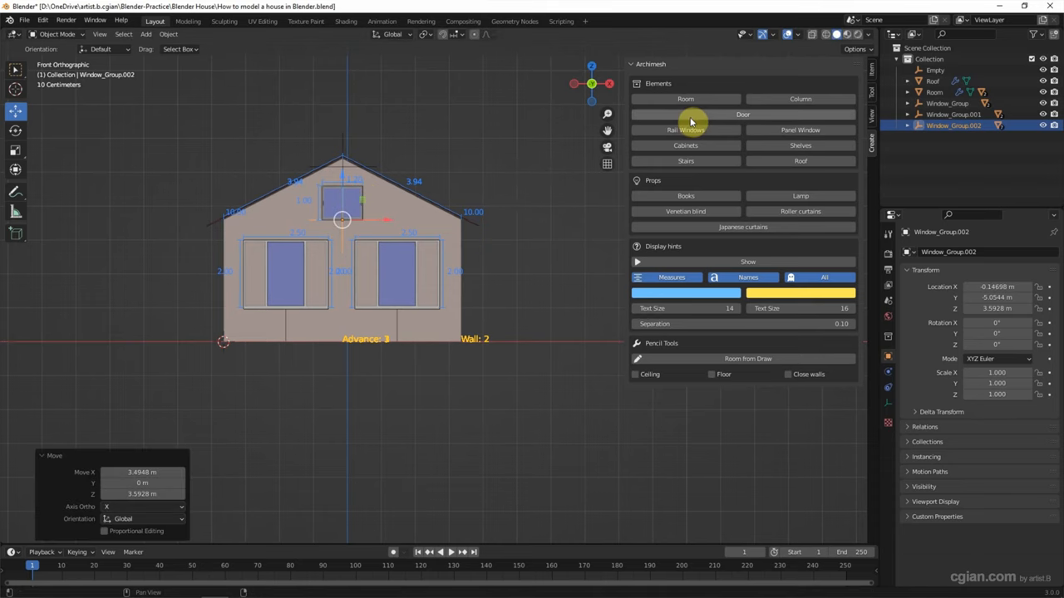
Add an Archimesh door with a different model and slide Door_Group onto the side wall
left_click(741, 113)
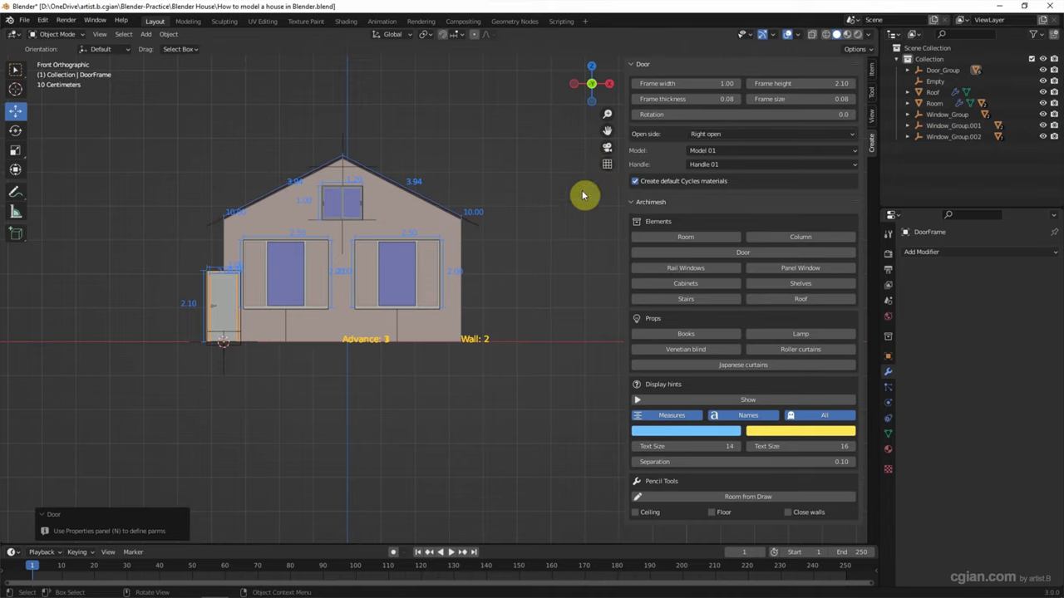
mouse_move(723, 154)
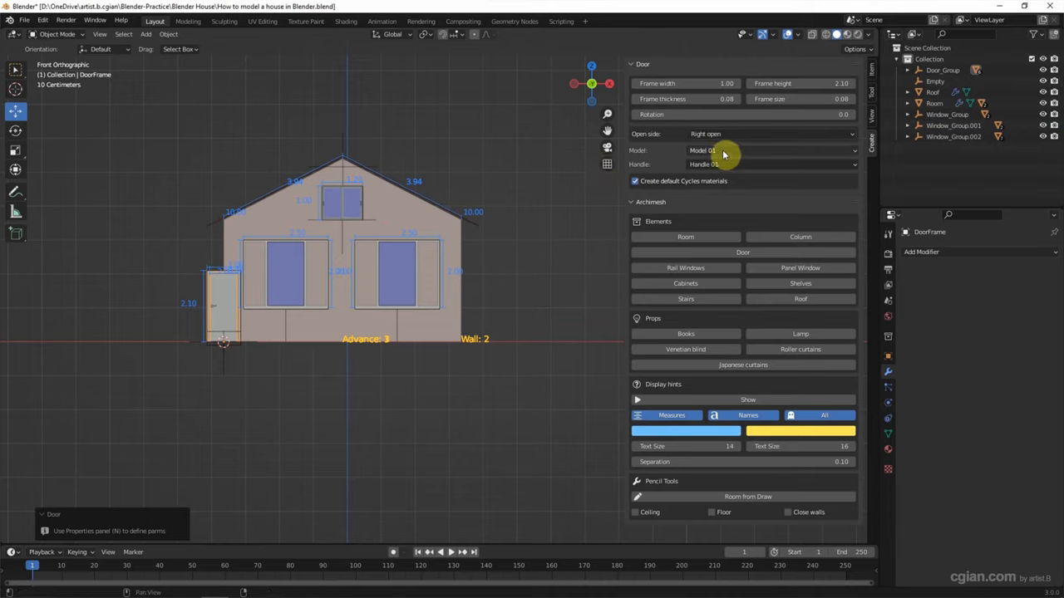
left_click(768, 150)
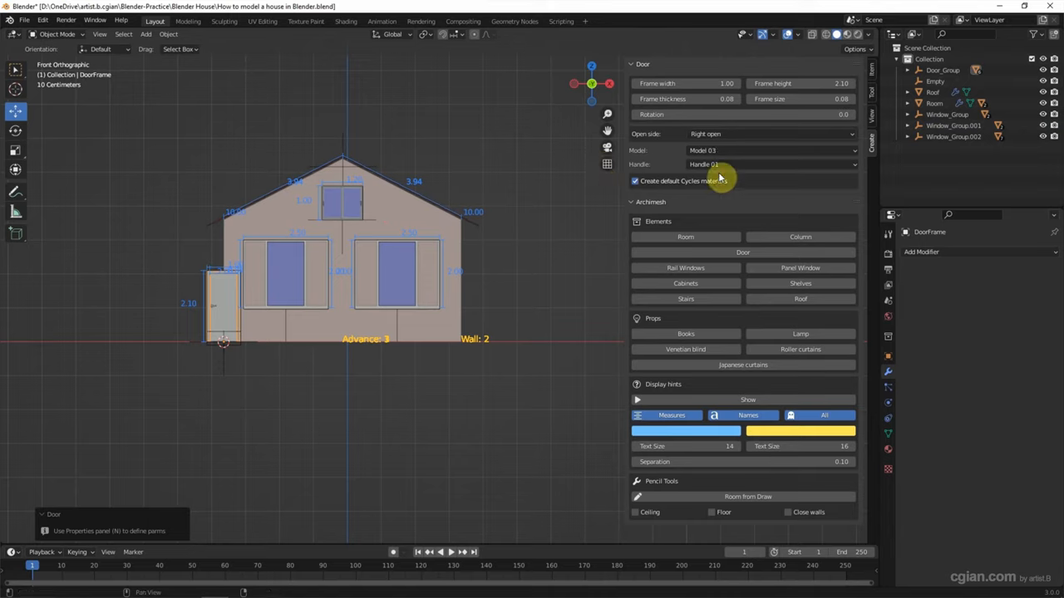
left_click(768, 149)
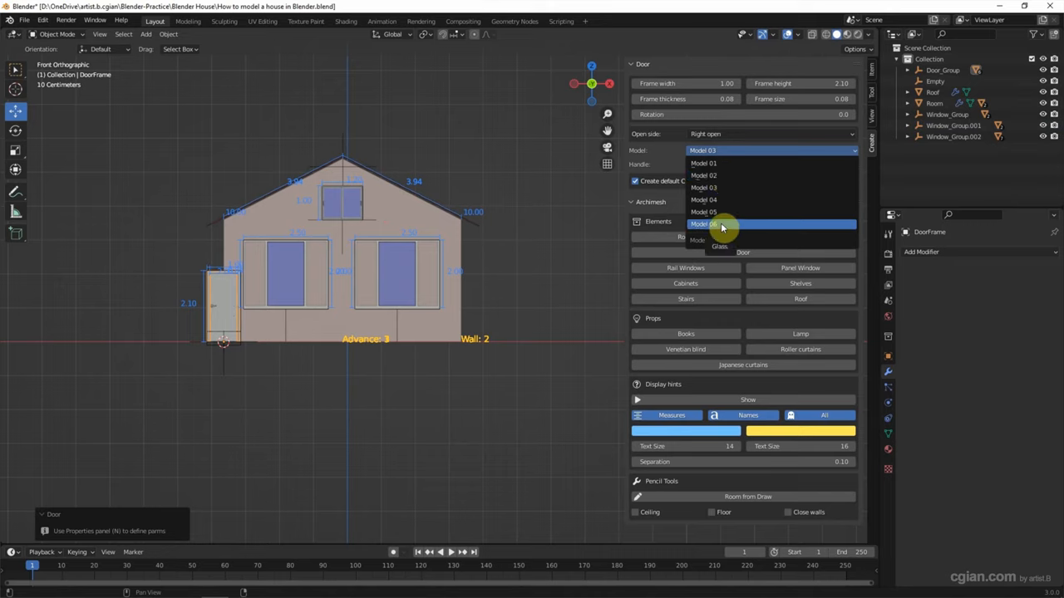
left_click(705, 223)
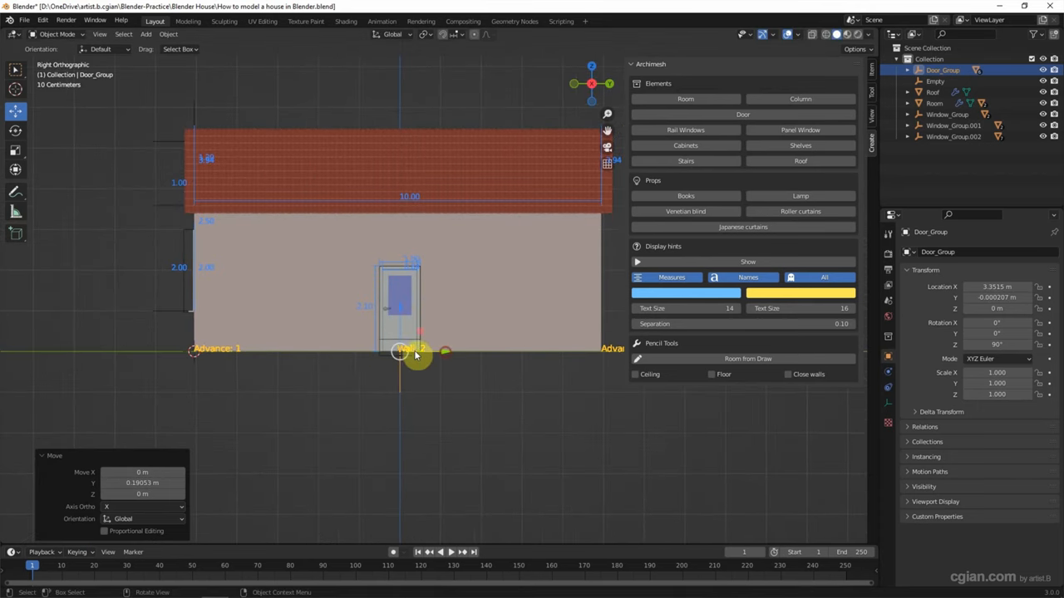
left_click_drag(416, 356, 424, 384)
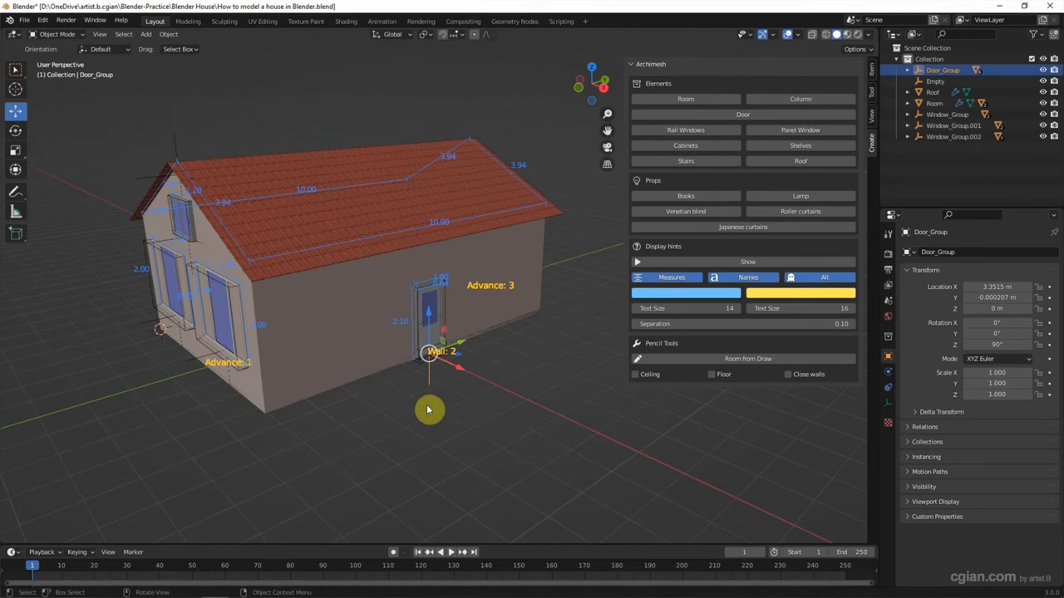
Enable a wooden Wall cover on Room, preview its plank material and adjust the cover thickness
left_click(933, 103)
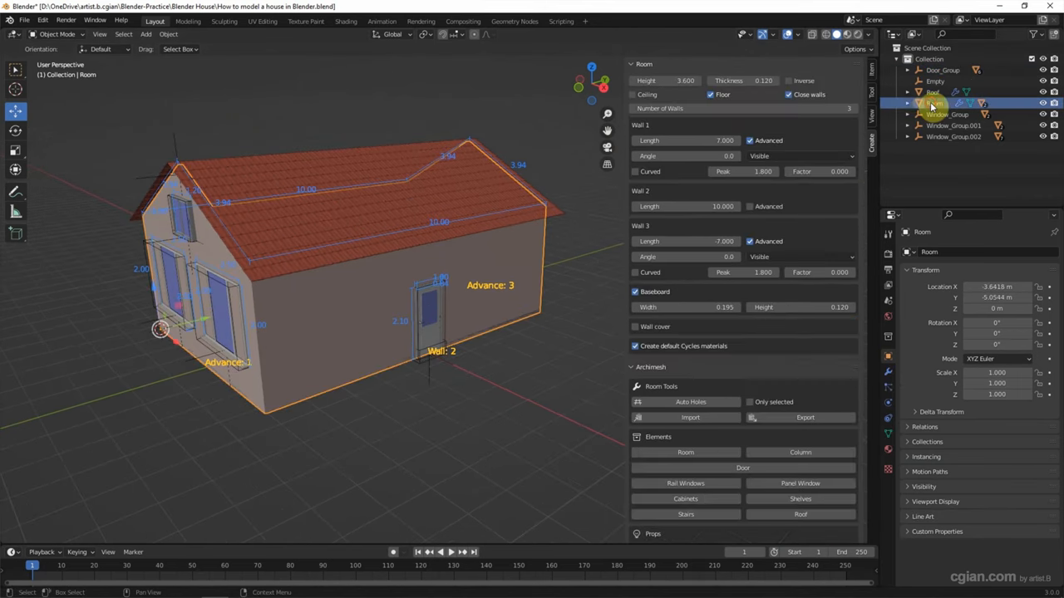
left_click(935, 103)
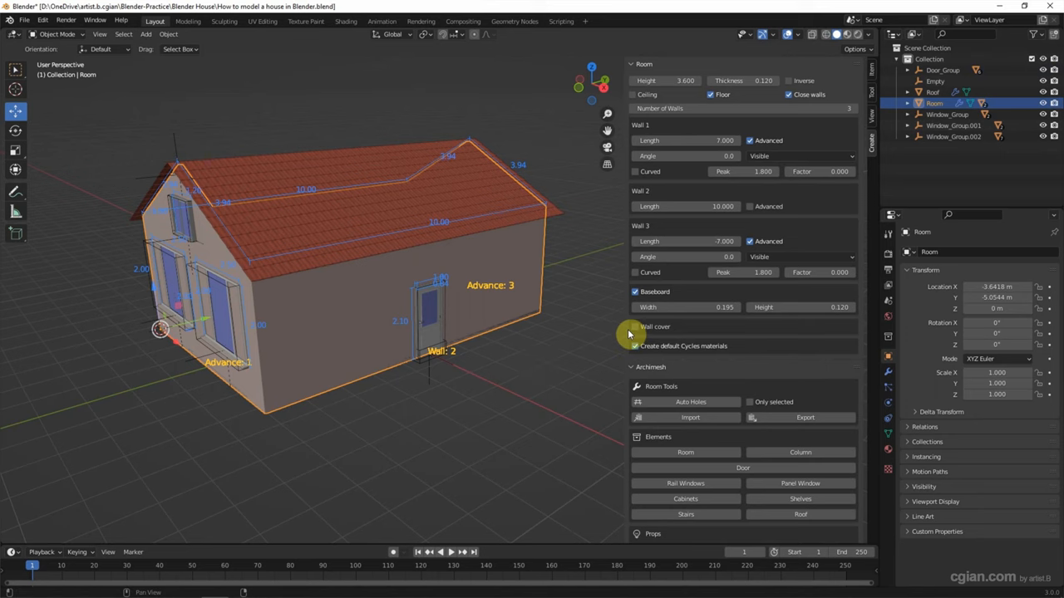
left_click(635, 326)
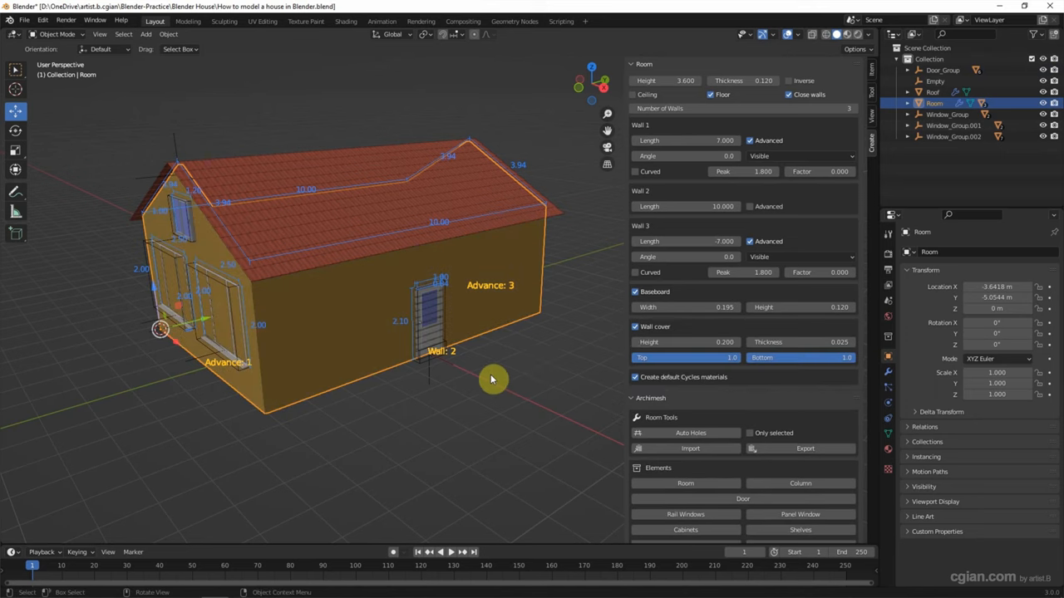
left_click_drag(492, 379, 529, 375)
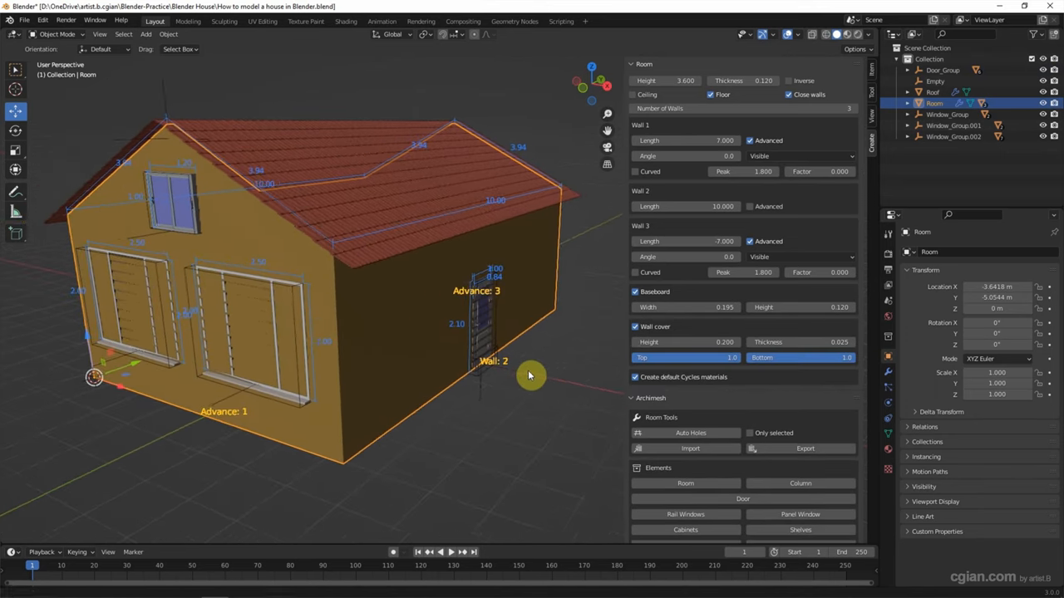
left_click(791, 33)
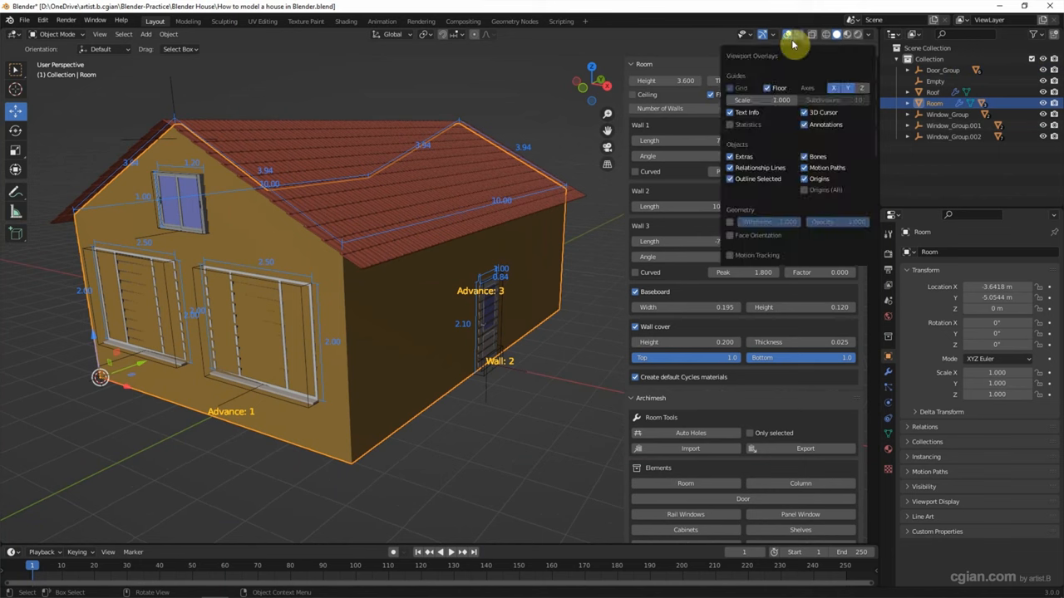
left_click(732, 223)
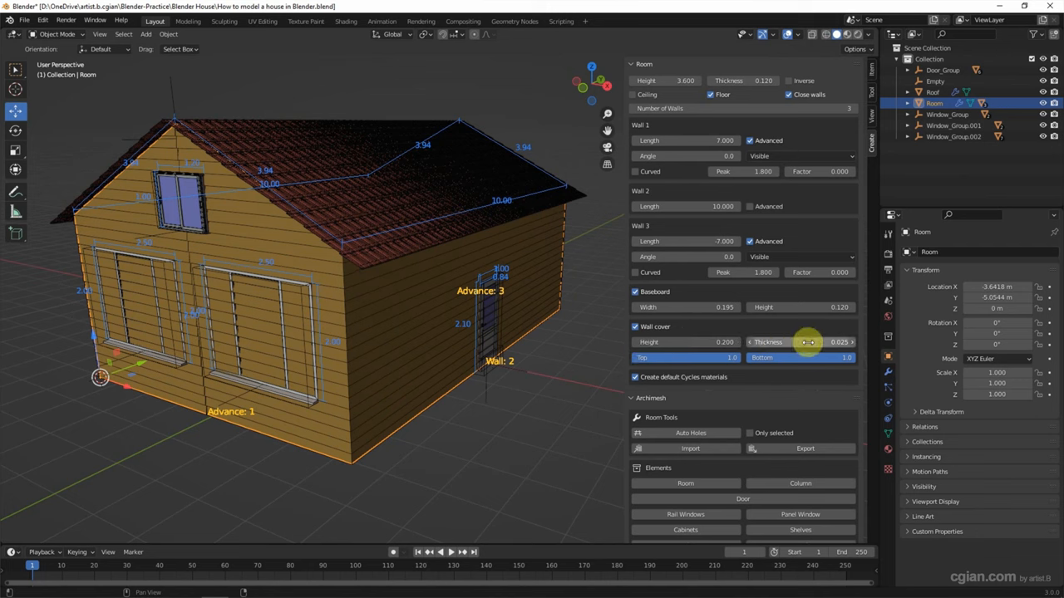
left_click_drag(798, 342, 848, 343)
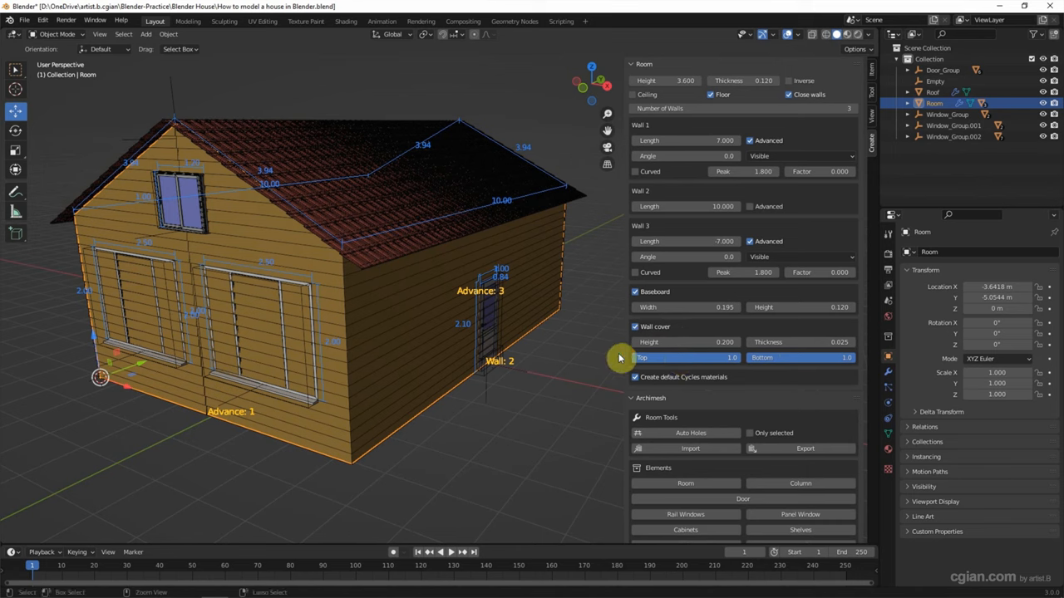
mouse_move(545, 372)
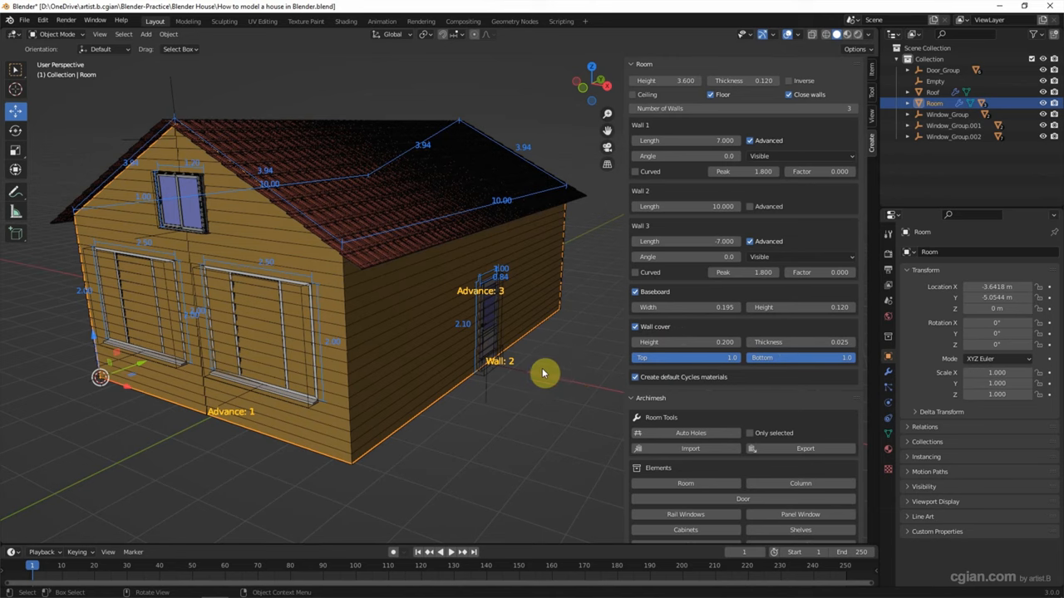
mouse_move(552, 379)
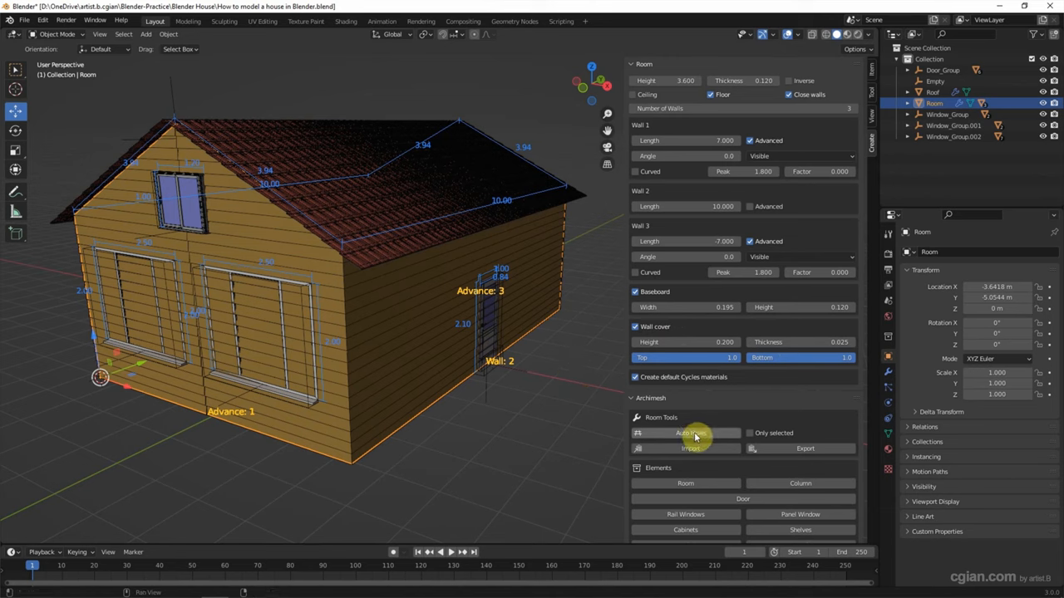
mouse_move(714, 436)
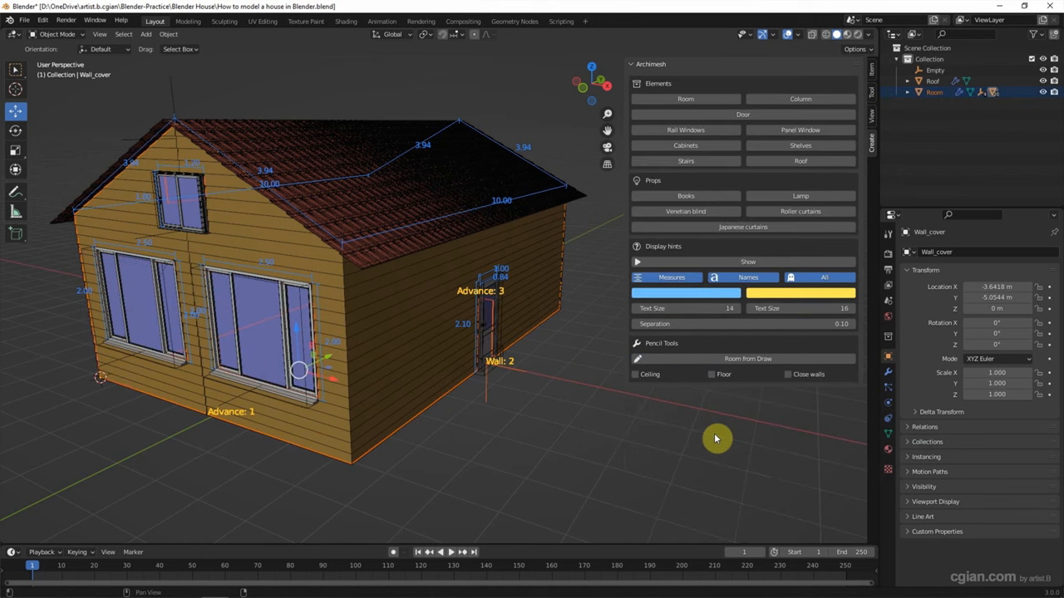
mouse_move(289, 308)
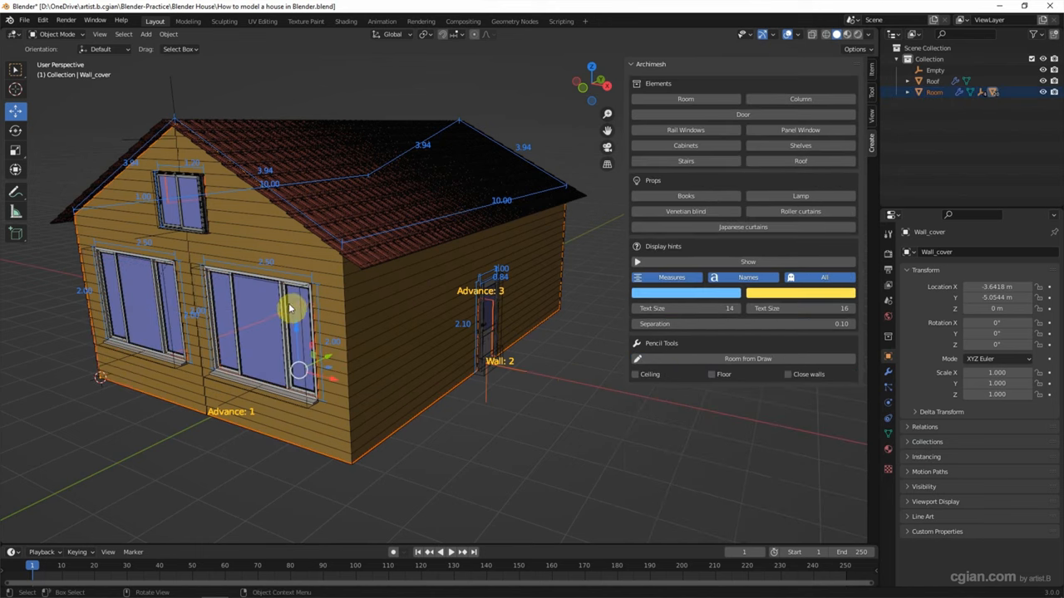
mouse_move(519, 359)
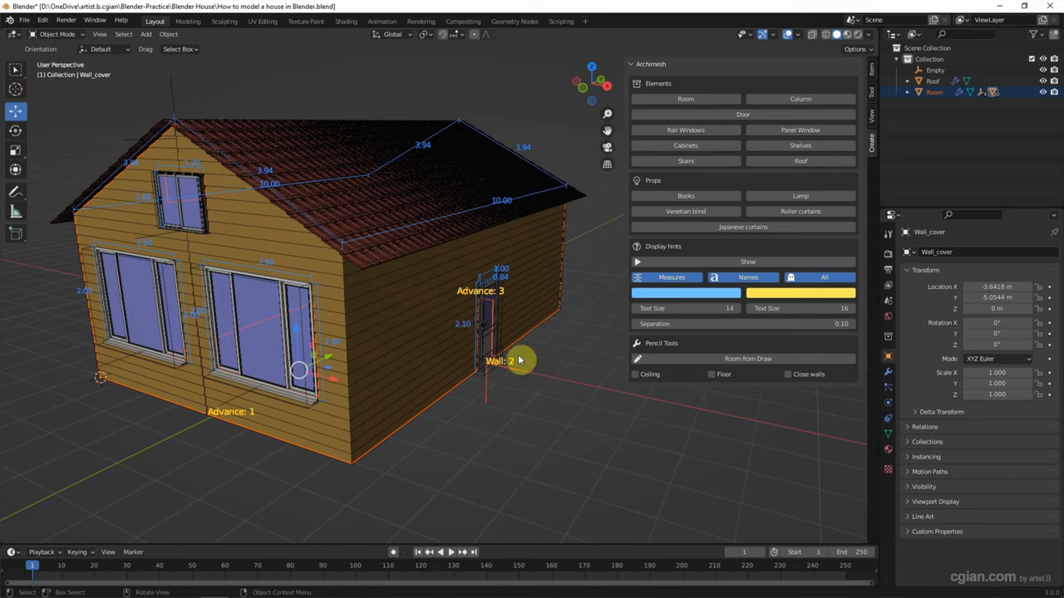
mouse_move(530, 362)
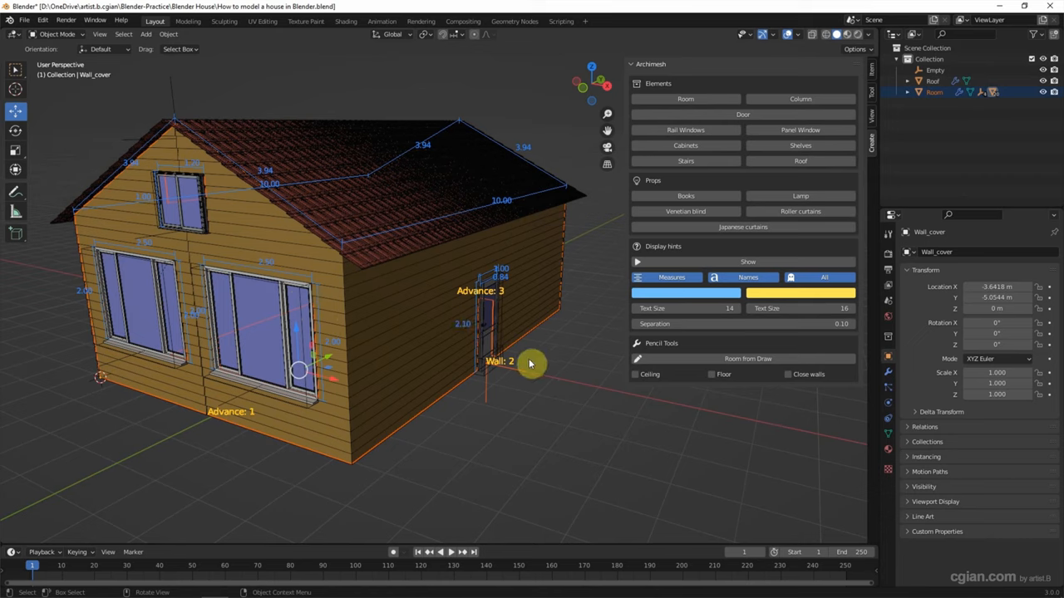
Add an Archimesh column, set its Model to Rectangular and move it beside the door
left_click(799, 100)
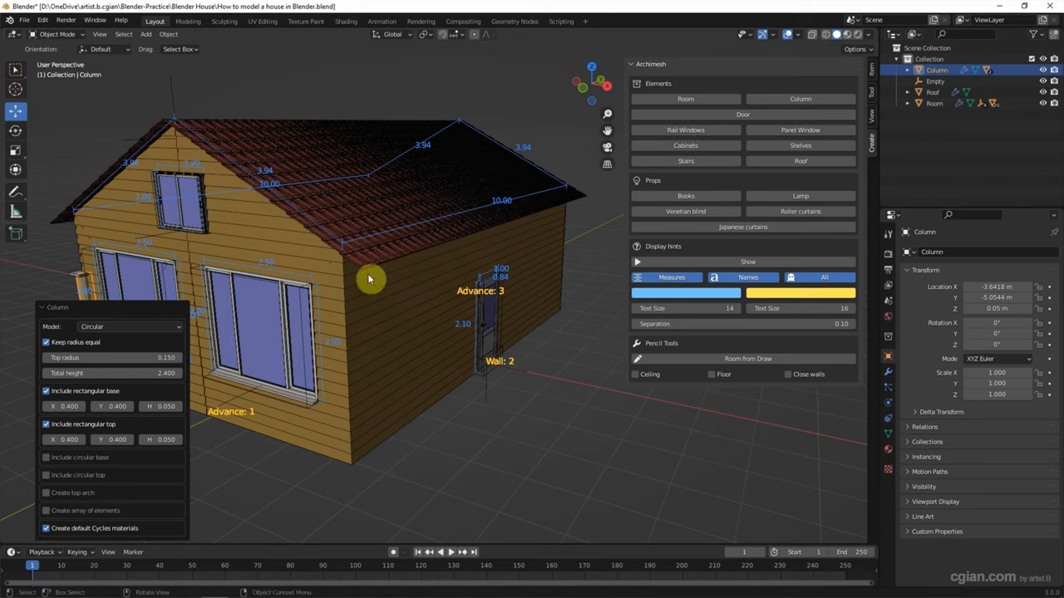
left_click_drag(370, 279, 283, 311)
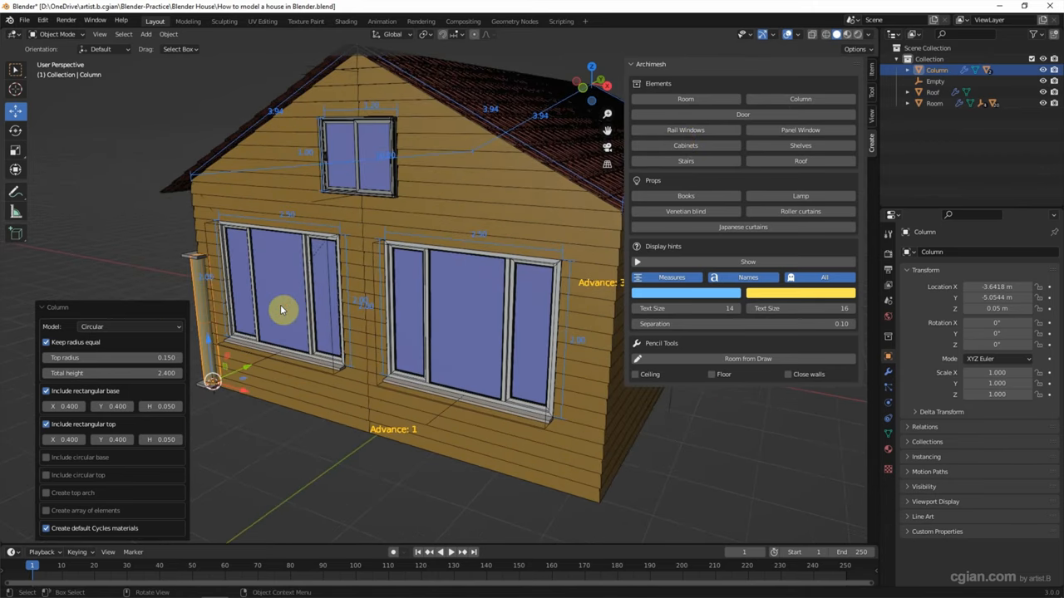
left_click(130, 326)
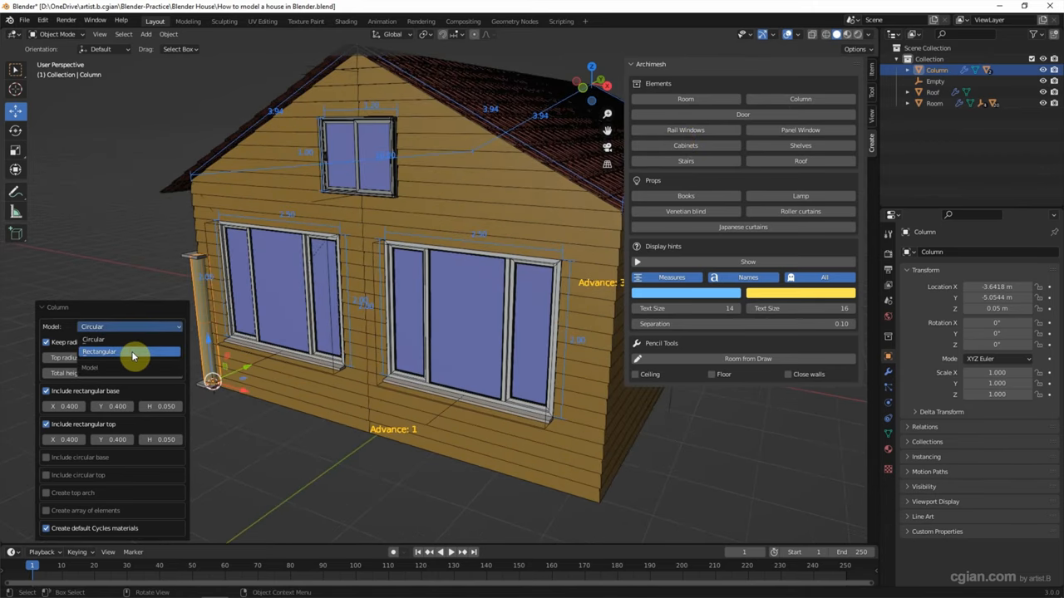
left_click(99, 352)
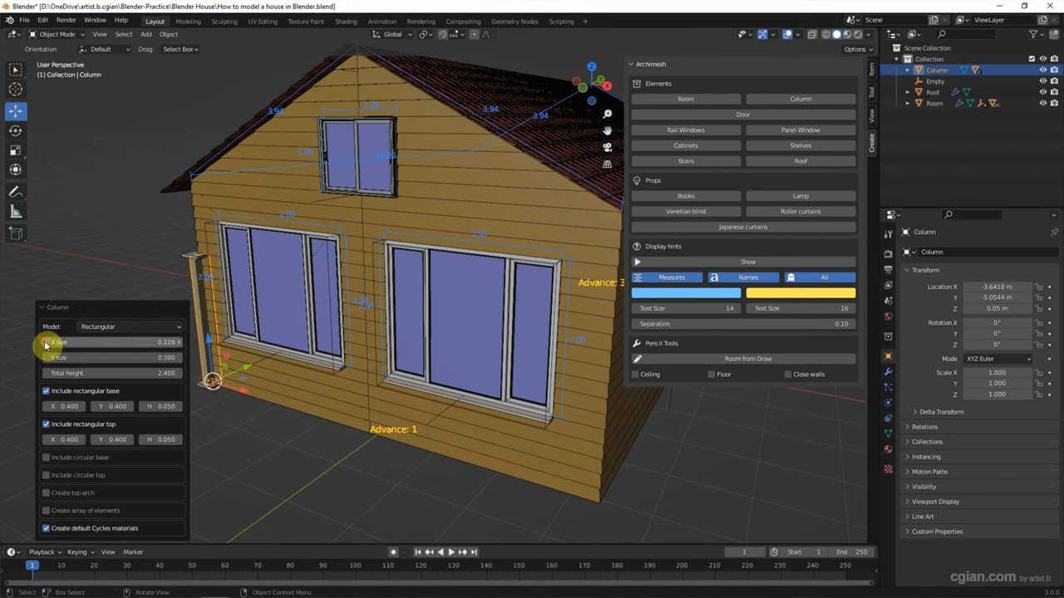
left_click(113, 358)
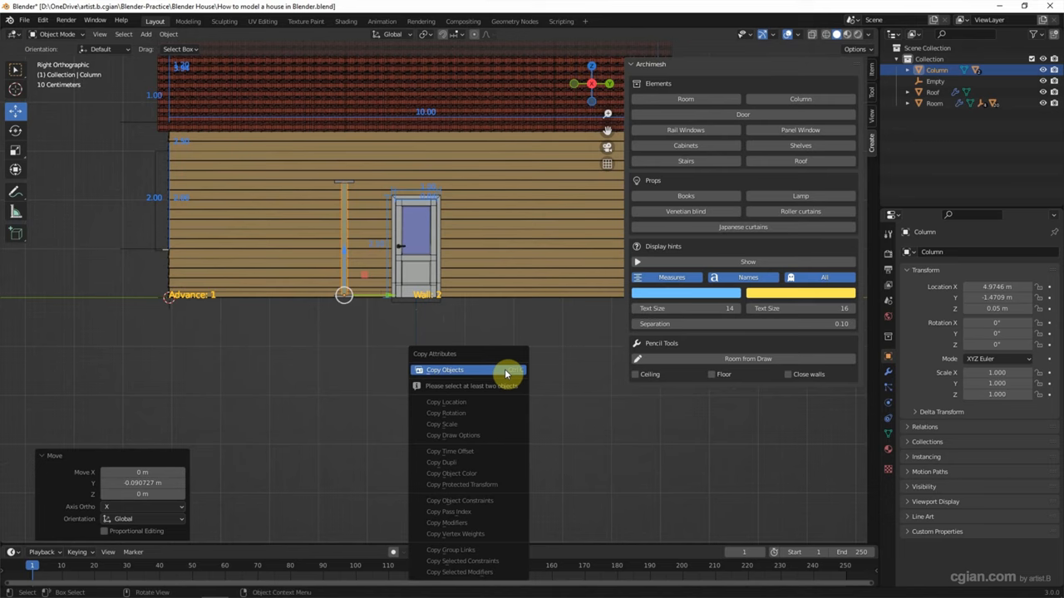
left_click(445, 369)
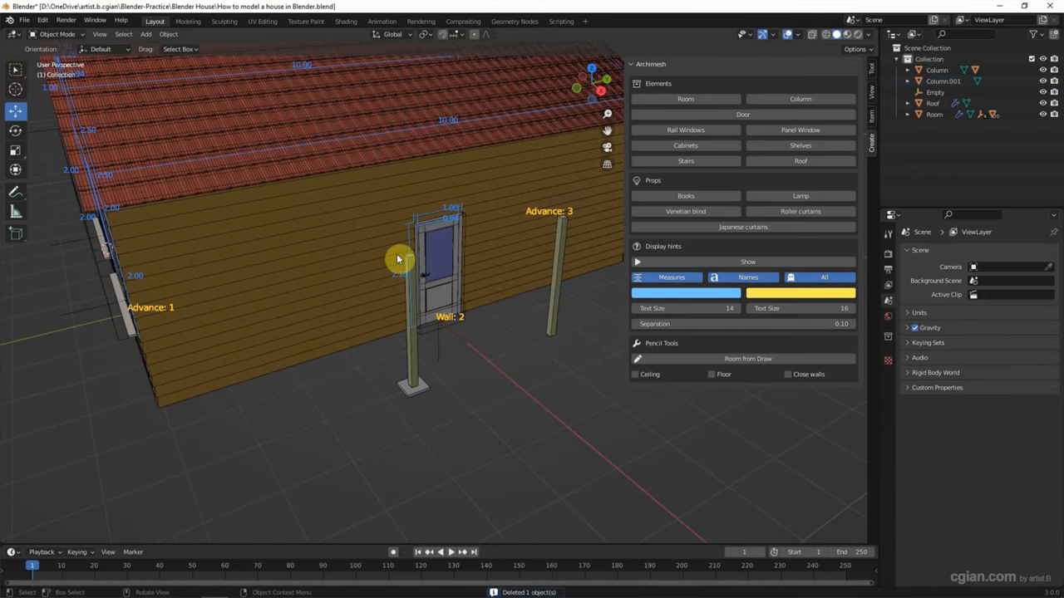
Scale Column_box_bottom along X and Y into a porch floor slab
left_click(412, 386)
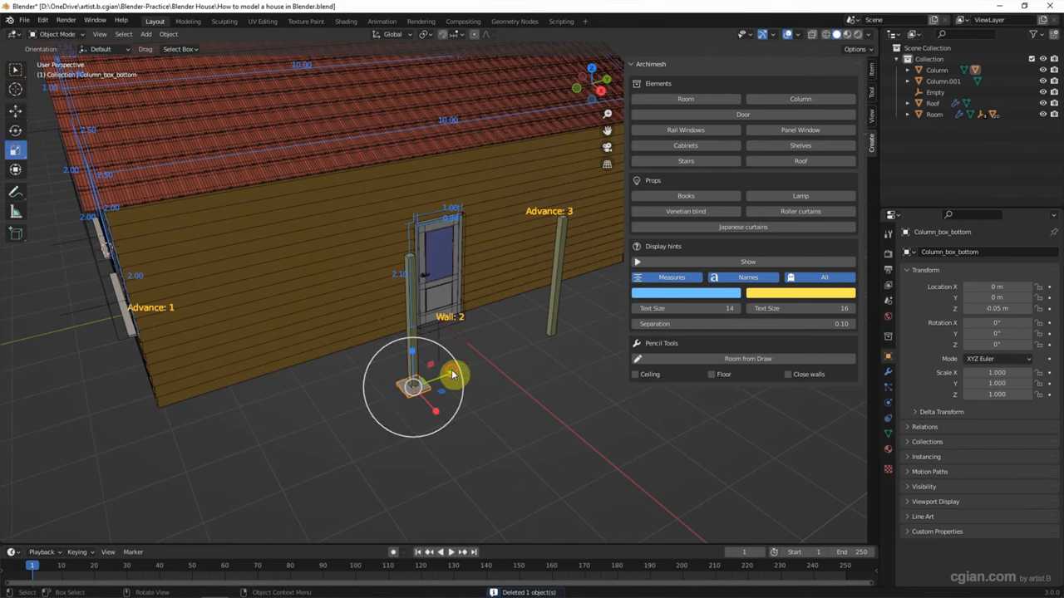
key("s")
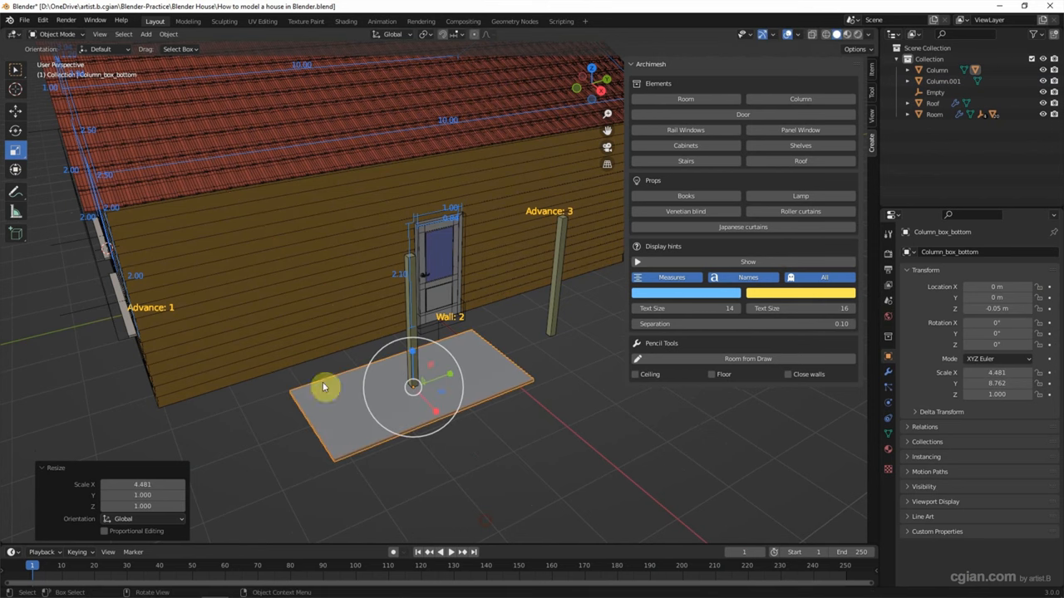
key("g")
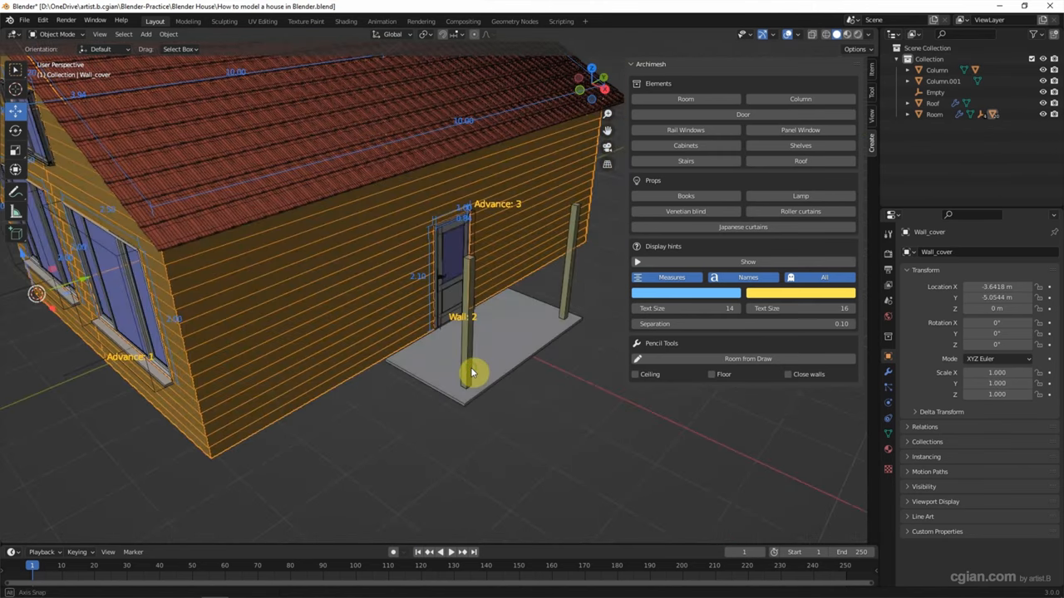
Copy the Roof as Roof.001 with lower Array counts and place it over the porch above the door
left_click_drag(474, 372, 475, 426)
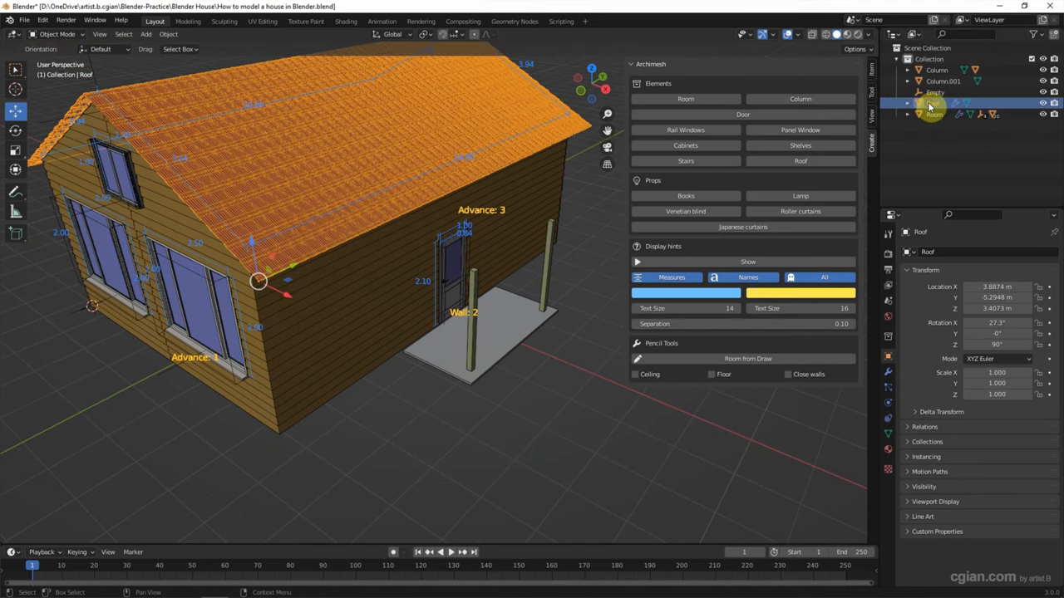
left_click(934, 93)
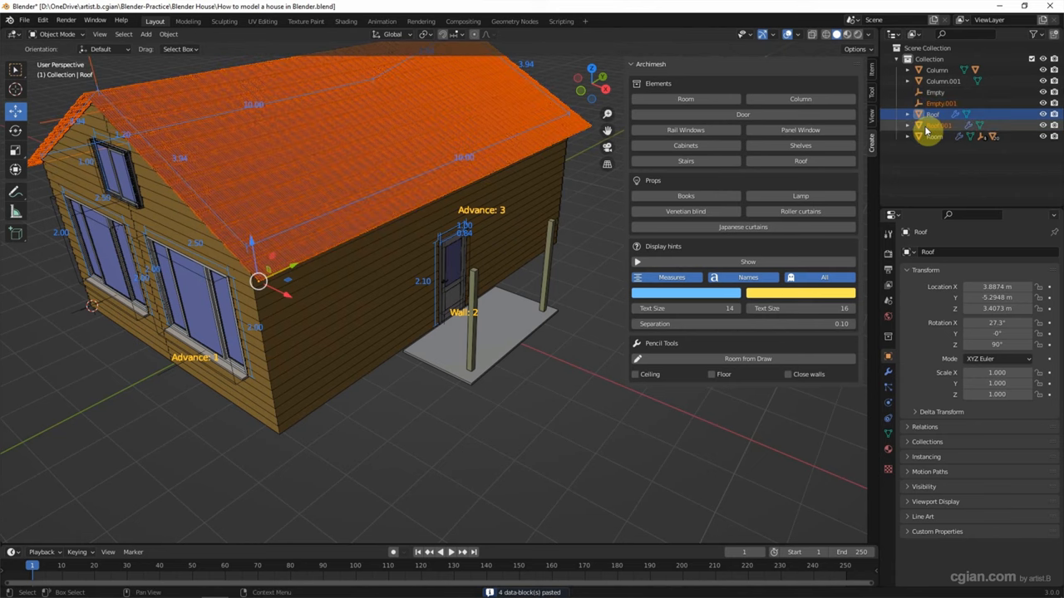
left_click(935, 127)
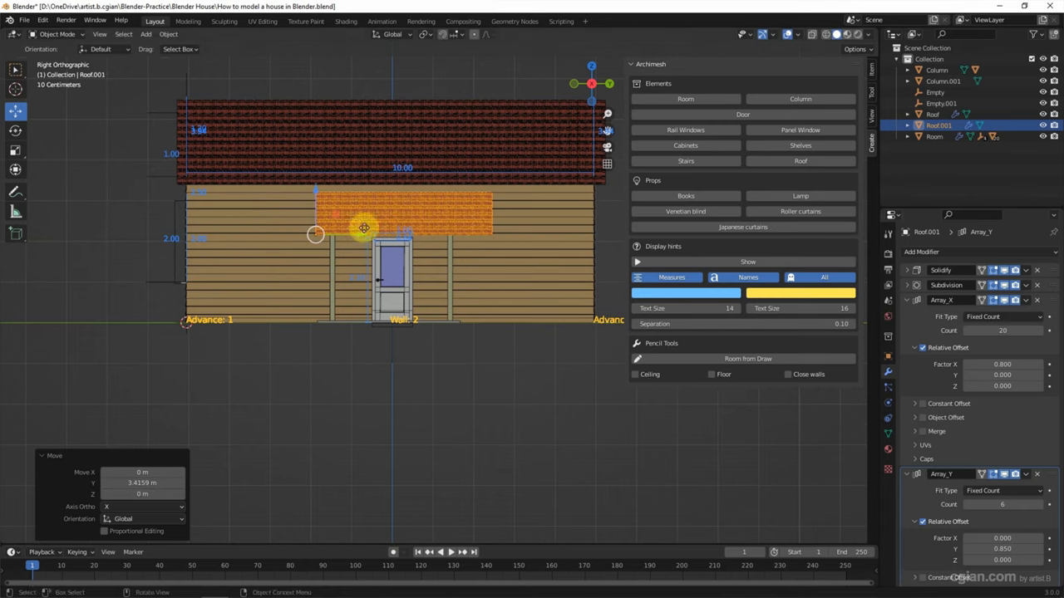
left_click(967, 329)
type("17")
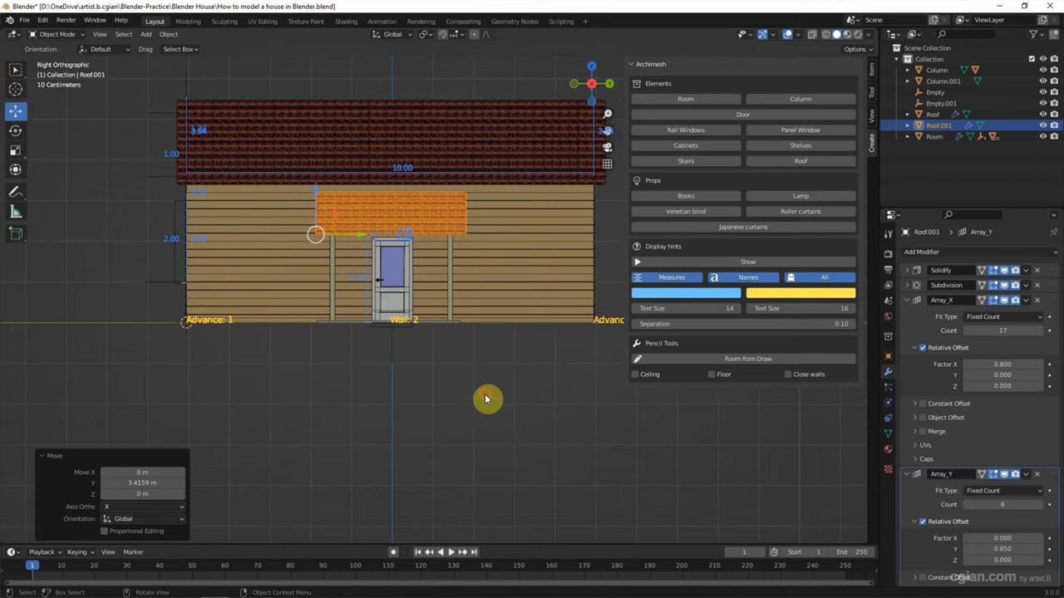
left_click_drag(485, 399, 396, 376)
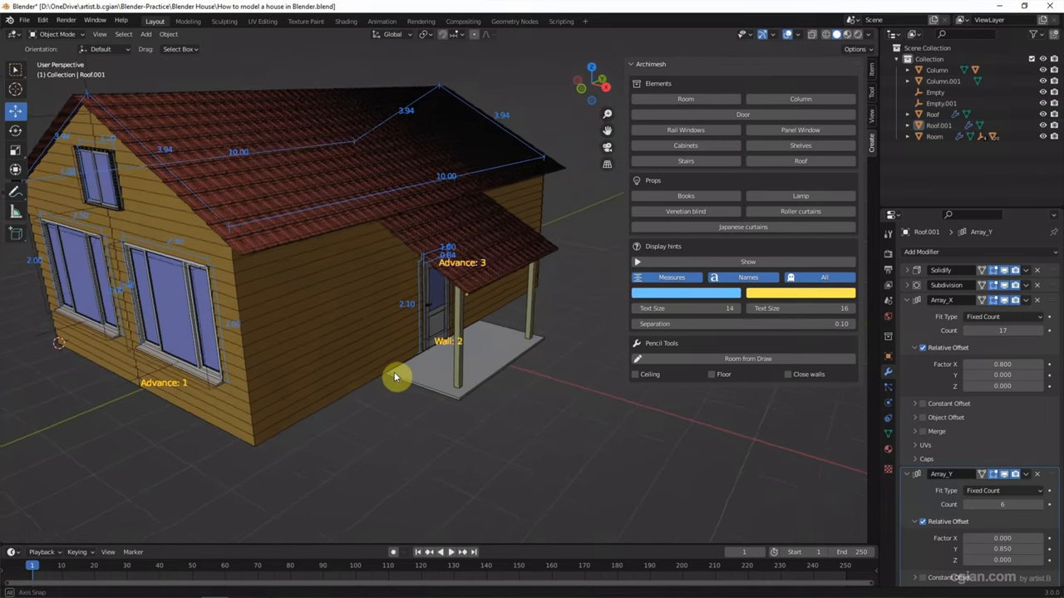
left_click_drag(395, 376, 455, 426)
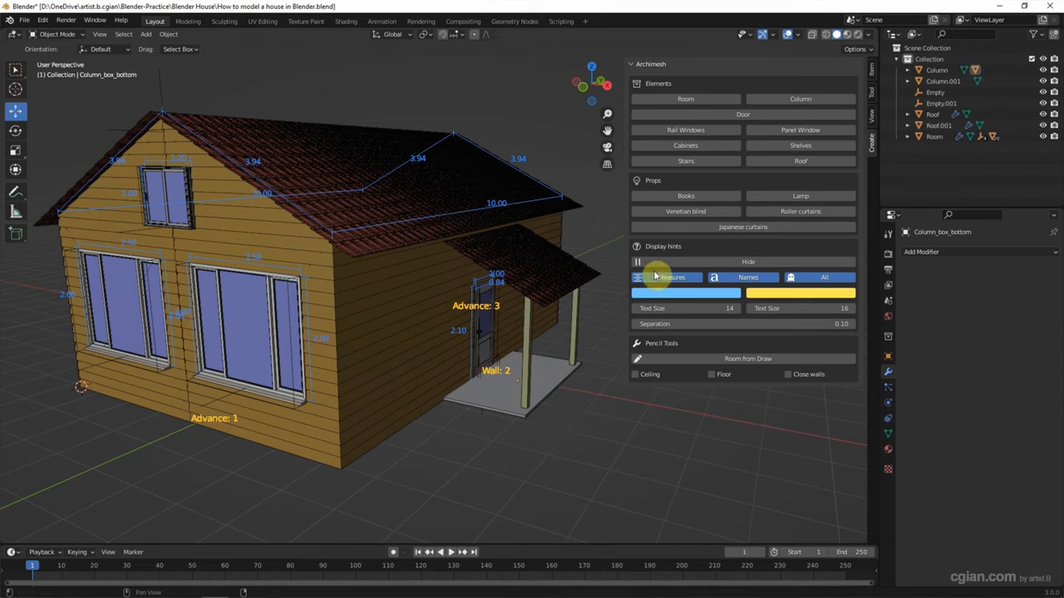
Disable Archimesh Display Hints and switch viewport shading to Material Preview
left_click(748, 261)
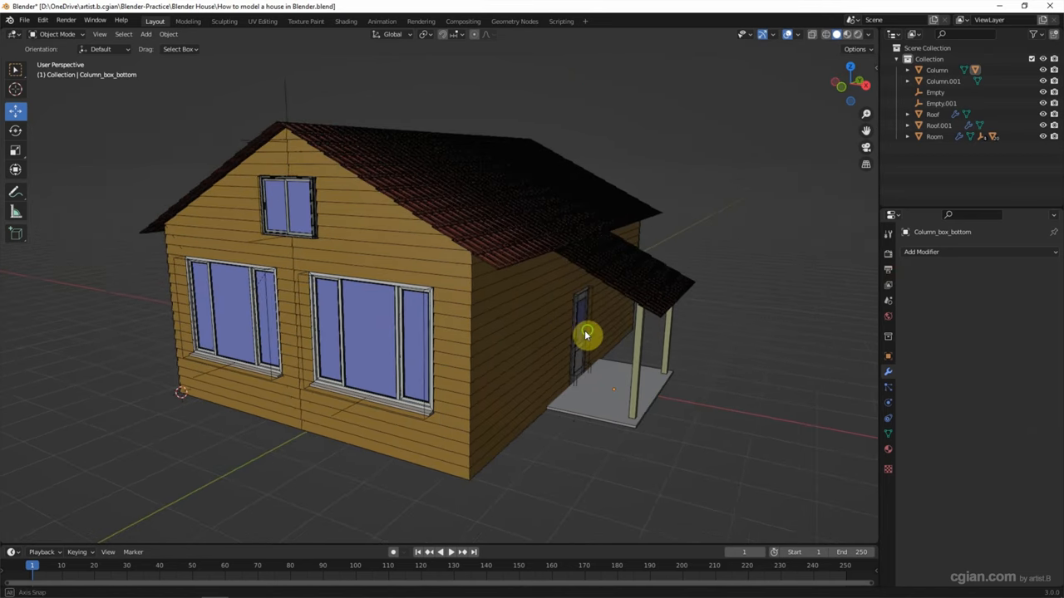
left_click_drag(585, 336, 622, 152)
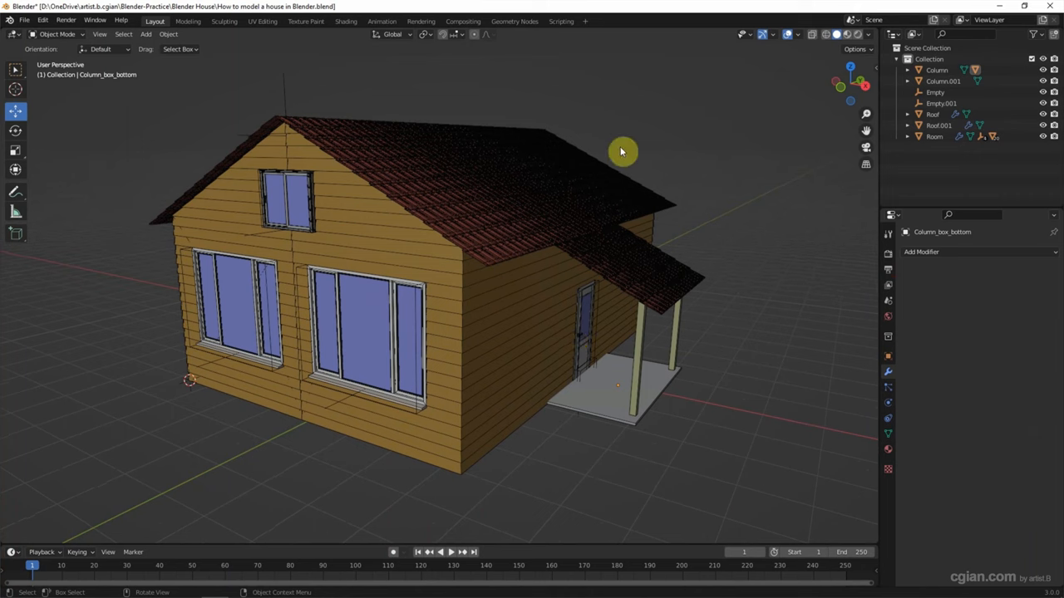
left_click(837, 33)
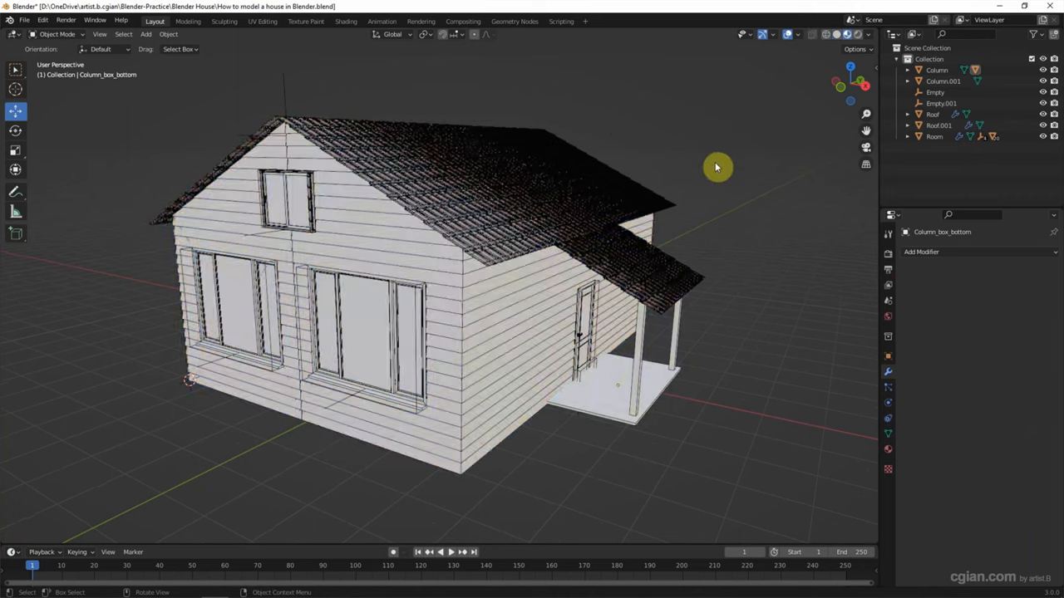
left_click(798, 33)
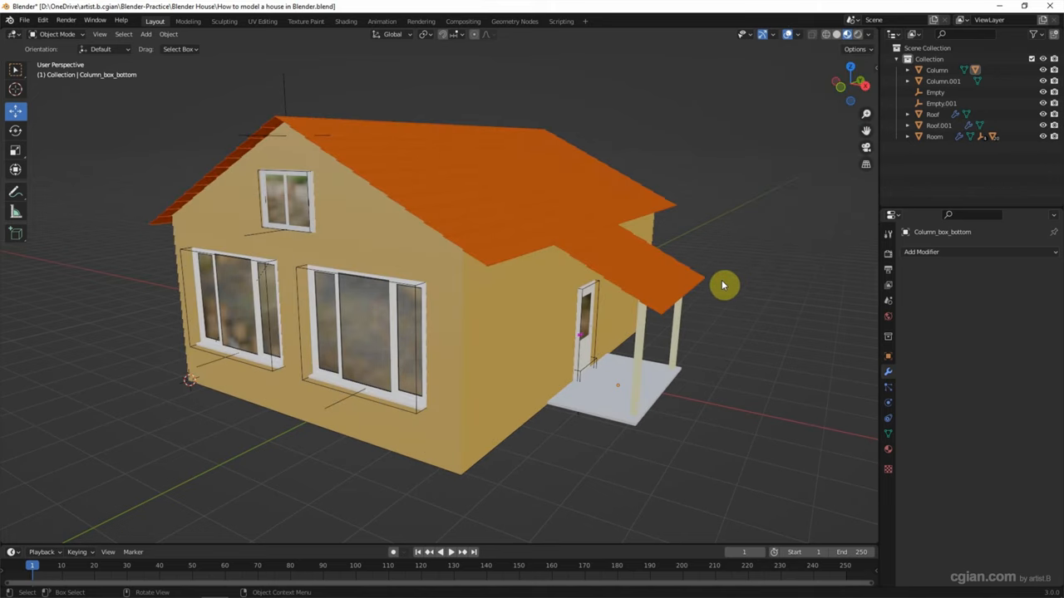
mouse_move(505, 324)
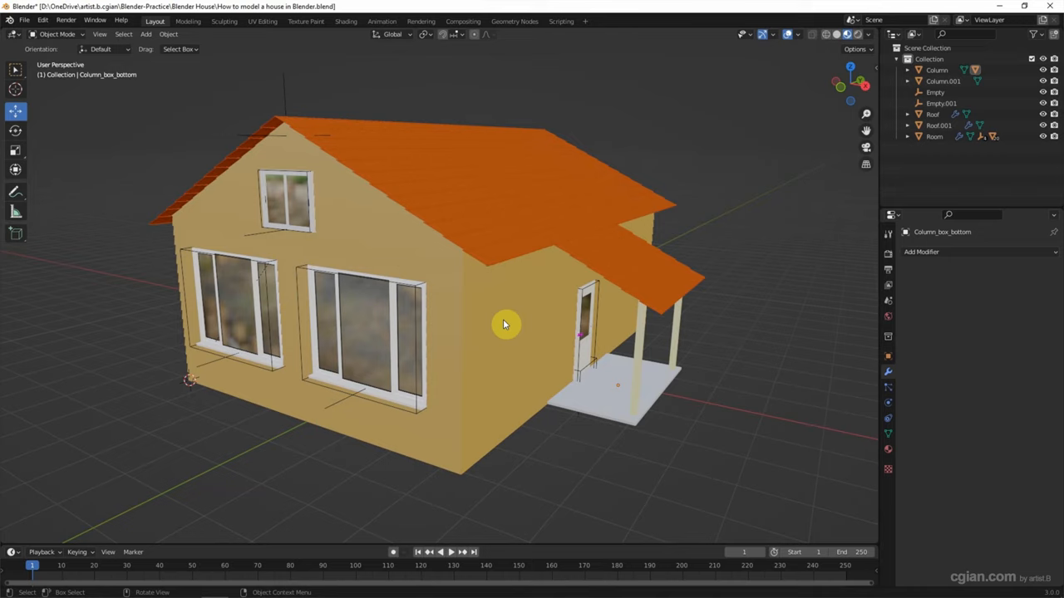
mouse_move(846, 182)
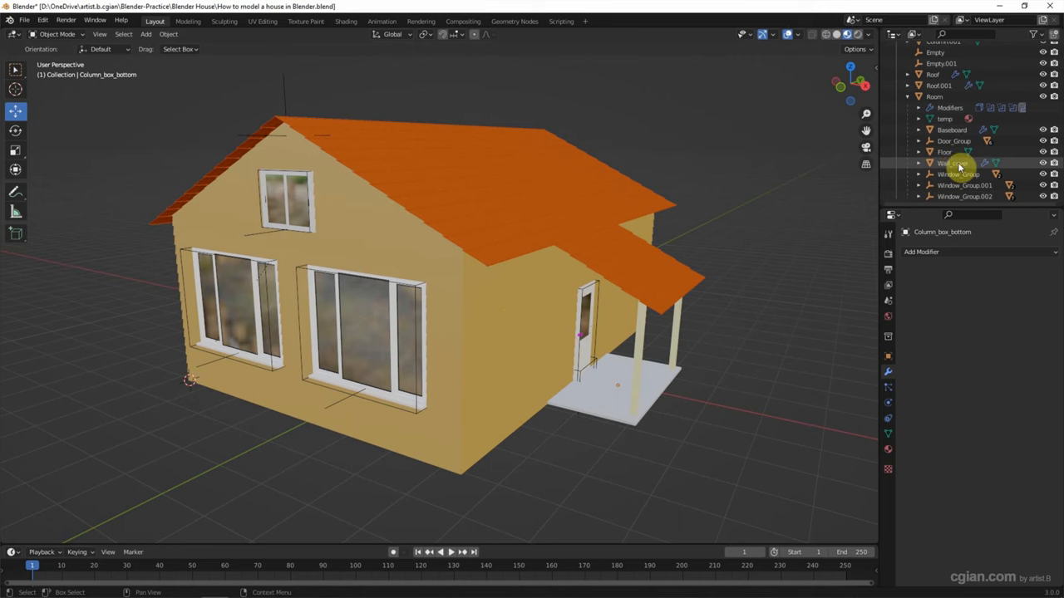
Set the Wall_cover material's diffuse colour to white, then give the Column material the same white
left_click(946, 163)
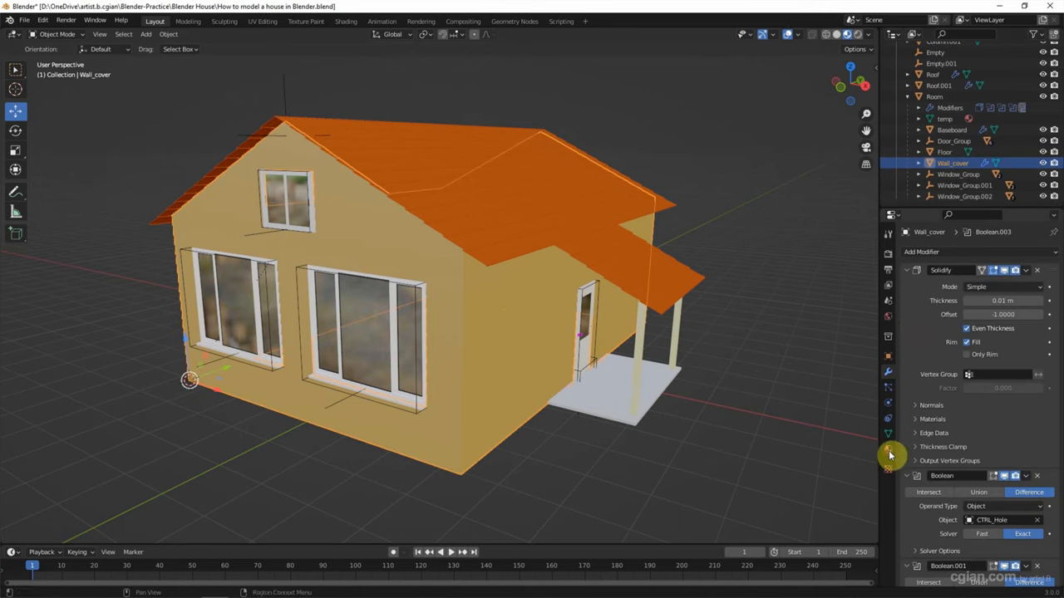
left_click(888, 445)
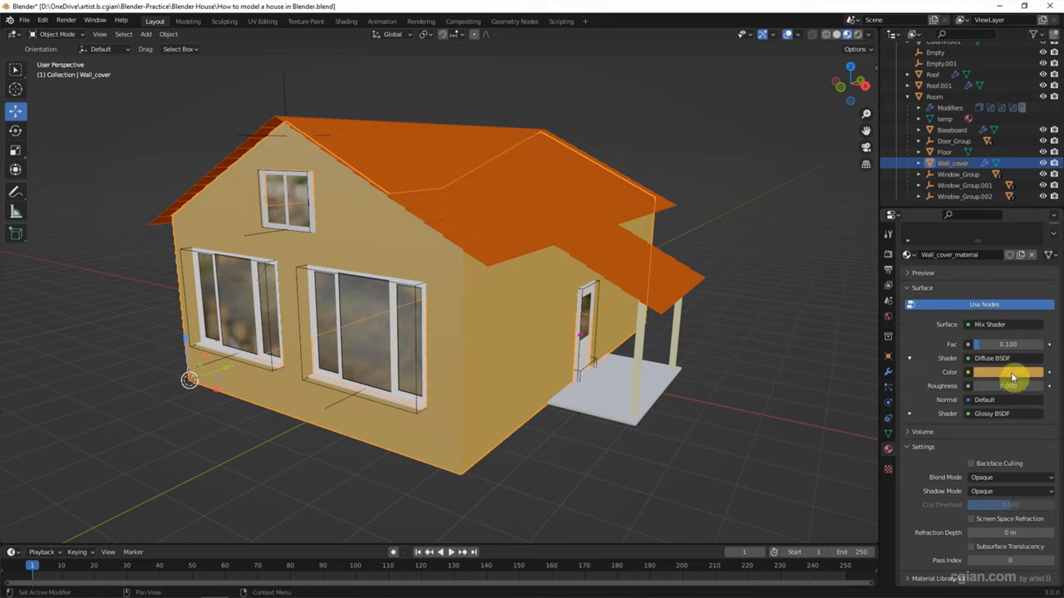
left_click(1006, 372)
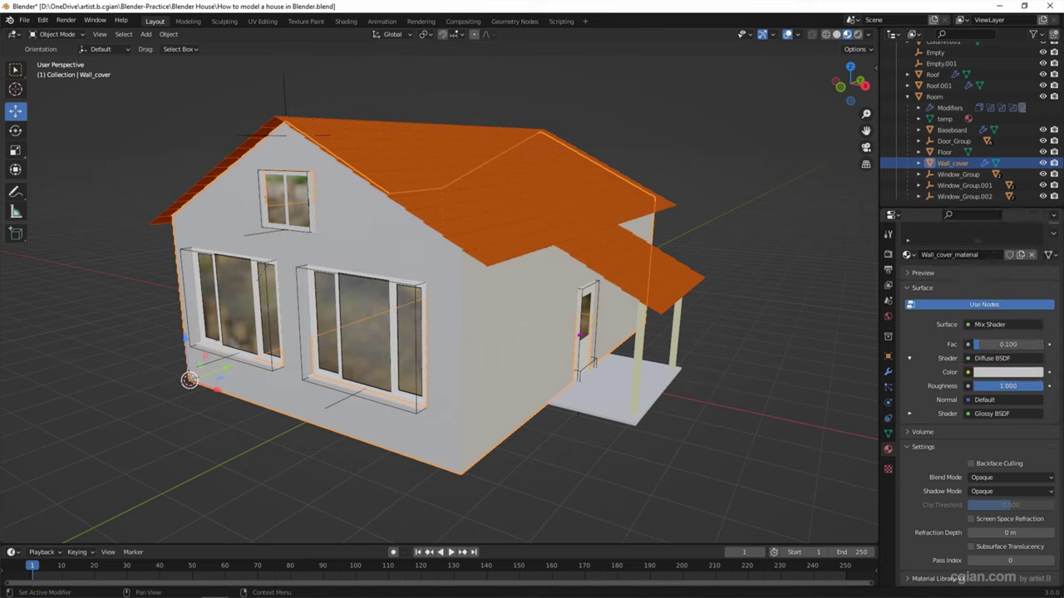
left_click(909, 412)
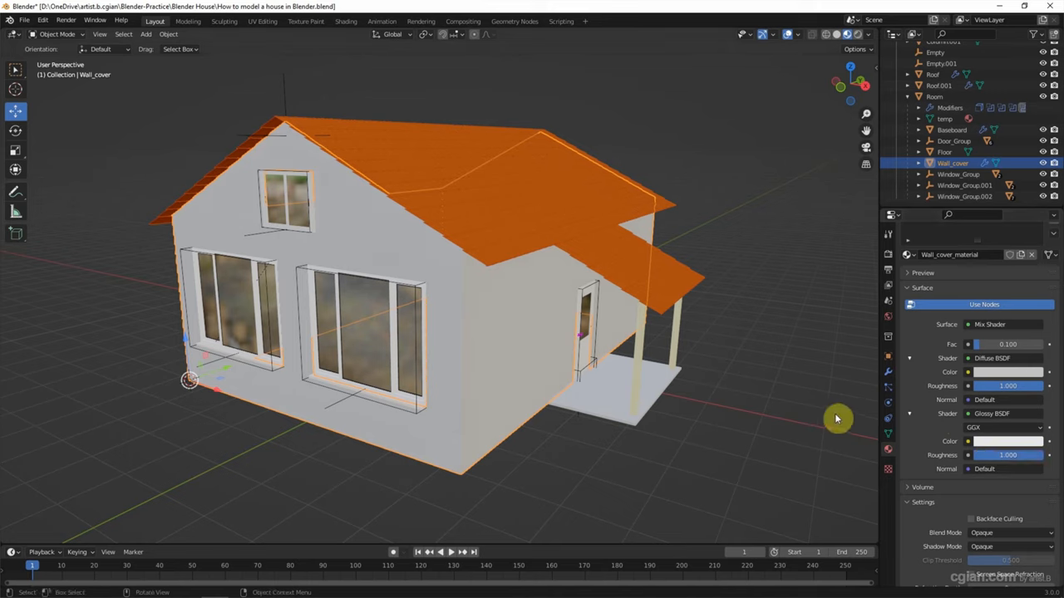
left_click(675, 329)
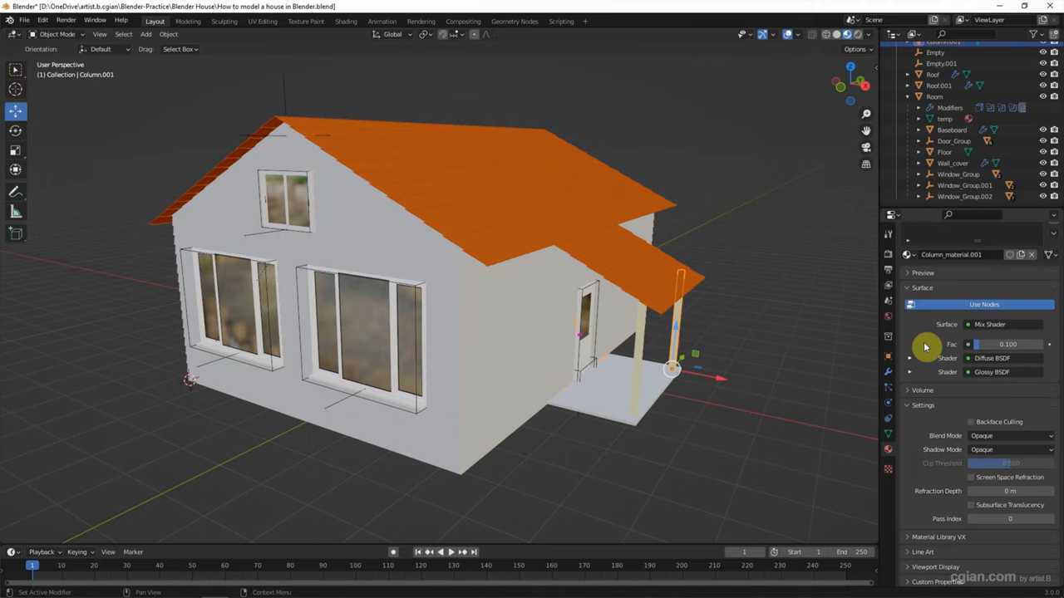
left_click(984, 372)
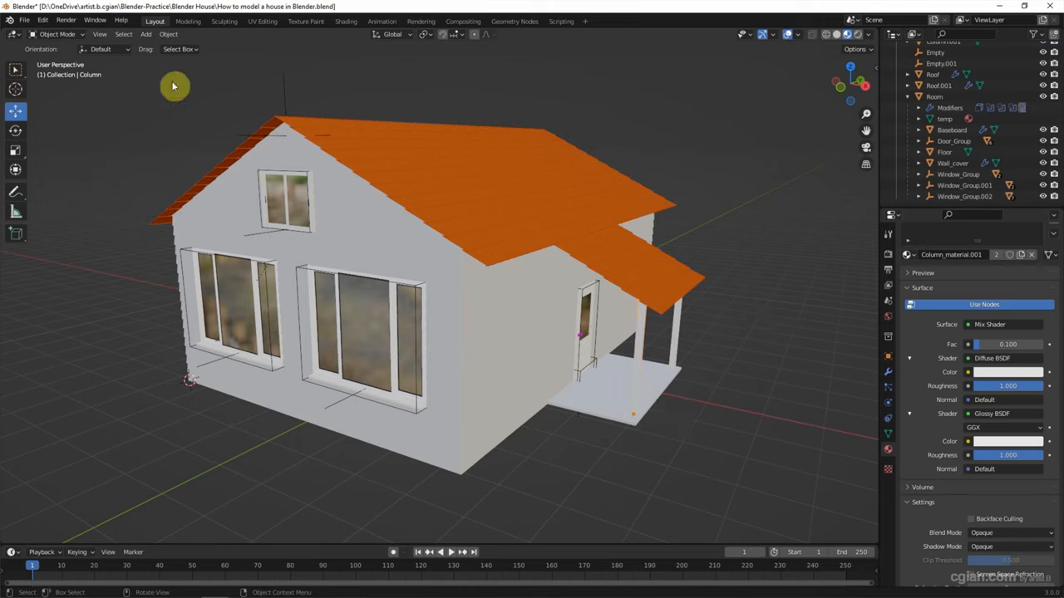
Add a scaled-up mesh plane under the house with a new dark green grass material
left_click(146, 33)
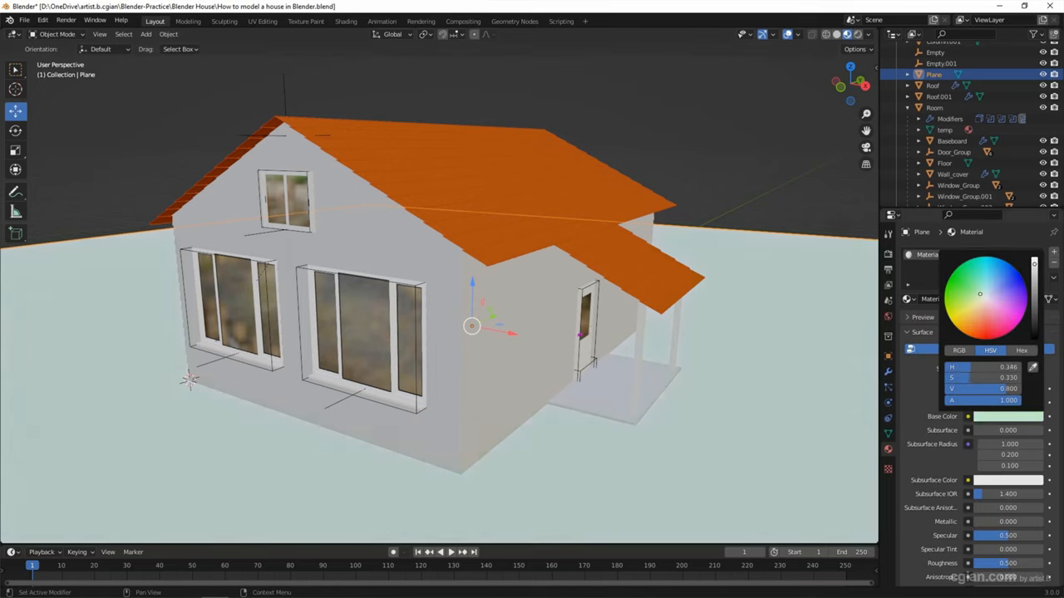
left_click(961, 303)
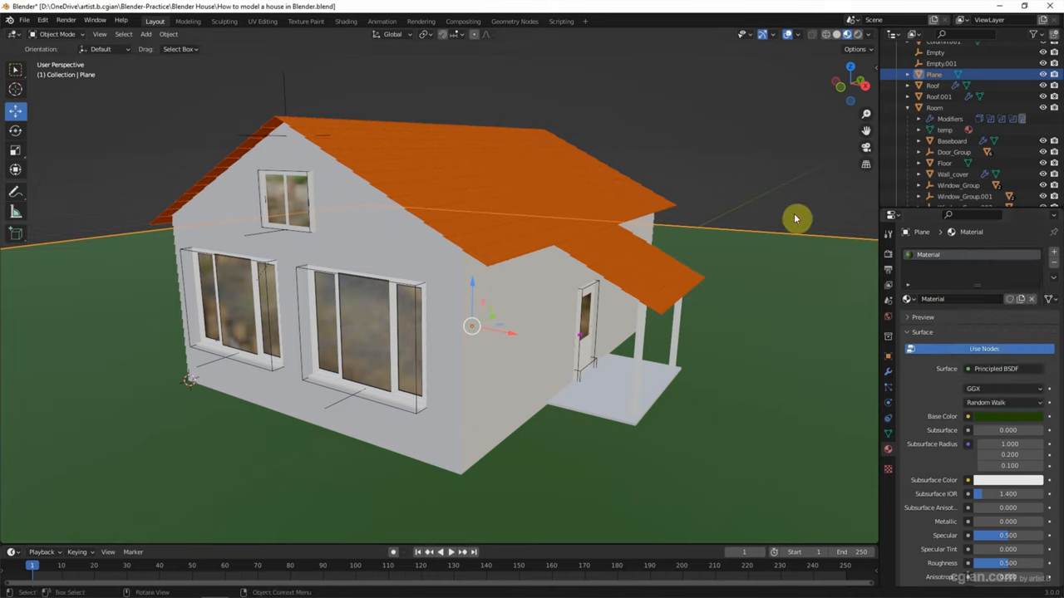
Switch the render engine to Cycles, set viewport shading to Rendered, and enlarge the bottom area
left_click(887, 256)
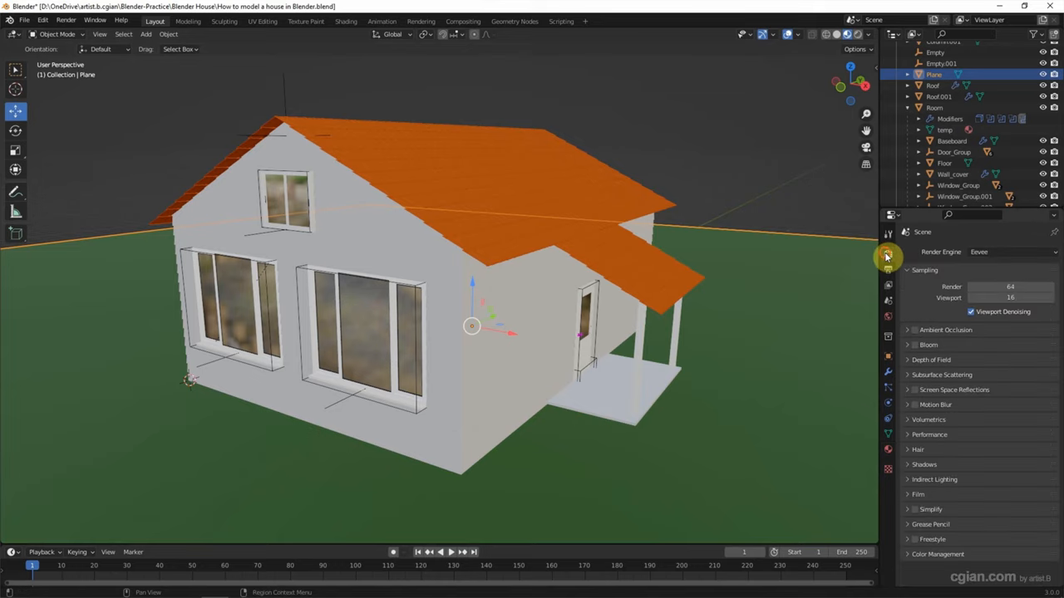
left_click(1011, 253)
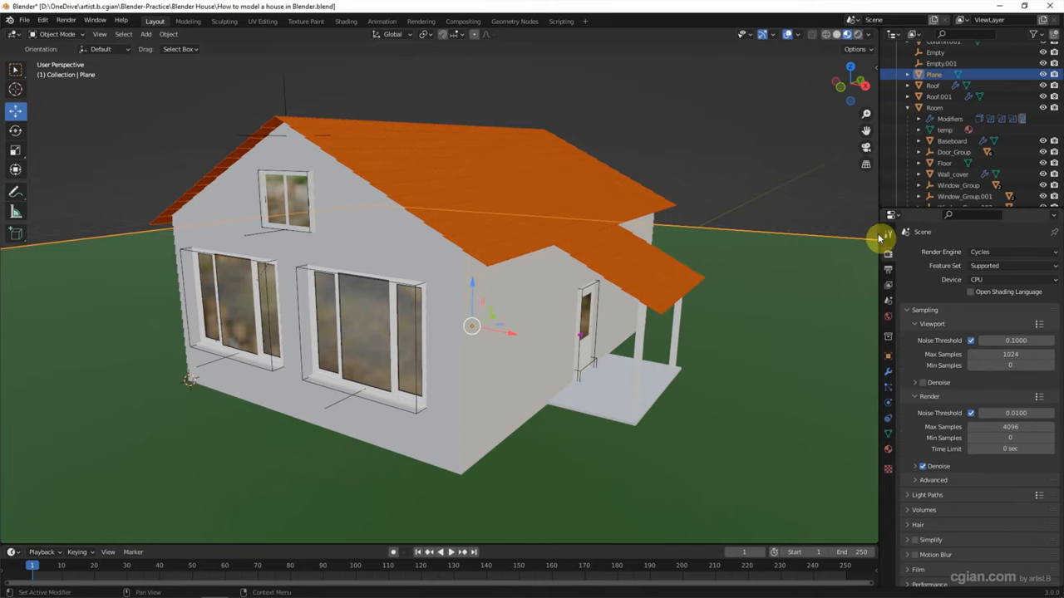
mouse_move(768, 164)
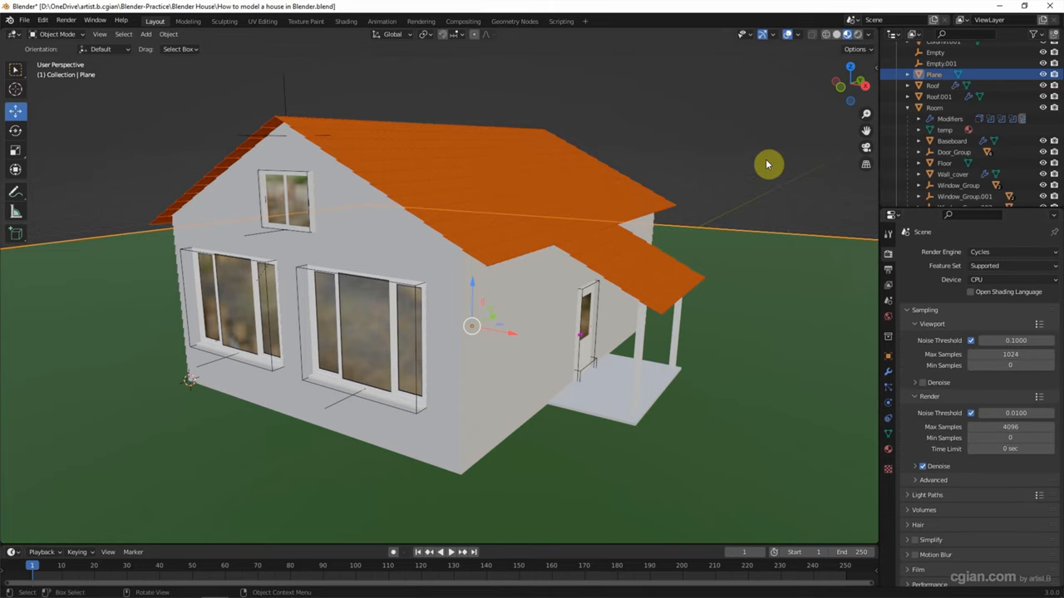
mouse_move(731, 157)
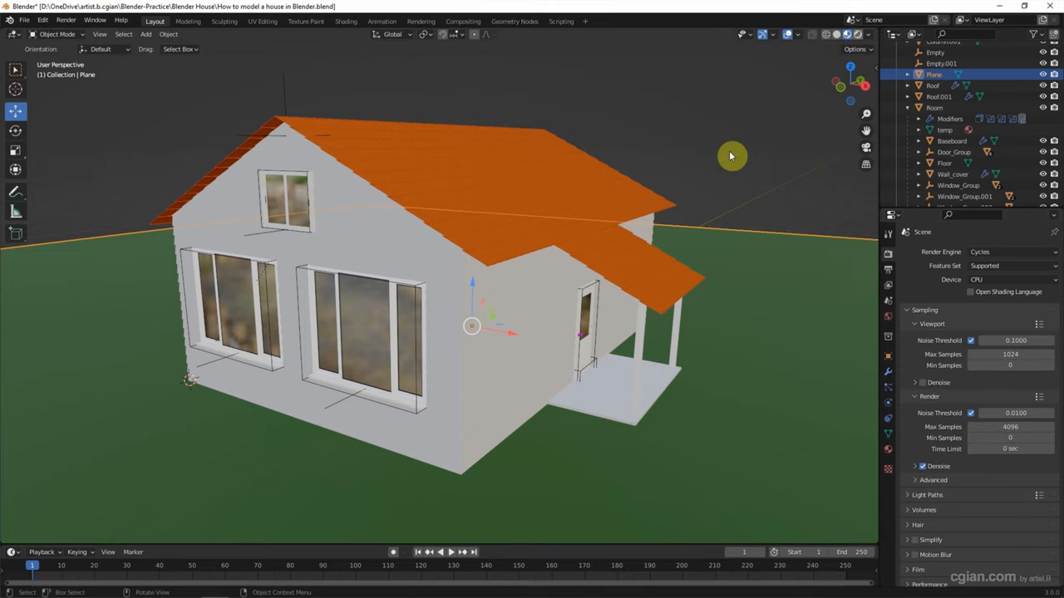
left_click(843, 33)
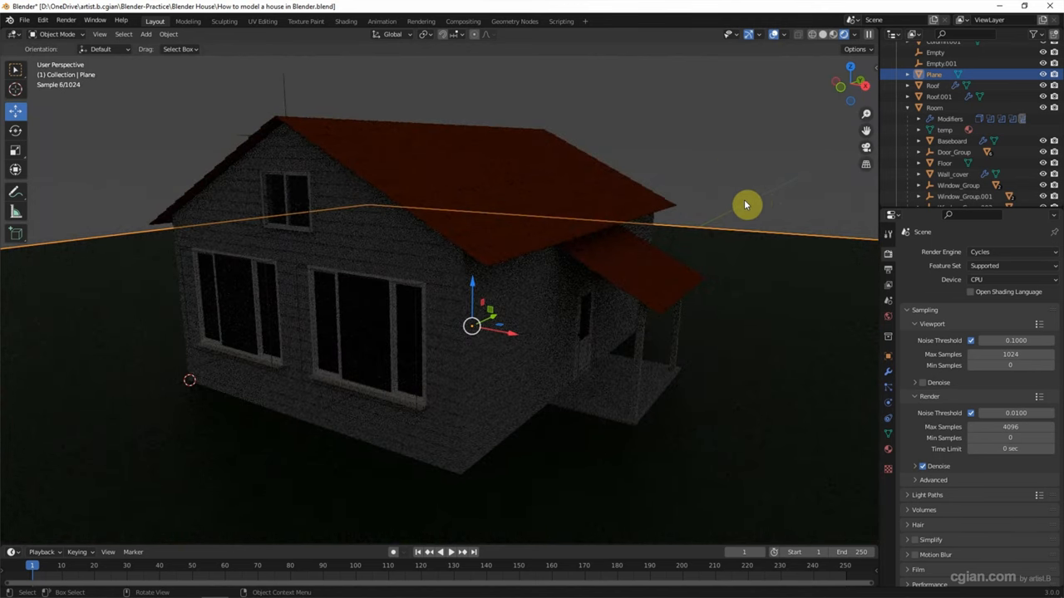
mouse_move(601, 544)
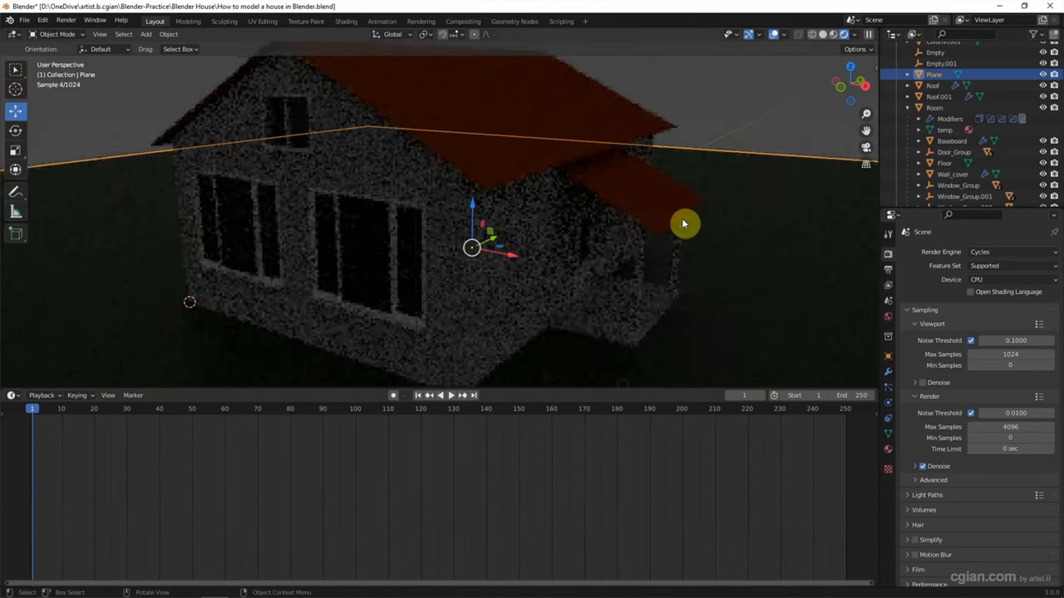
left_click_drag(685, 222, 555, 217)
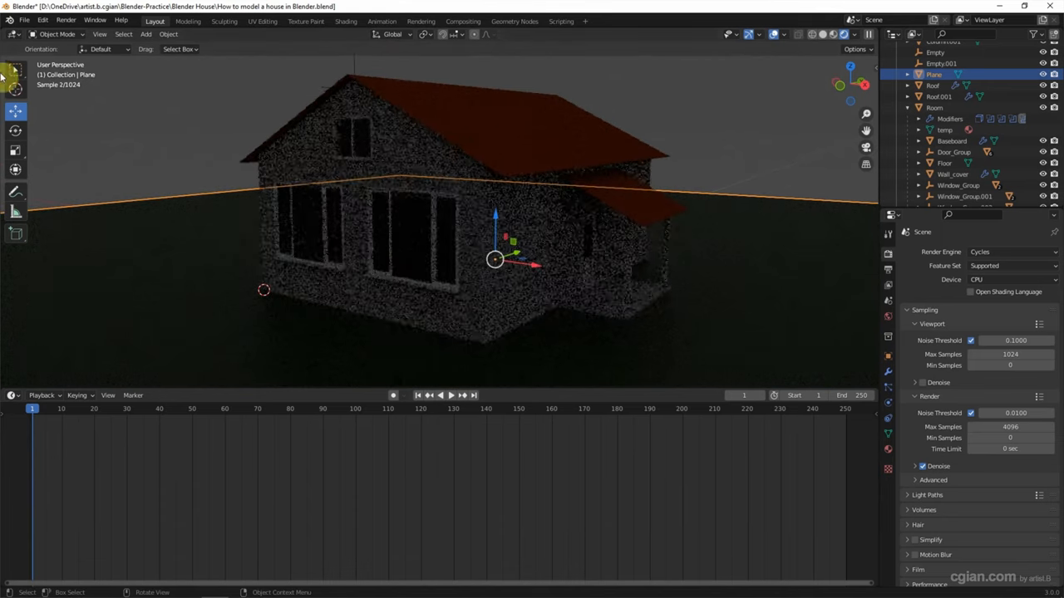
In a World Shader Editor, add a Sky Texture node and link it to the Background colour
left_click(13, 396)
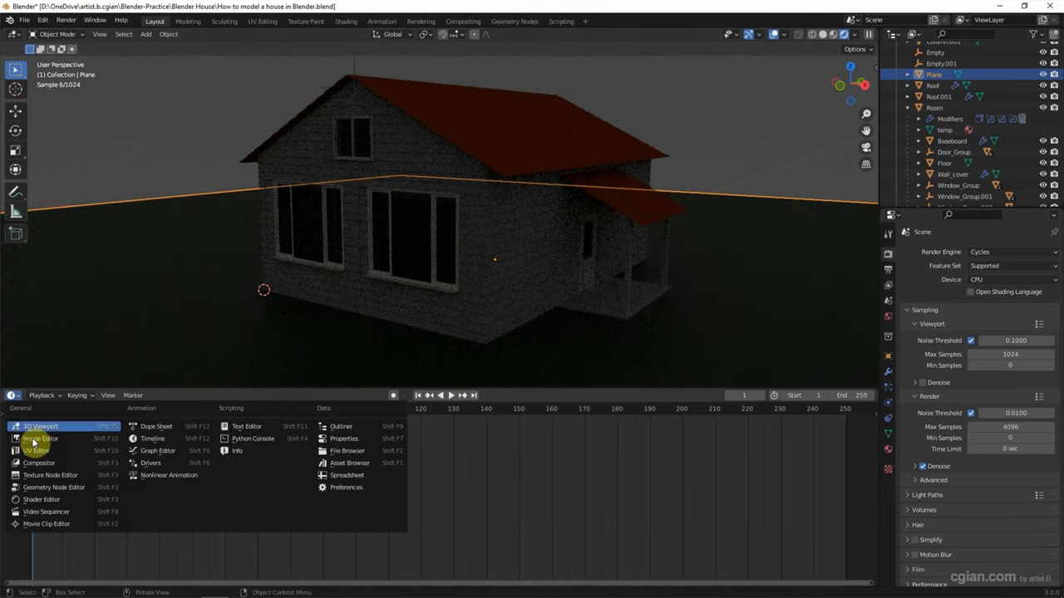
left_click(40, 499)
type("s")
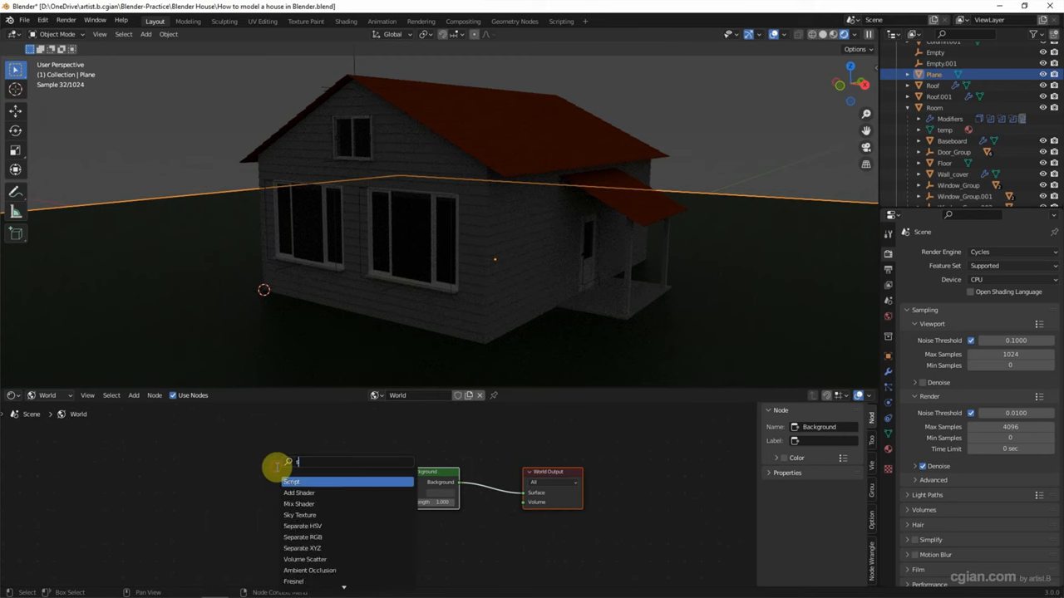
left_click(299, 515)
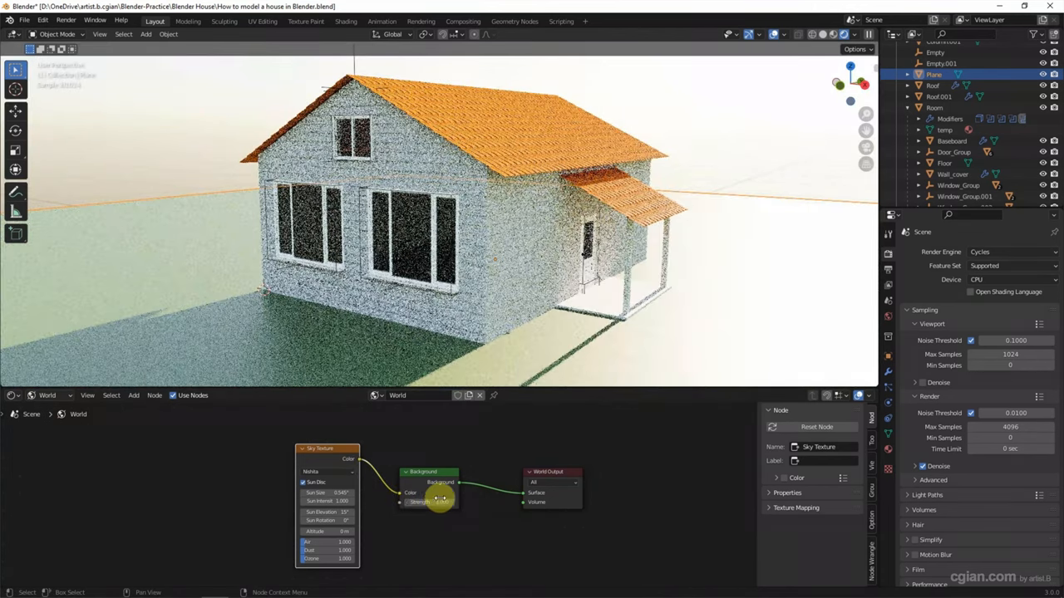
left_click(419, 502)
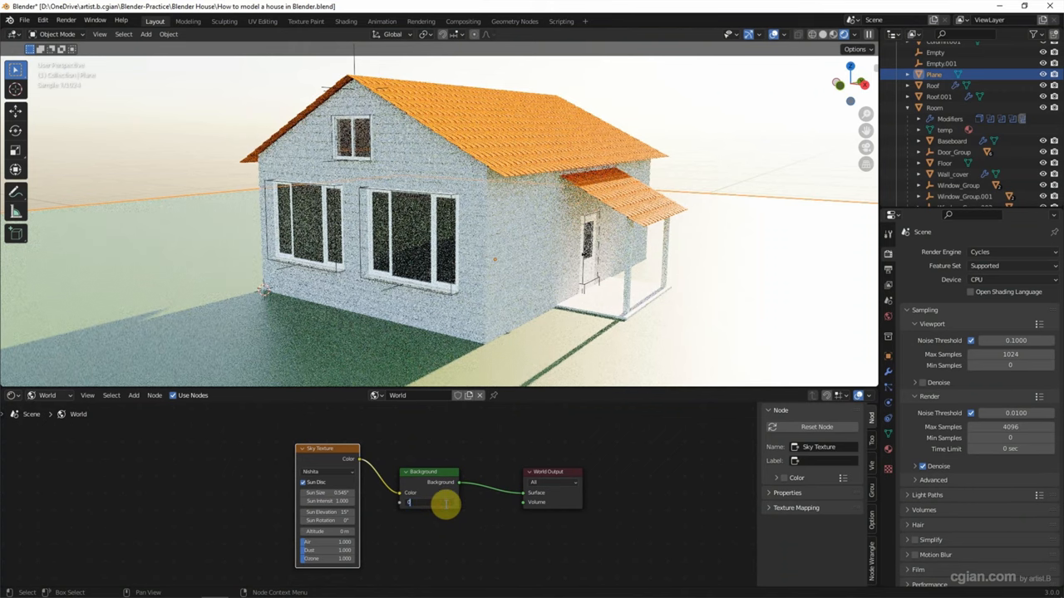